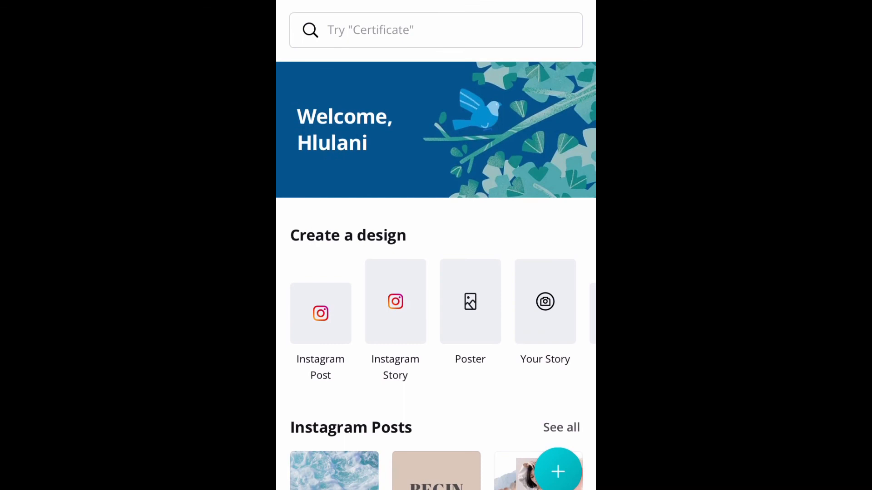
Step: Browse the Canva home templates and start from the Spring Is Here story template
{"action": "left_click", "coordinate": [411, 30]}
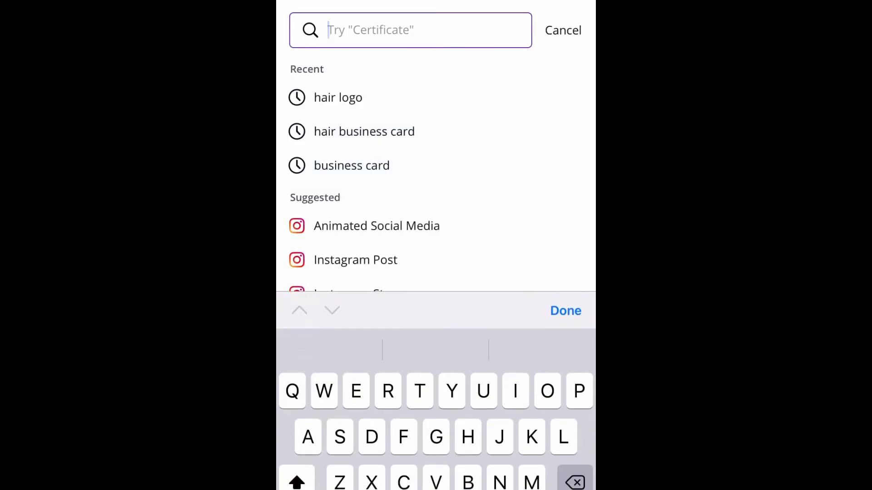
{"action": "type", "text": "B"}
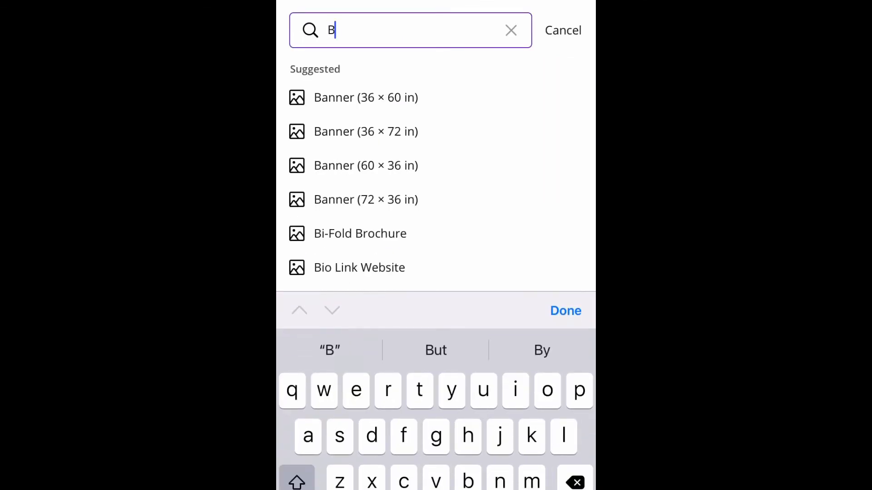
{"action": "left_click", "coordinate": [510, 30]}
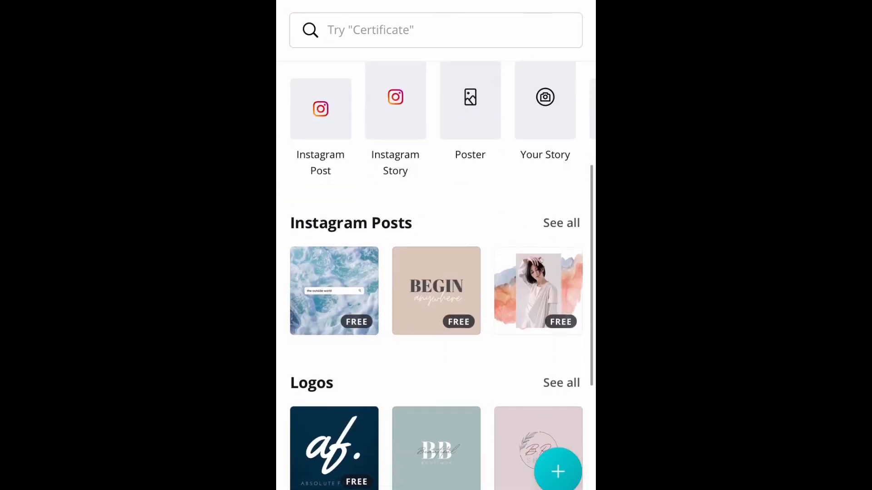
{"action": "scroll", "scroll_direction": "down", "scroll_amount": 3}
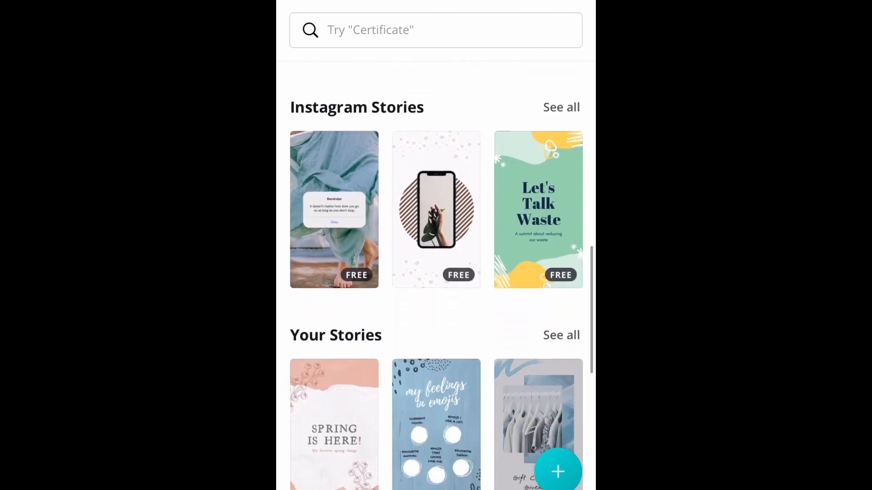
{"action": "scroll", "scroll_direction": "down", "scroll_amount": 3}
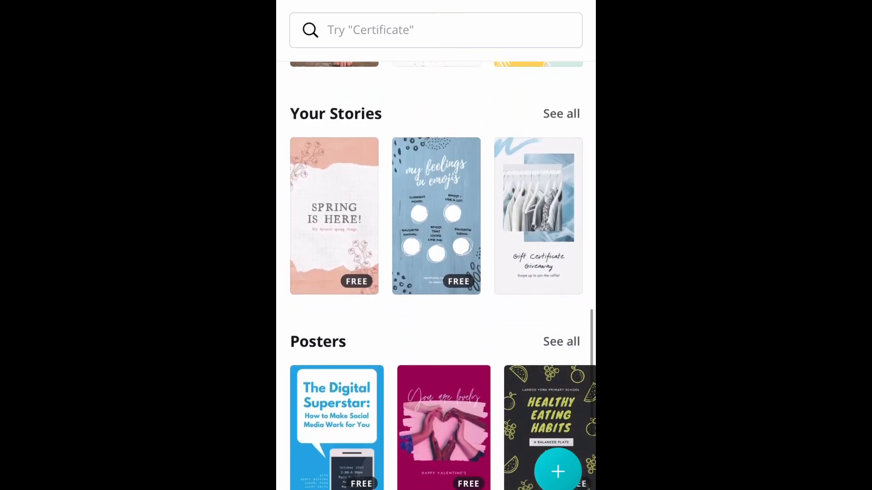
{"action": "scroll", "scroll_direction": "down", "scroll_amount": 3}
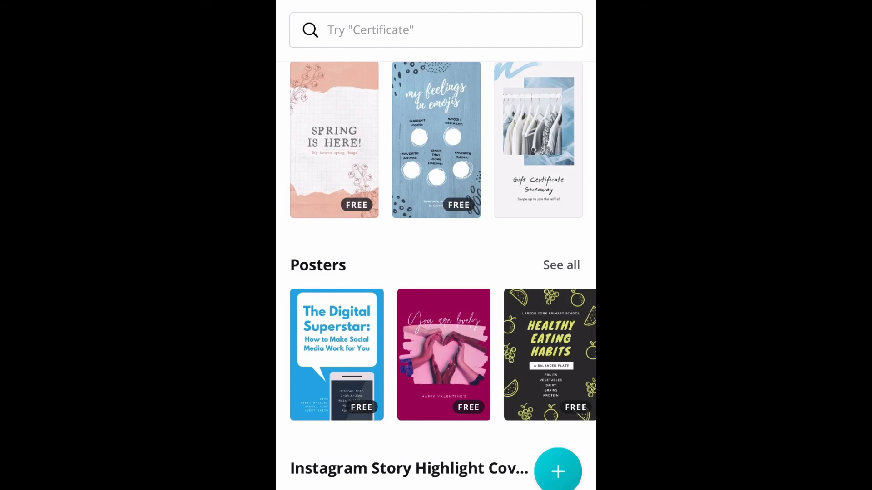
{"action": "left_click", "coordinate": [333, 139]}
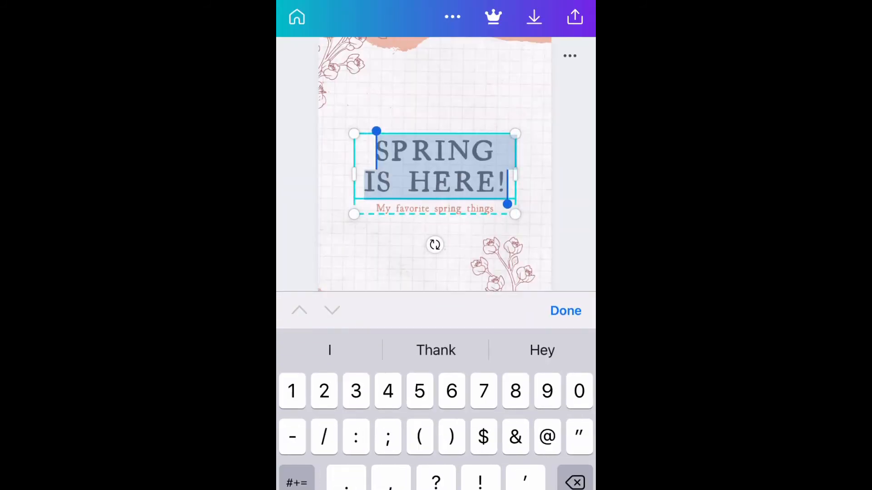
Step: Rewrite the title to '2021 VISION BOARD' and move it to the top of the page
{"action": "type", "text": "2021"}
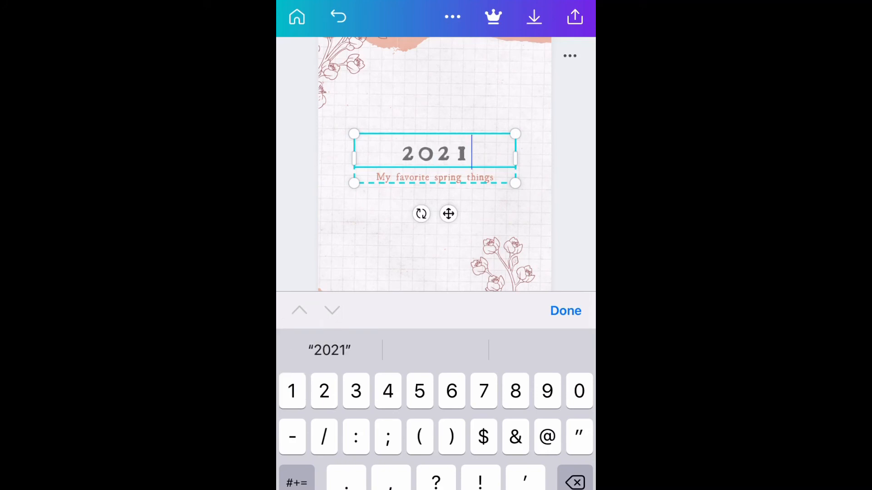
{"action": "type", "text": "V"}
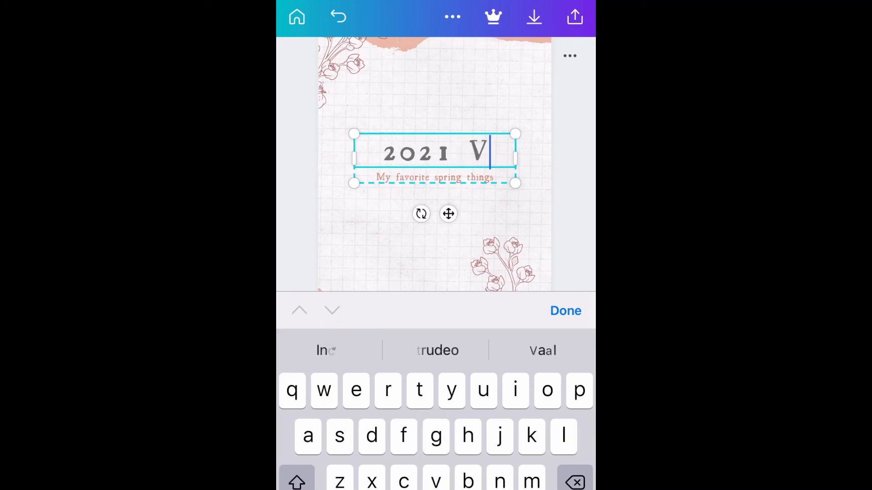
{"action": "type", "text": "is"}
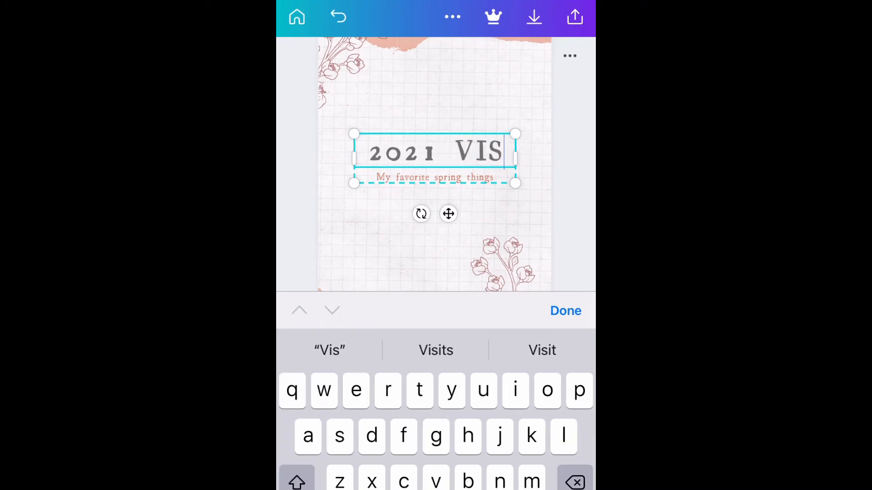
{"action": "key", "text": "backspace"}
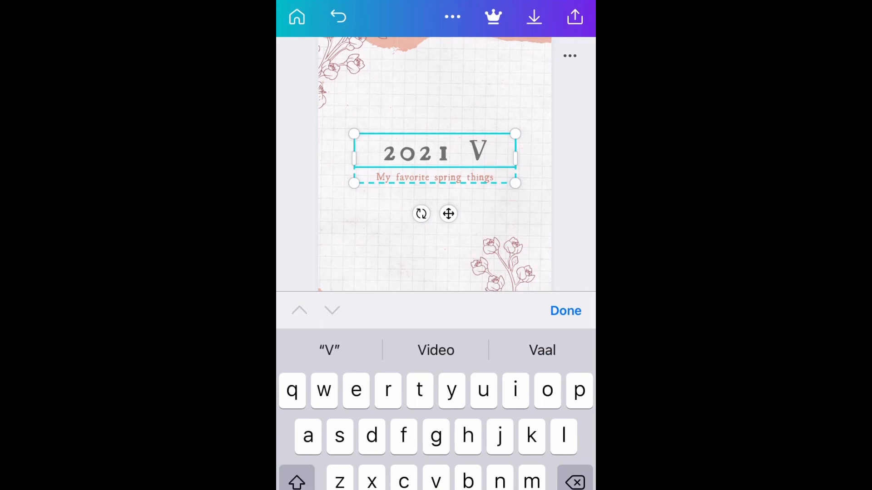
{"action": "type", "text": "ISION"}
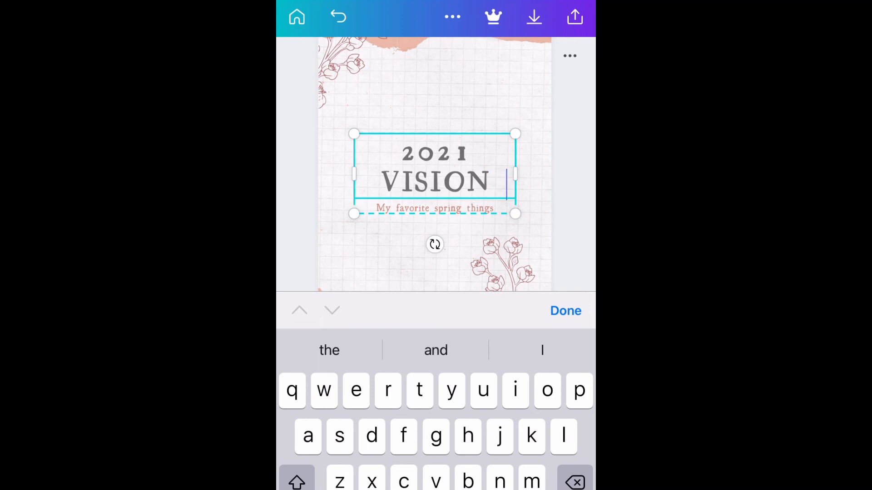
{"action": "type", "text": "BOA"}
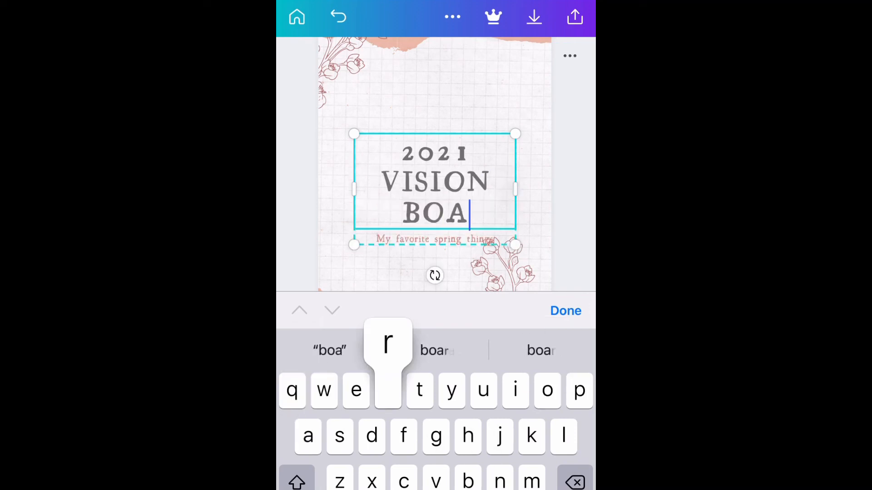
{"action": "type", "text": "rd"}
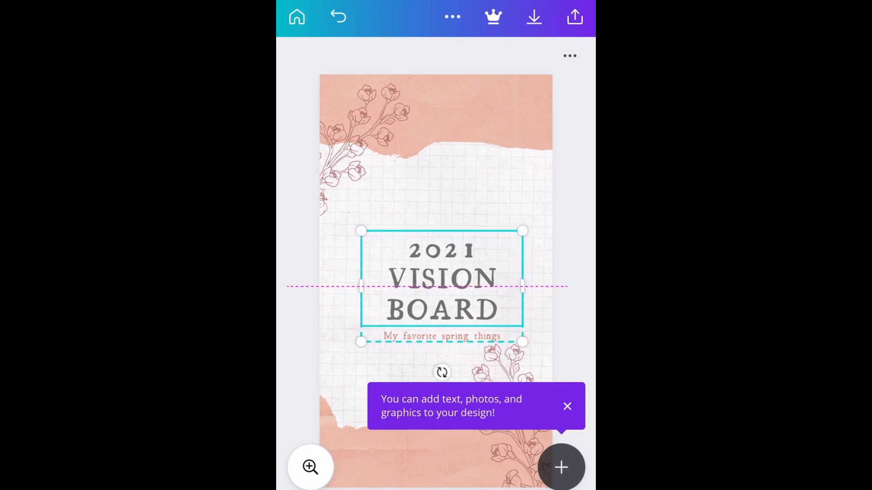
{"action": "left_click_drag", "start_coordinate": [443, 283], "coordinate": [447, 138]}
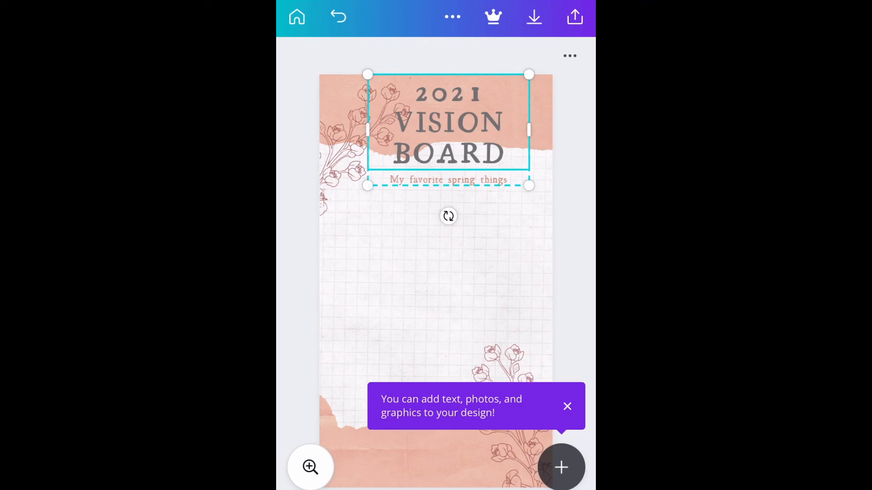
Step: Change the spring subtitle under the heading to read '2021'
{"action": "left_click", "coordinate": [447, 178]}
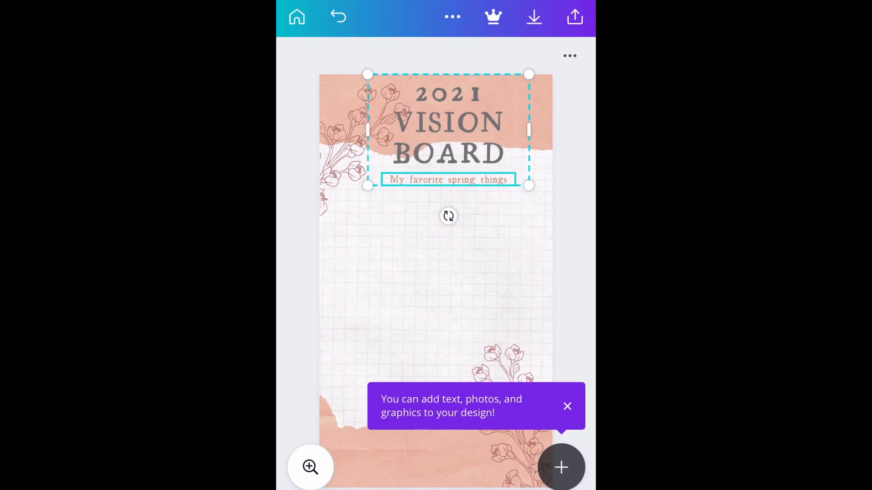
{"action": "left_click", "coordinate": [448, 123]}
{"action": "type", "text": "202"}
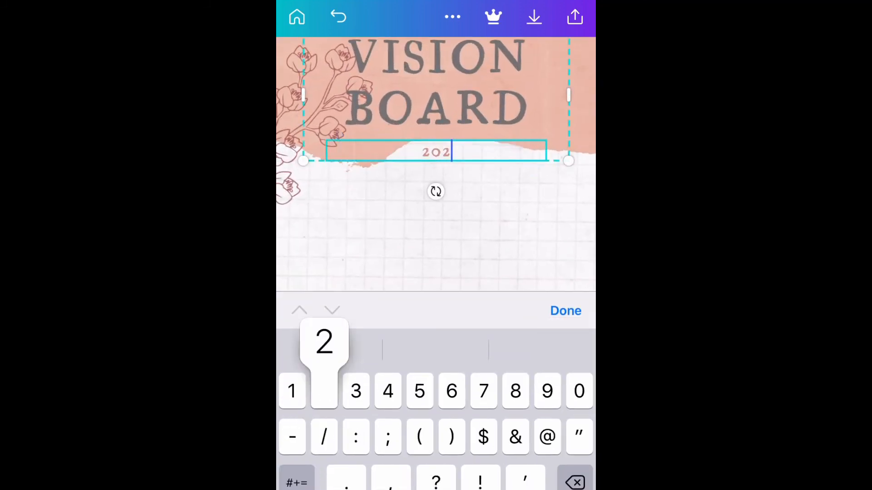
{"action": "left_click", "coordinate": [566, 311]}
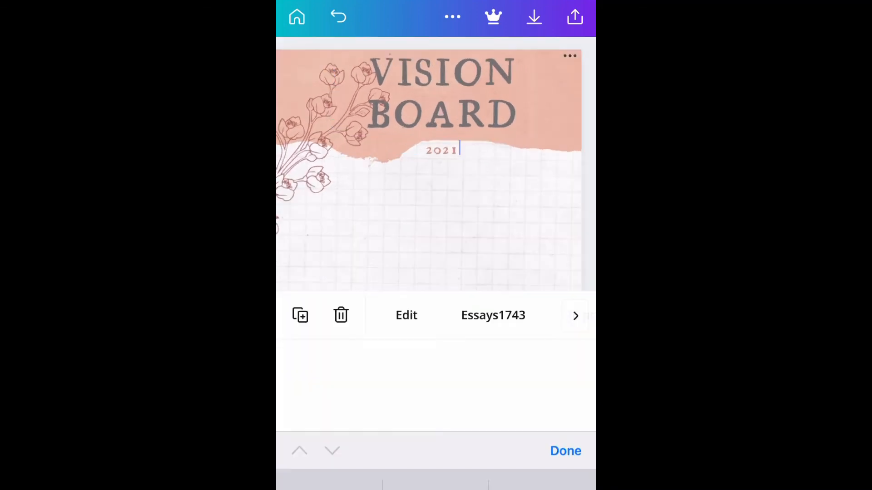
{"action": "left_click", "coordinate": [440, 150]}
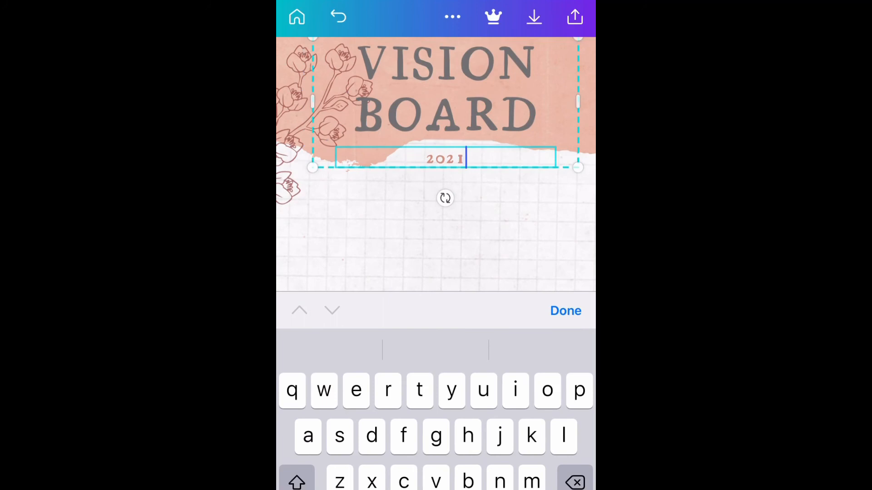
{"action": "left_click", "coordinate": [564, 311]}
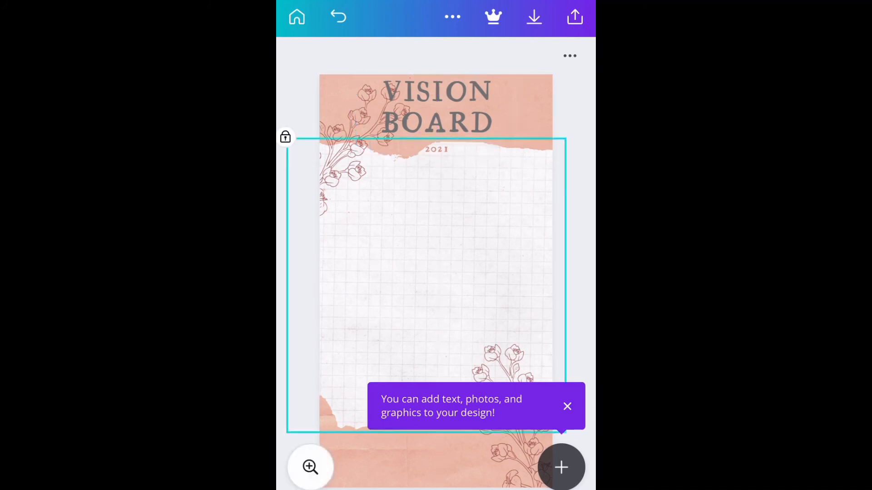
Step: Select the peach torn-paper background and browse stock photos for a marble replacement
{"action": "left_click", "coordinate": [567, 406]}
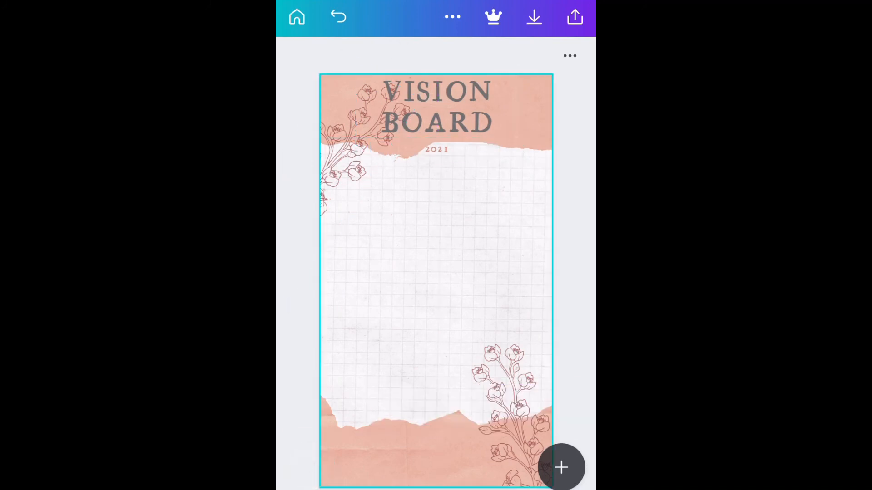
{"action": "left_click", "coordinate": [561, 467]}
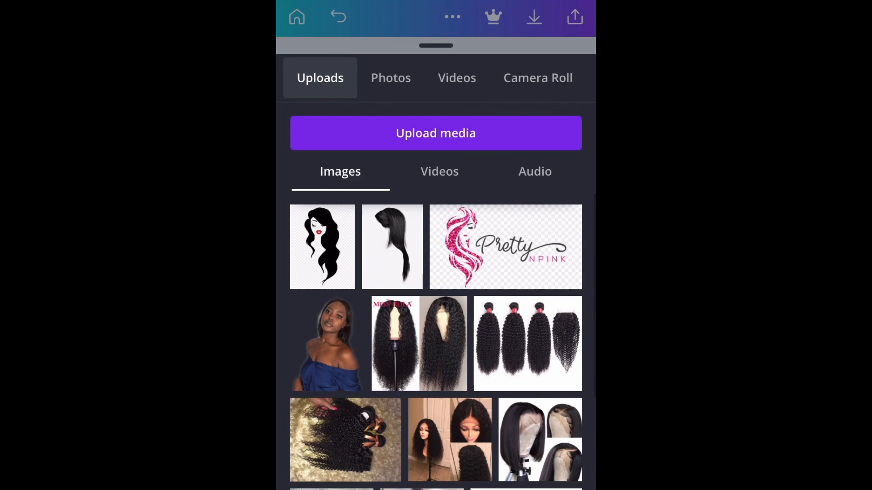
{"action": "left_click", "coordinate": [390, 78]}
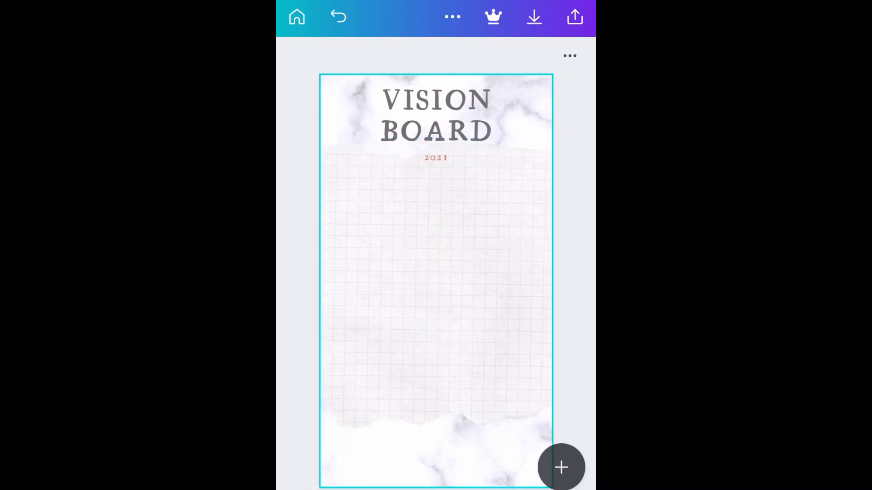
Step: Start a stock photo search, beginning to enter 'Academics' as the term
{"action": "left_click", "coordinate": [561, 466]}
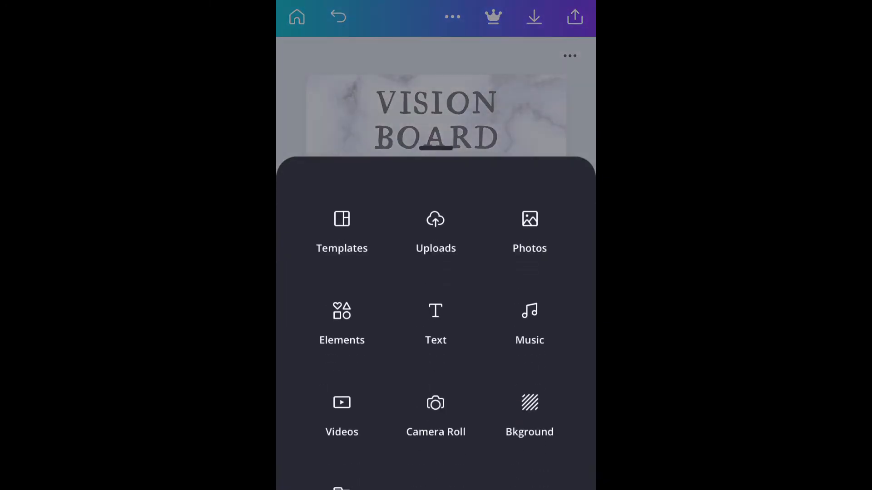
{"action": "left_click", "coordinate": [436, 318]}
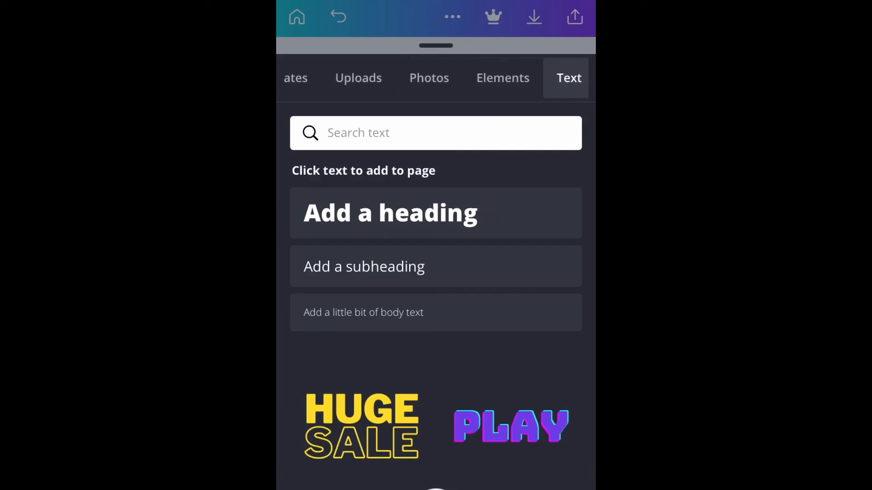
{"action": "left_click", "coordinate": [435, 77]}
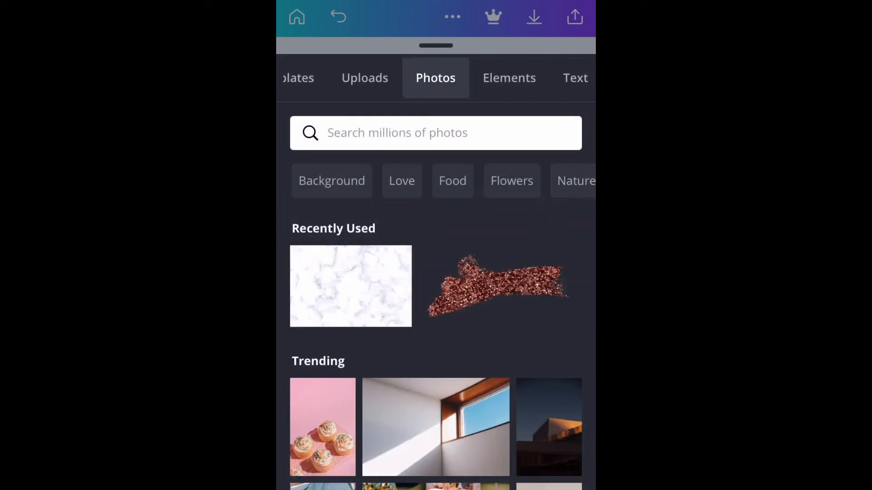
{"action": "scroll", "scroll_direction": "down", "scroll_amount": 3}
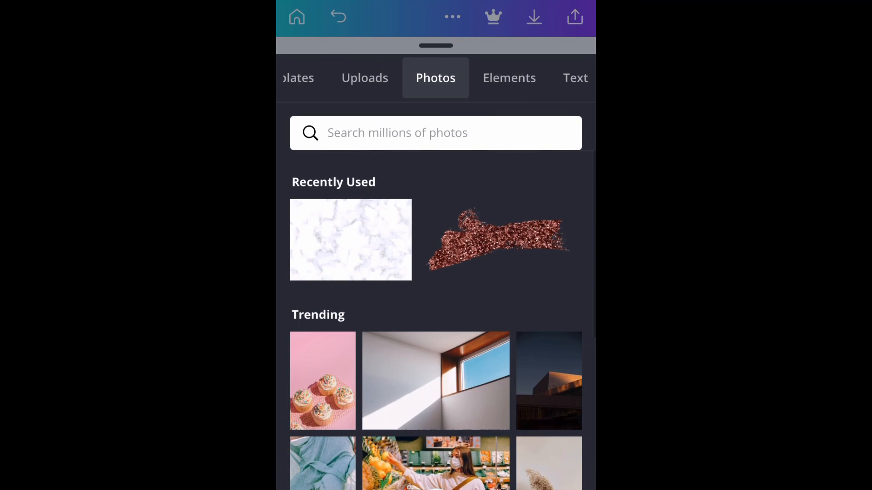
{"action": "left_click", "coordinate": [435, 133]}
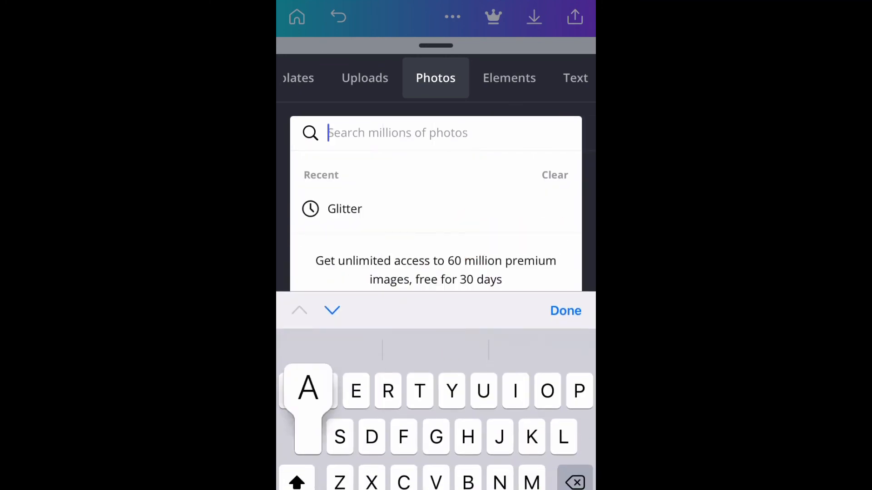
{"action": "type", "text": "Academics"}
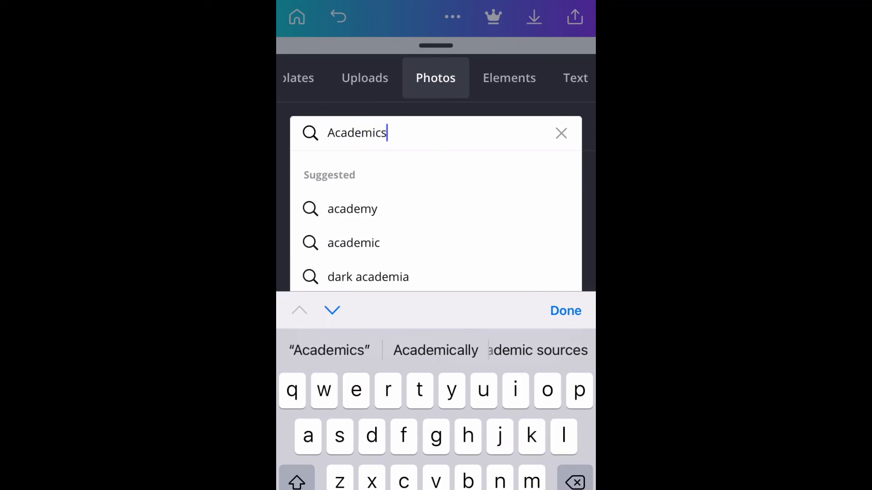
{"action": "left_click", "coordinate": [565, 311]}
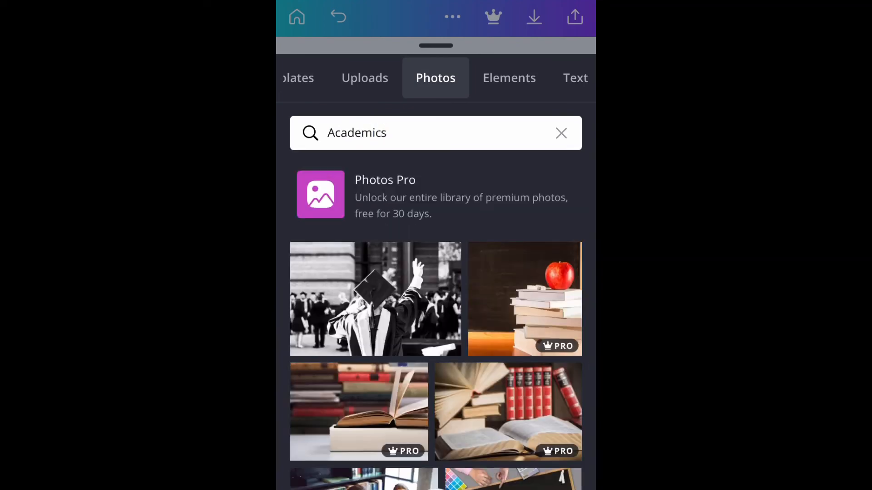
{"action": "scroll", "scroll_direction": "down", "scroll_amount": 3}
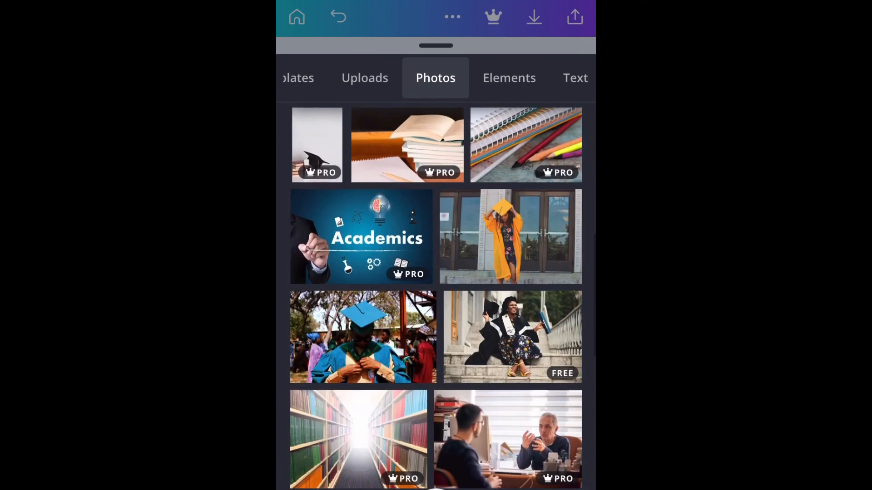
{"action": "scroll", "scroll_direction": "down", "scroll_amount": 3}
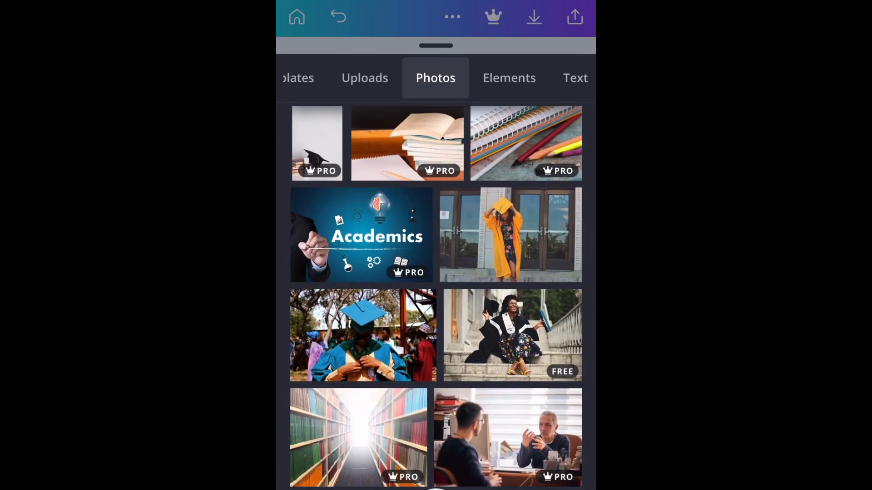
{"action": "scroll", "scroll_direction": "down", "scroll_amount": 3}
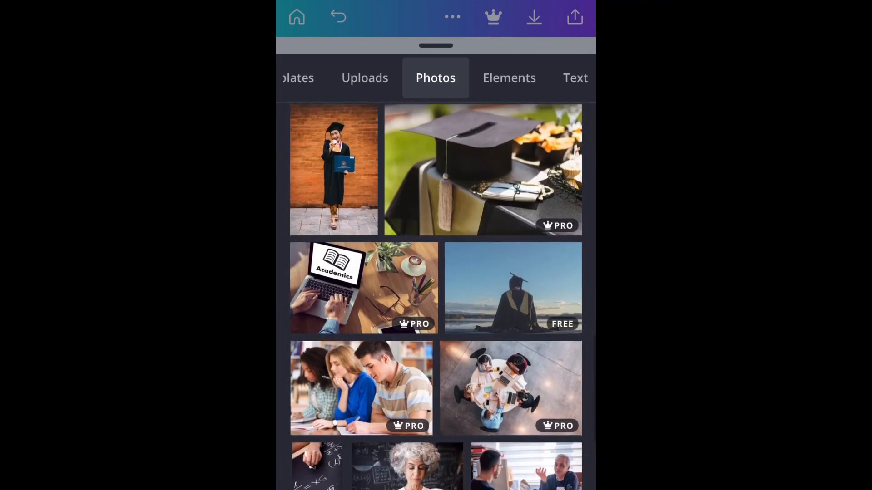
{"action": "scroll", "scroll_direction": "down", "scroll_amount": 3}
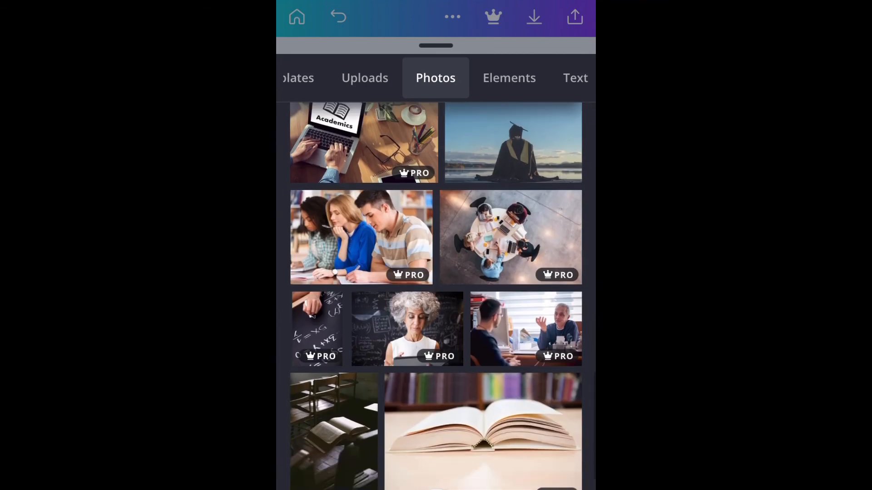
{"action": "scroll", "scroll_direction": "down", "scroll_amount": 3}
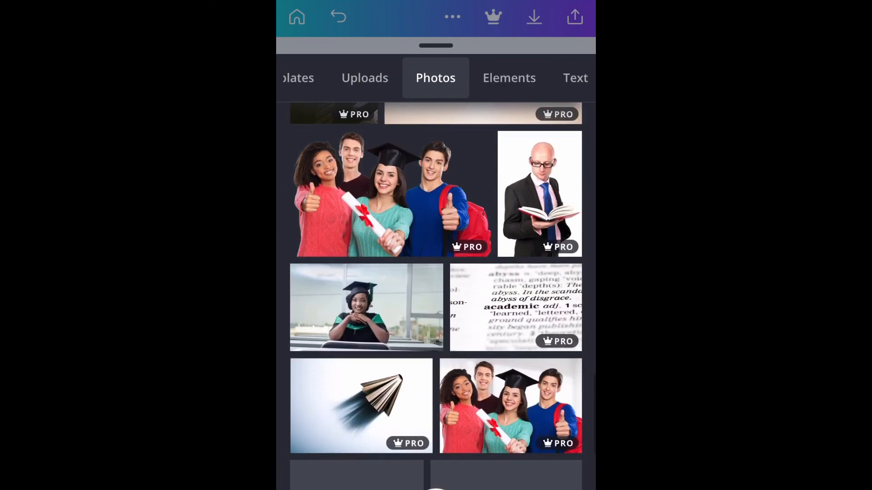
{"action": "scroll", "scroll_direction": "down", "scroll_amount": 3}
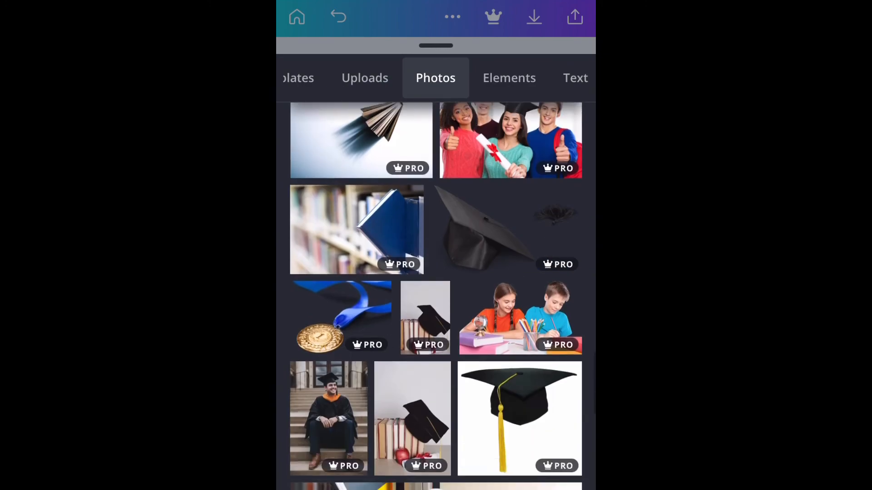
{"action": "scroll", "scroll_direction": "down", "scroll_amount": 3}
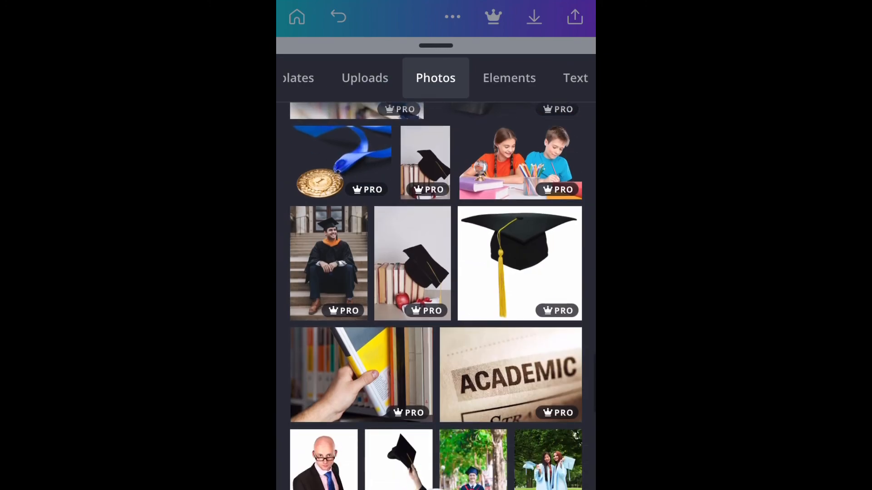
{"action": "scroll", "scroll_direction": "down", "scroll_amount": 3}
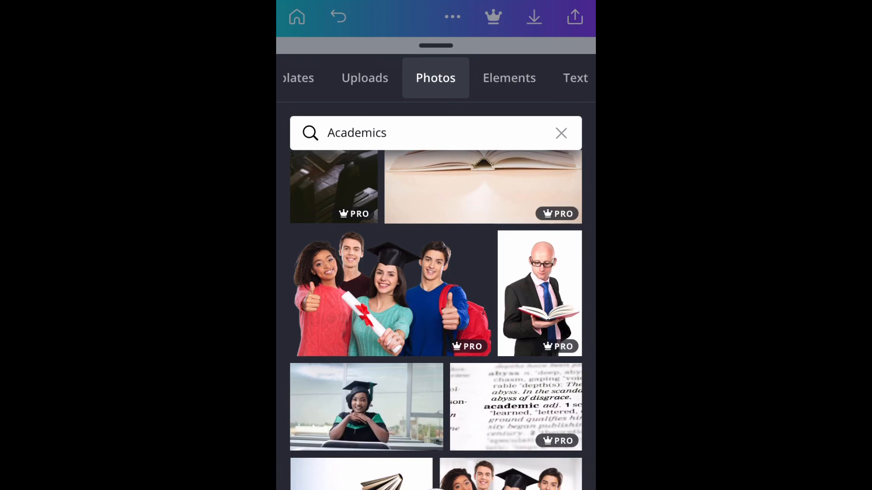
{"action": "scroll", "scroll_direction": "down", "scroll_amount": 3}
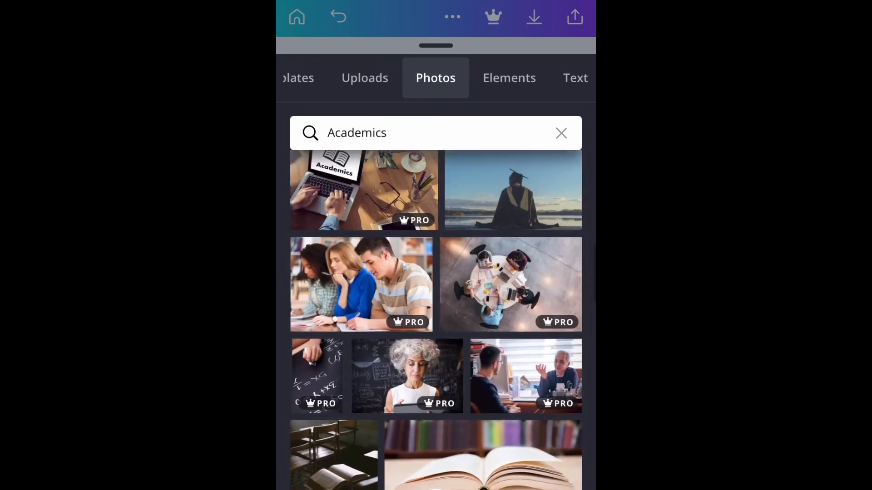
{"action": "scroll", "scroll_direction": "down", "scroll_amount": 3}
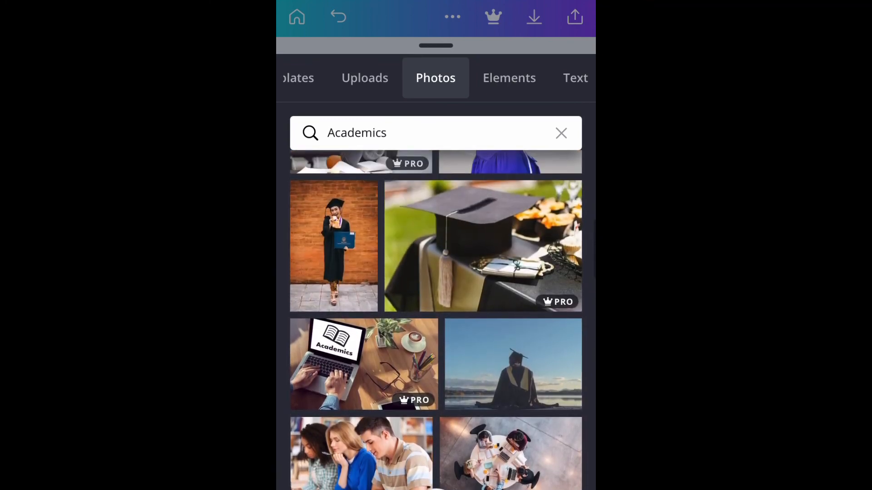
{"action": "scroll", "scroll_direction": "down", "scroll_amount": 3}
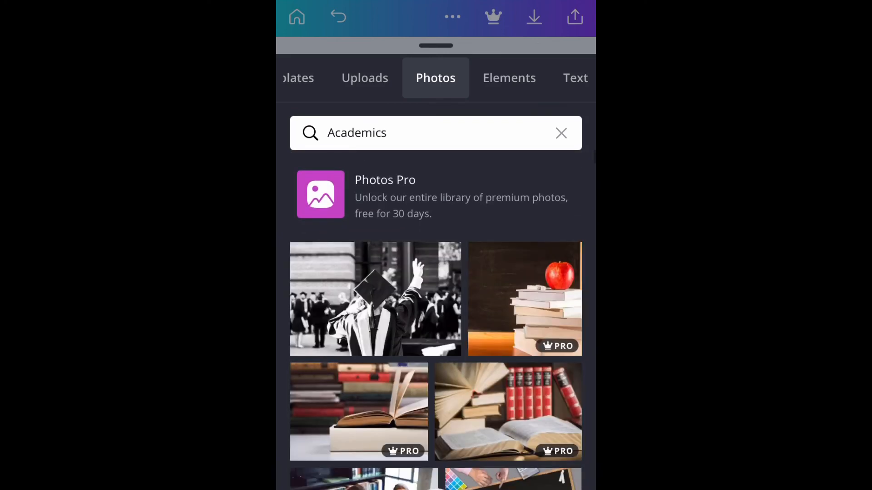
{"action": "scroll", "scroll_direction": "down", "scroll_amount": 3}
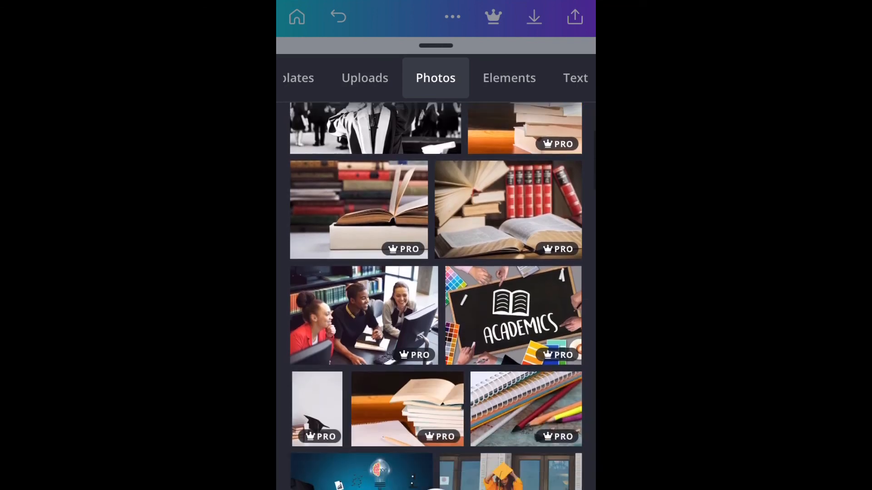
{"action": "scroll", "scroll_direction": "down", "scroll_amount": 3}
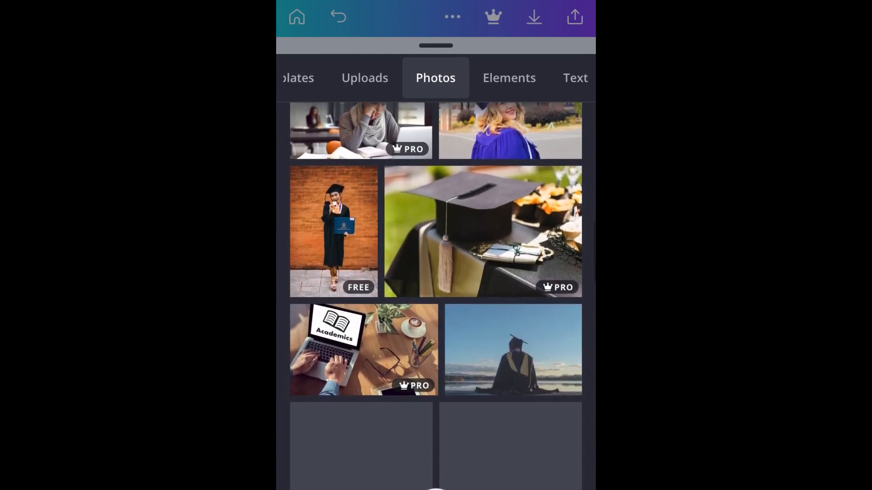
{"action": "scroll", "scroll_direction": "down", "scroll_amount": 3}
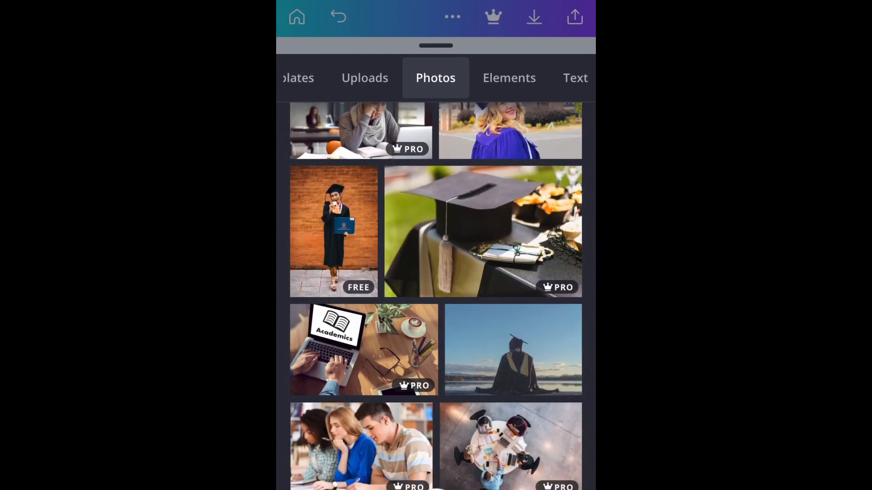
Step: Add the lakeside graduate photo and tilt it into place below the title
{"action": "left_click", "coordinate": [511, 348]}
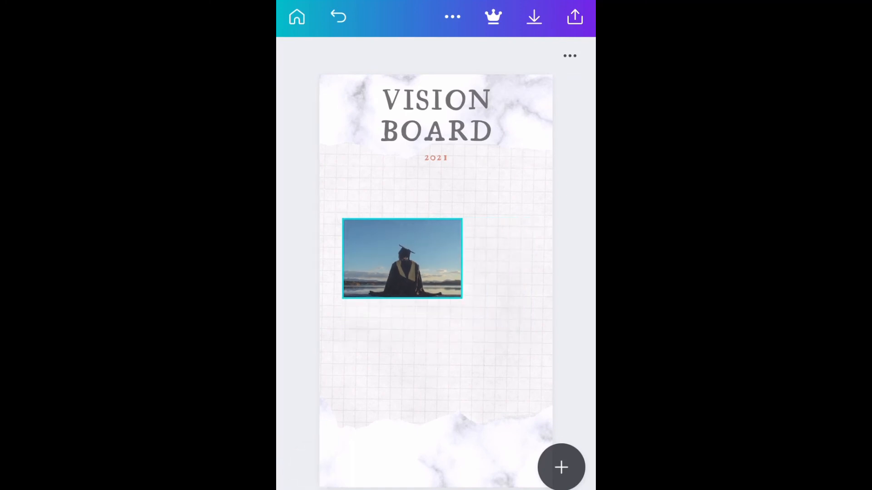
{"action": "left_click", "coordinate": [401, 259]}
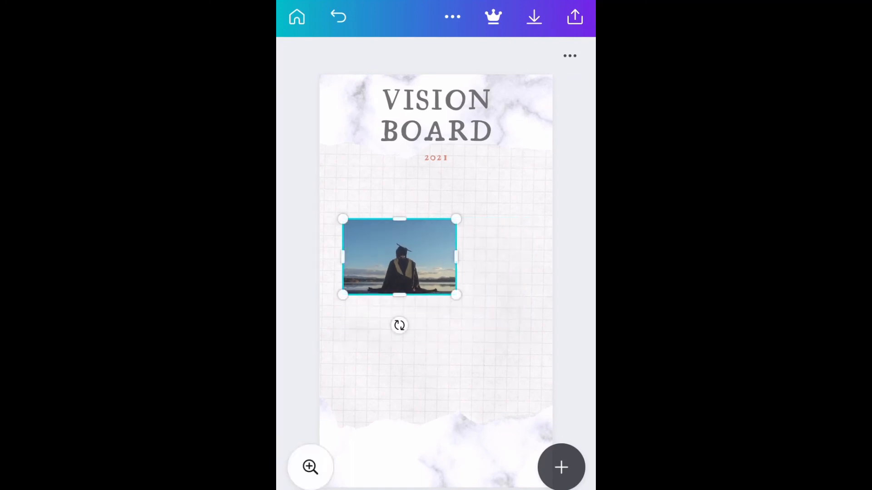
{"action": "left_click_drag", "start_coordinate": [399, 257], "coordinate": [388, 199]}
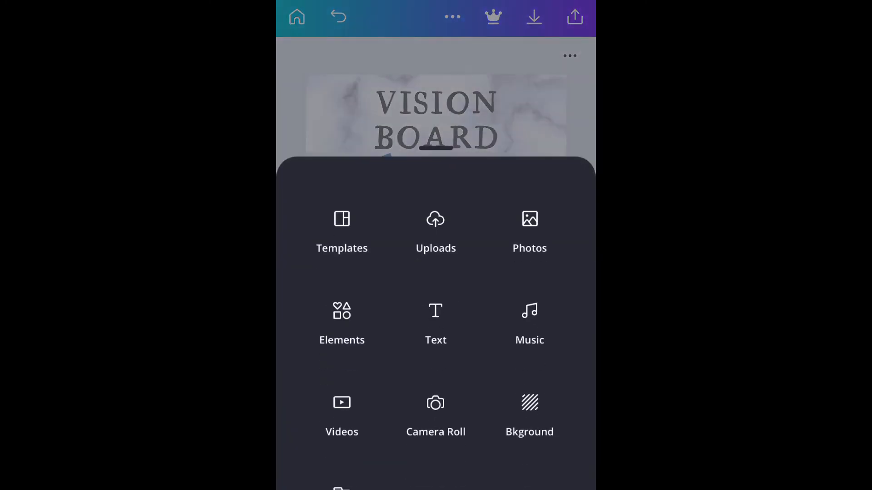
Step: Search the stock photo library for 'youtube'
{"action": "left_click", "coordinate": [435, 322]}
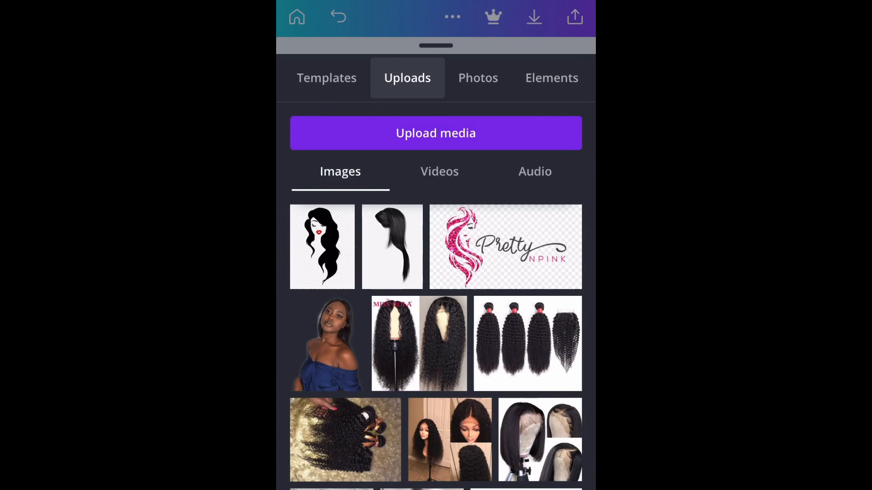
{"action": "left_click", "coordinate": [435, 77]}
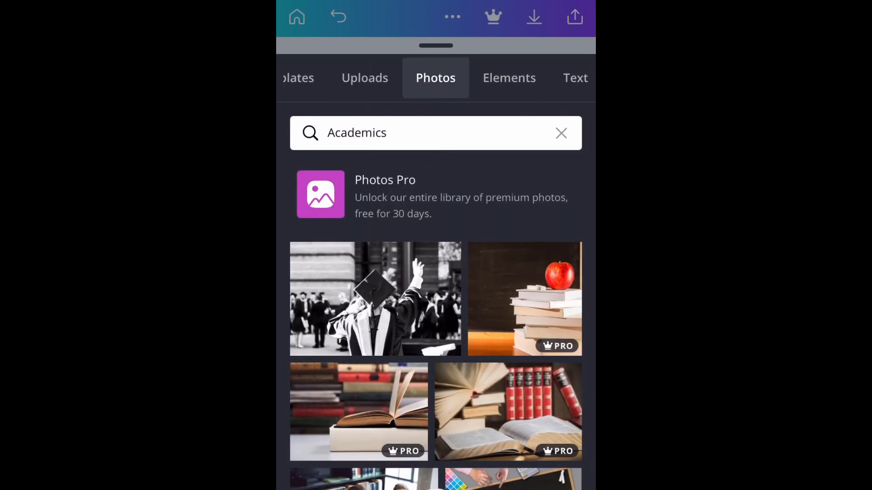
{"action": "left_click", "coordinate": [389, 133]}
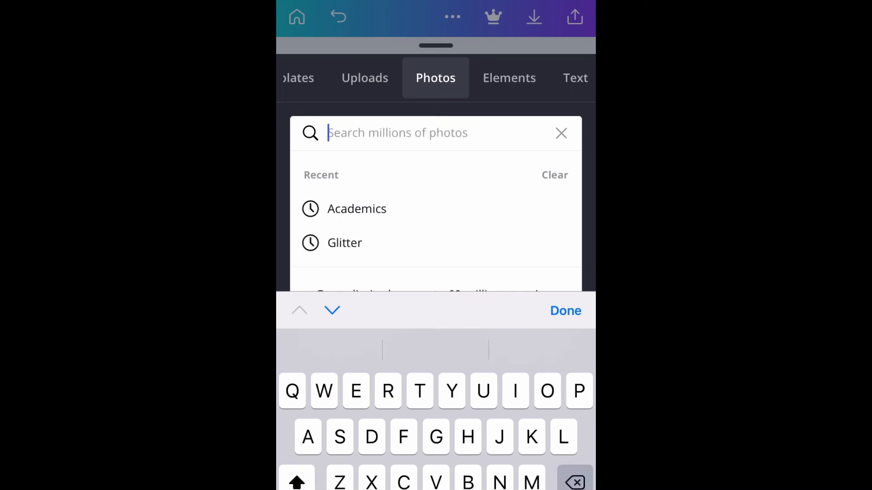
{"action": "type", "text": "You"}
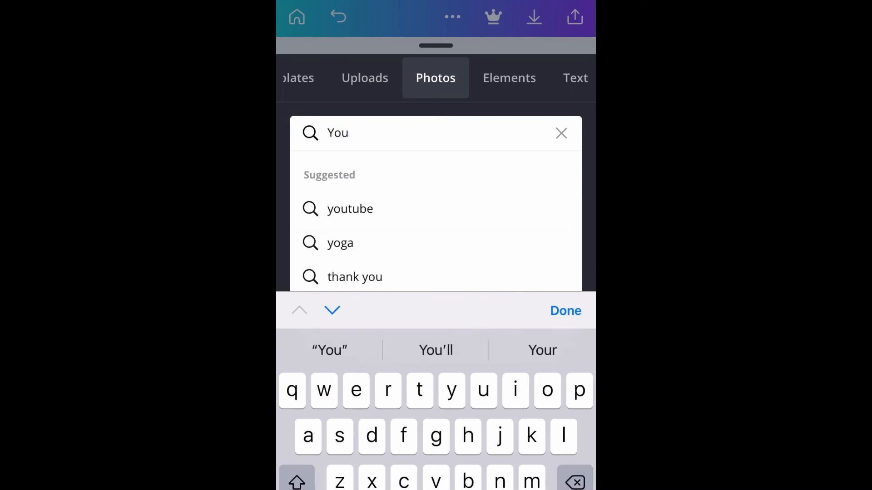
{"action": "left_click", "coordinate": [350, 209]}
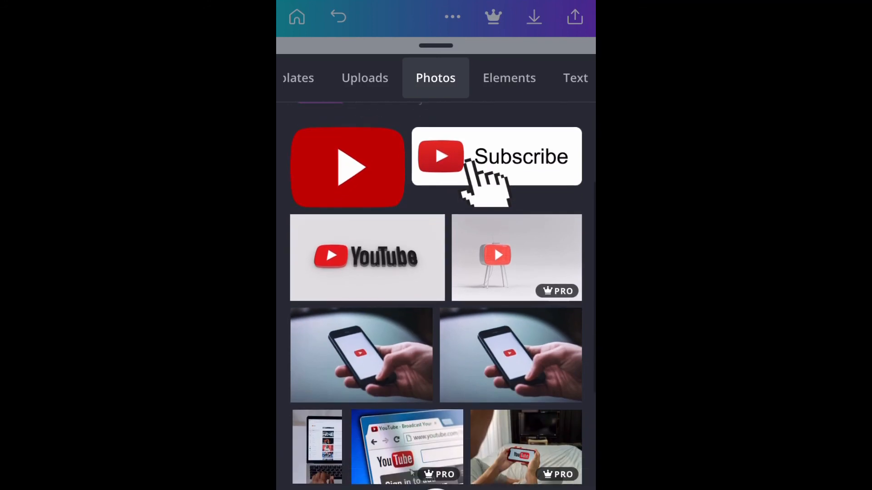
Step: Scroll through the youtube results — logos, subscribe buttons and phones playing videos
{"action": "scroll", "scroll_direction": "down", "scroll_amount": 3}
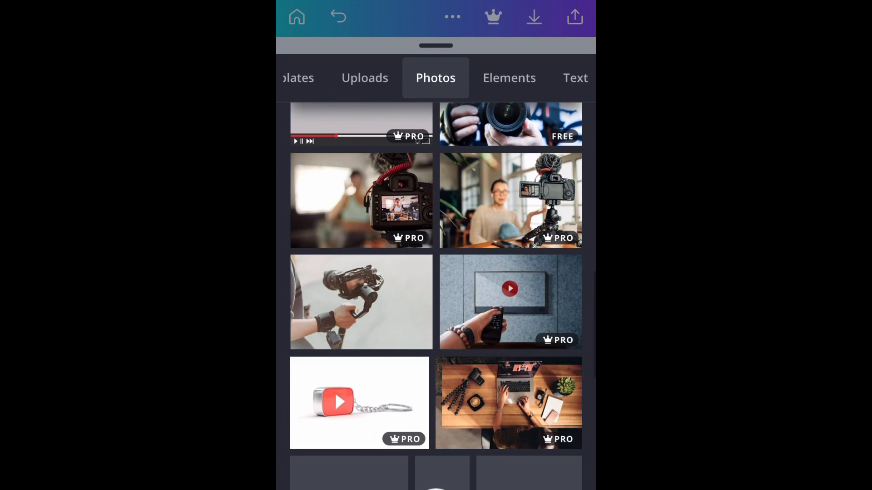
{"action": "scroll", "scroll_direction": "down", "scroll_amount": 3}
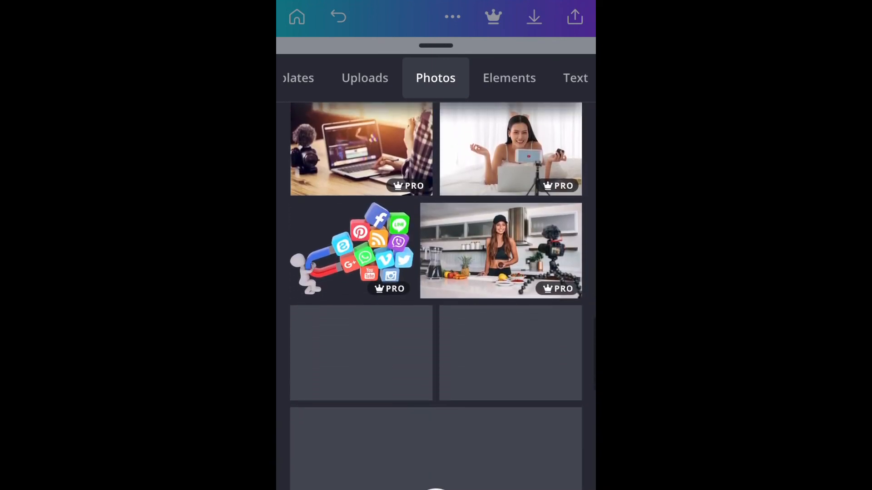
{"action": "scroll", "scroll_direction": "down", "scroll_amount": 3}
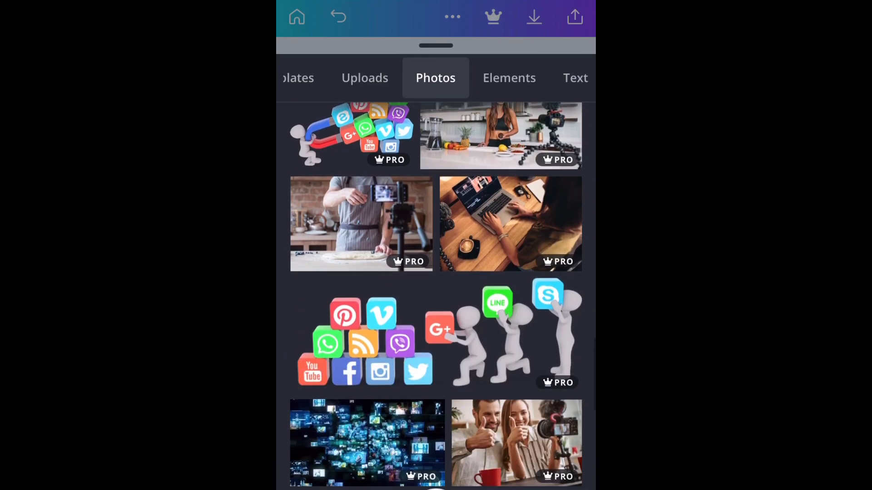
{"action": "scroll", "scroll_direction": "down", "scroll_amount": 3}
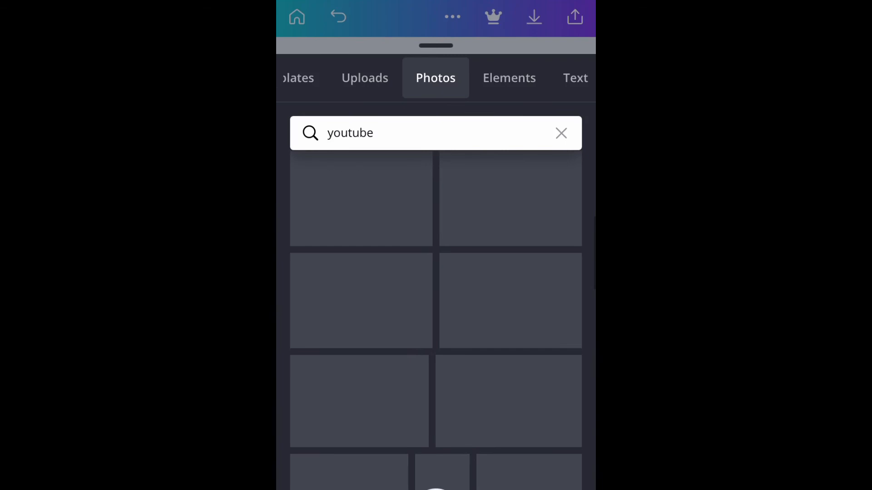
{"action": "scroll", "scroll_direction": "down", "scroll_amount": 3}
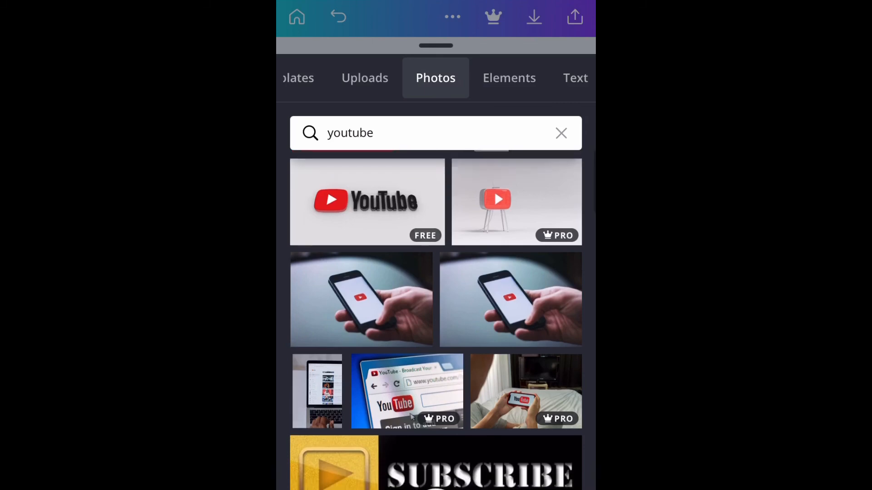
{"action": "scroll", "scroll_direction": "down", "scroll_amount": 3}
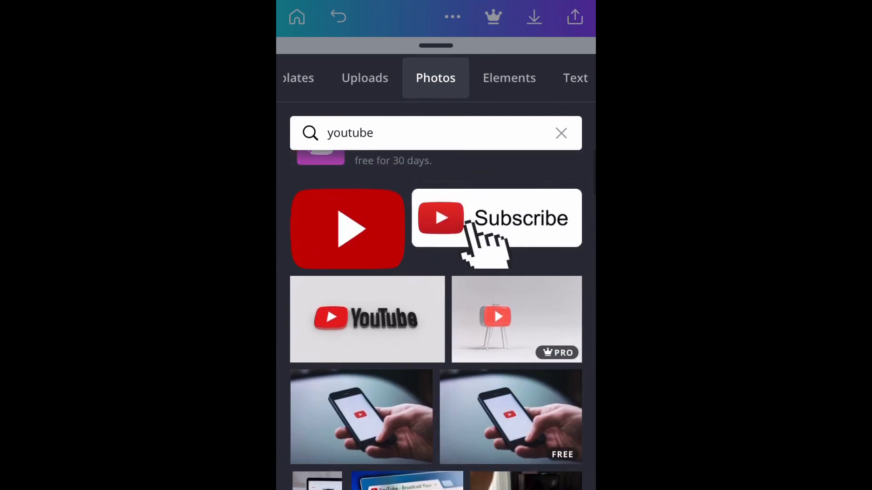
Step: Add the 3D YouTube logo photo and move it up beside the graduation photo at a tilt
{"action": "left_click", "coordinate": [367, 319]}
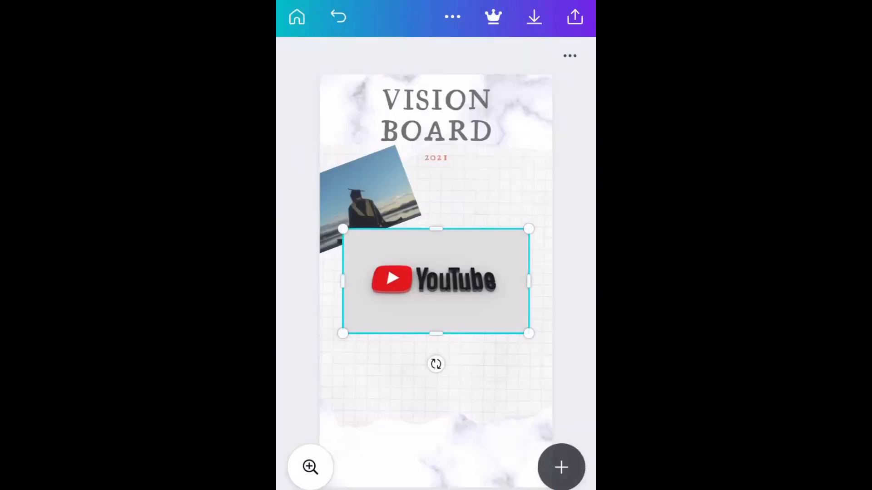
{"action": "left_click_drag", "start_coordinate": [436, 281], "coordinate": [447, 280]}
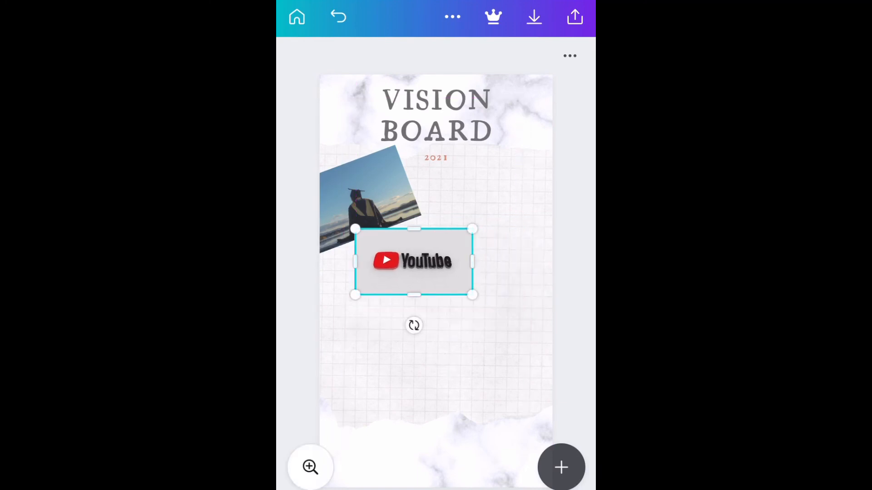
{"action": "left_click_drag", "start_coordinate": [414, 262], "coordinate": [494, 207]}
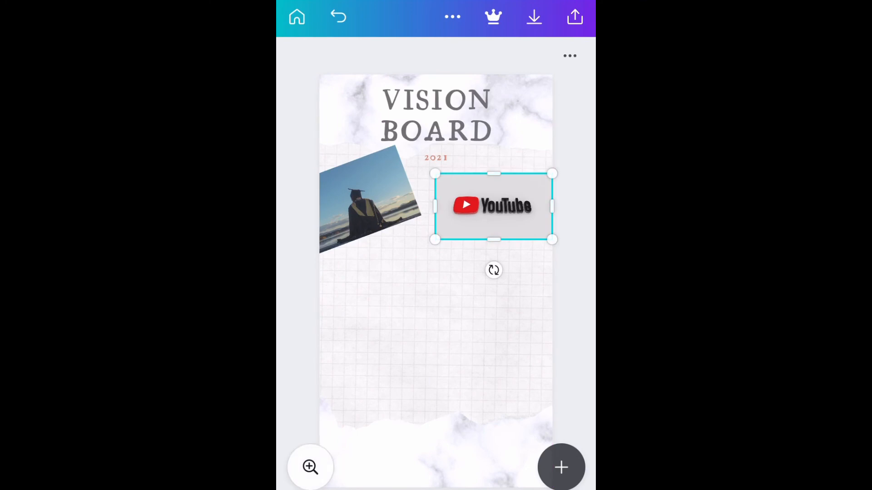
{"action": "left_click_drag", "start_coordinate": [494, 270], "coordinate": [517, 256]}
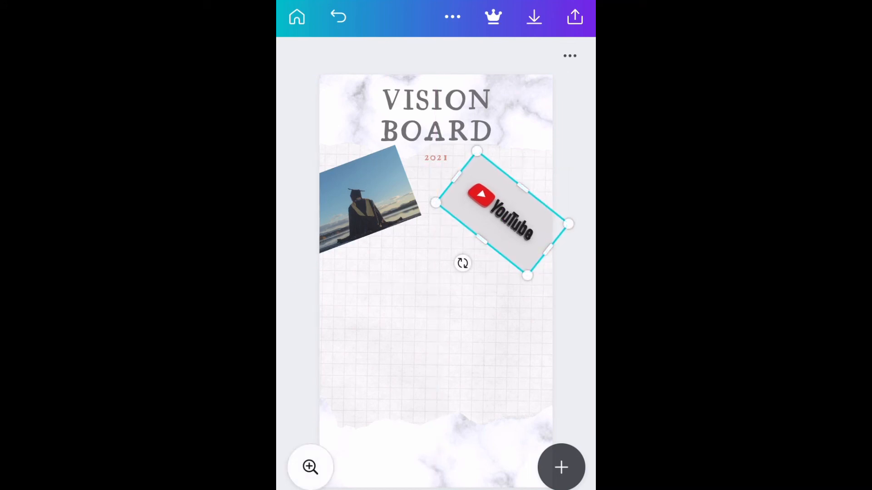
Step: Nudge the tilted logo toward the top right, adjust its angle and shrink it
{"action": "left_click_drag", "start_coordinate": [501, 217], "coordinate": [503, 214]}
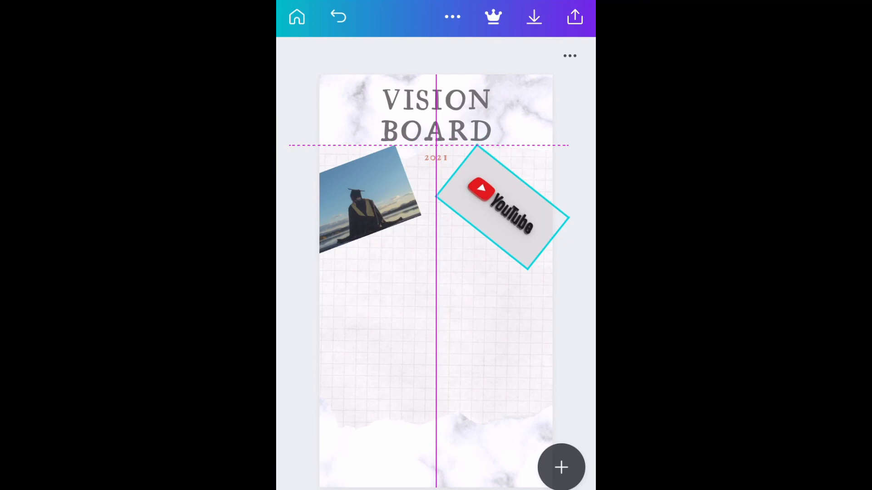
{"action": "left_click_drag", "start_coordinate": [501, 207], "coordinate": [514, 209]}
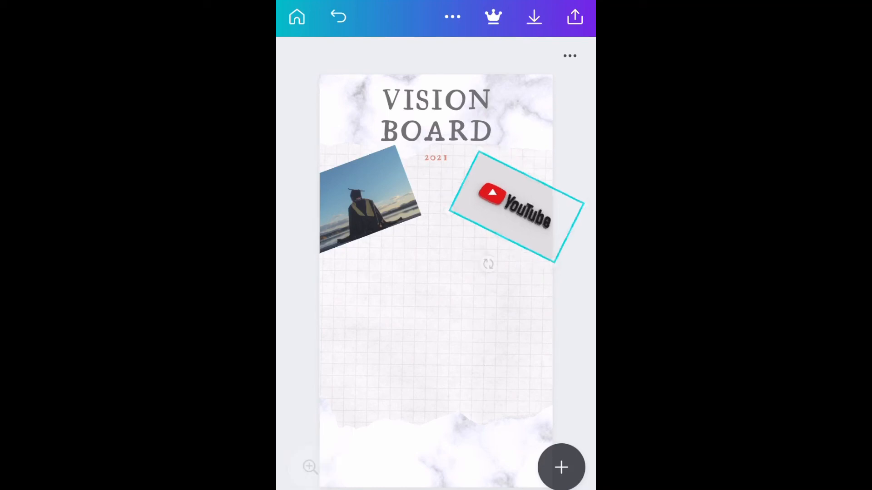
{"action": "left_click_drag", "start_coordinate": [511, 209], "coordinate": [497, 209]}
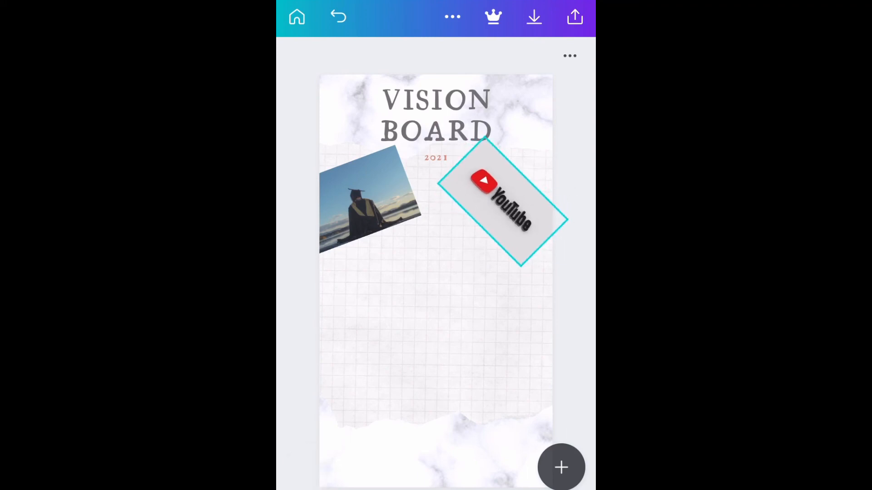
{"action": "left_click_drag", "start_coordinate": [504, 209], "coordinate": [497, 202]}
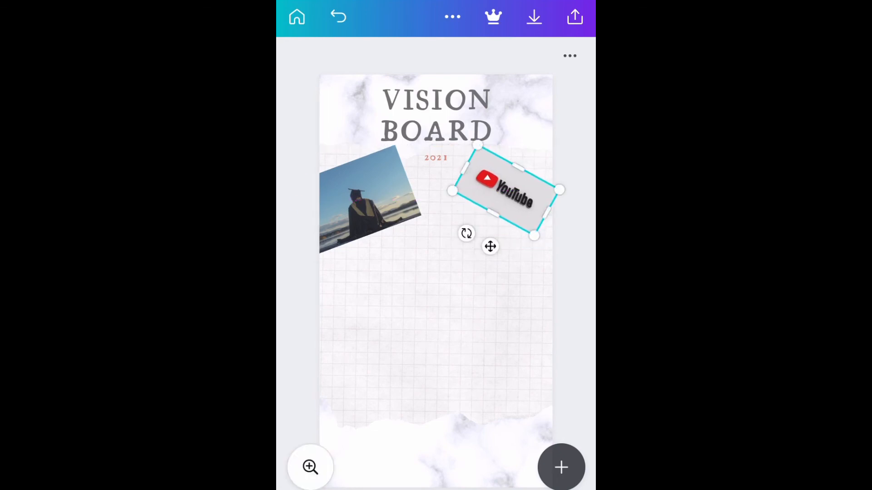
{"action": "left_click", "coordinate": [370, 200]}
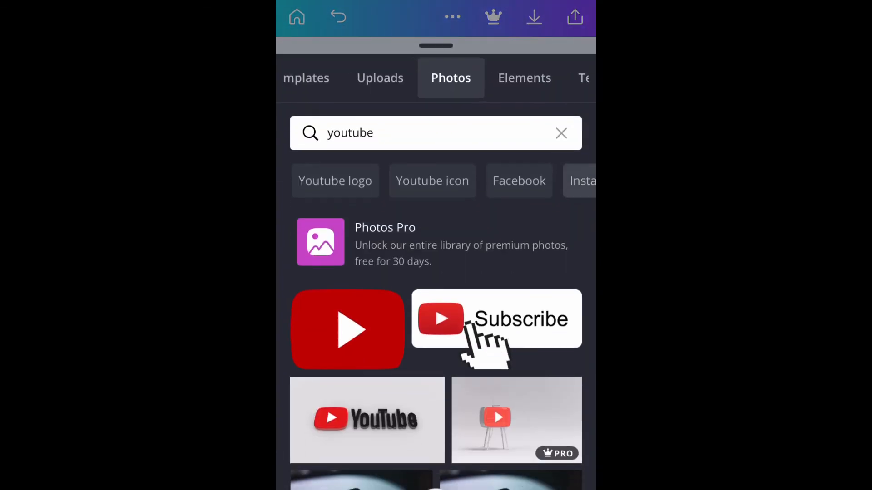
Step: Replace the youtube search with 'business', browse the results, then switch to uploaded images
{"action": "left_click", "coordinate": [436, 132]}
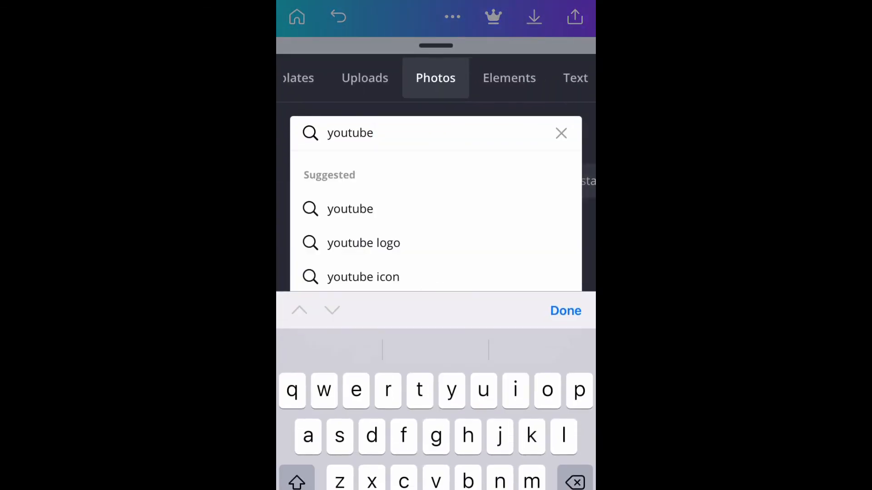
{"action": "key", "text": "backspace"}
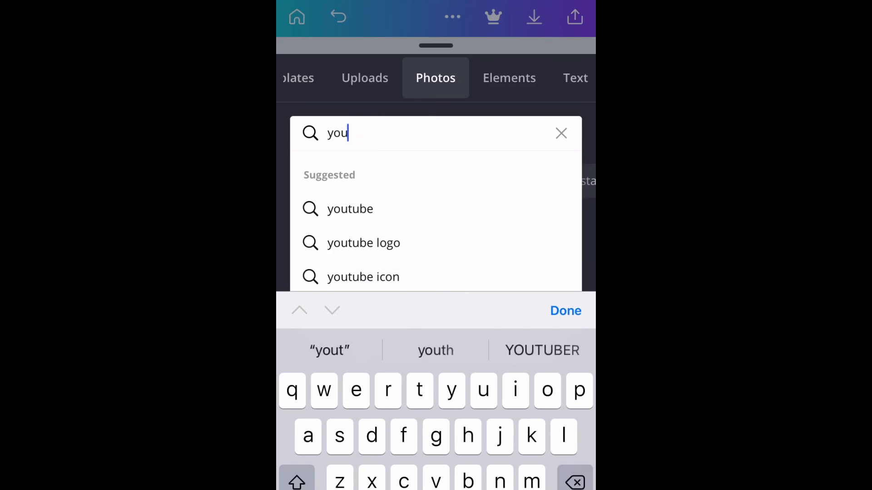
{"action": "type", "text": "Busin"}
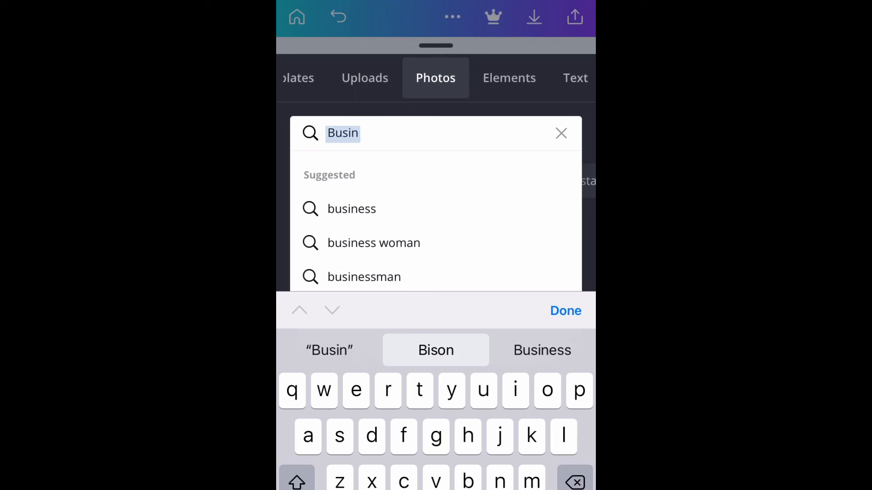
{"action": "left_click", "coordinate": [352, 208]}
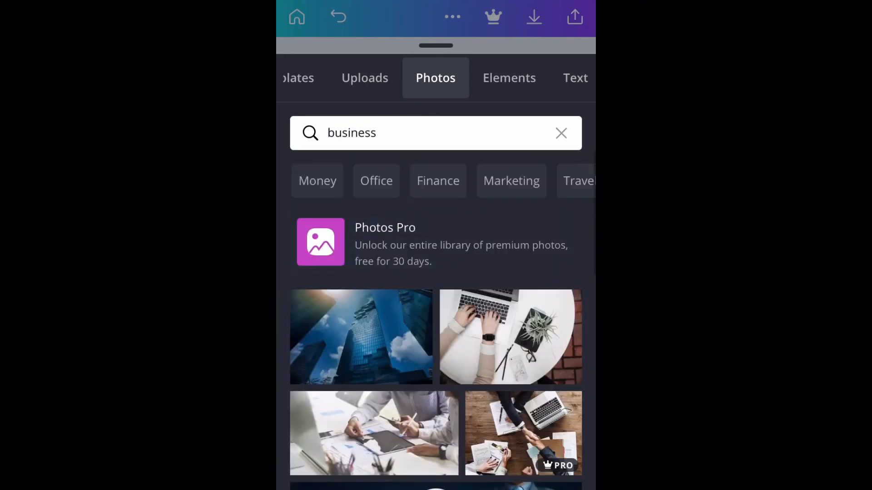
{"action": "scroll", "scroll_direction": "down", "scroll_amount": 3}
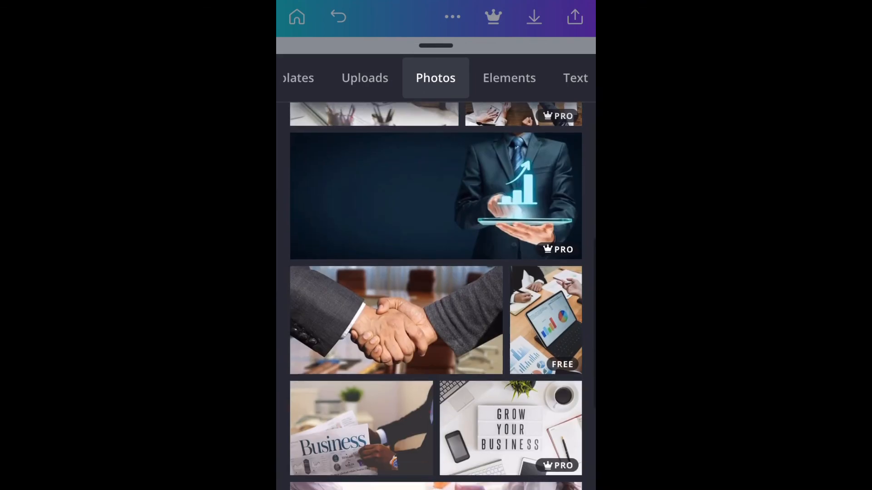
{"action": "scroll", "scroll_direction": "down", "scroll_amount": 3}
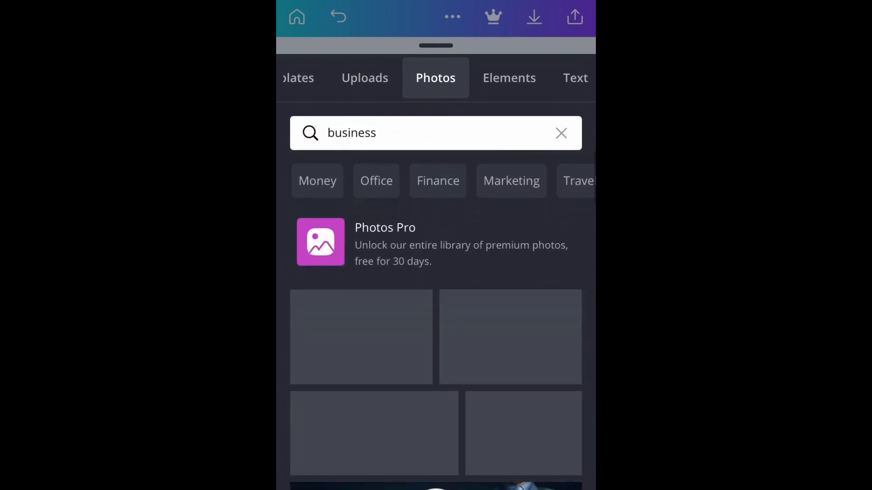
{"action": "left_click", "coordinate": [365, 77]}
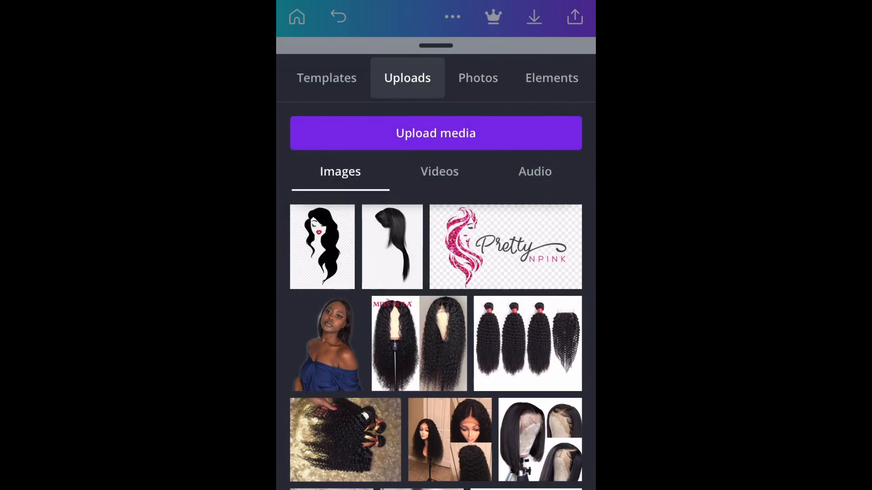
Step: Upload the parcels screenshot from the phone's photo library onto the board
{"action": "left_click", "coordinate": [435, 132]}
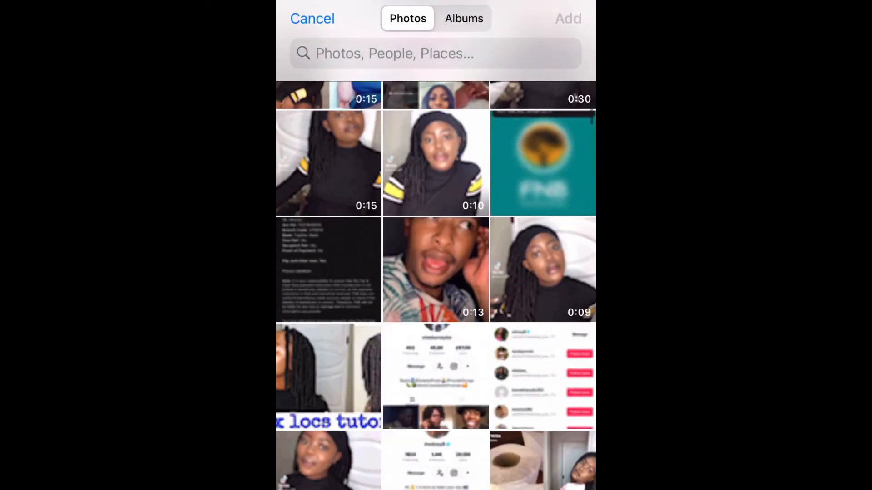
{"action": "scroll", "scroll_direction": "down", "scroll_amount": 3}
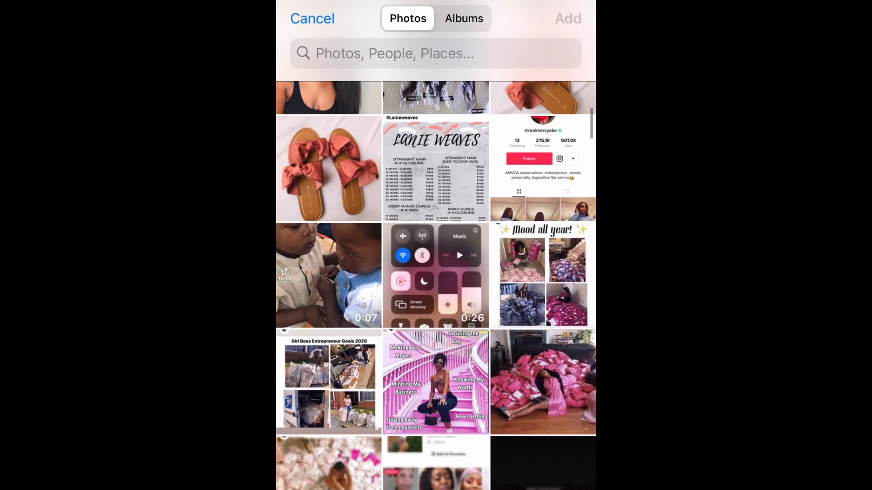
{"action": "scroll", "scroll_direction": "down", "scroll_amount": 3}
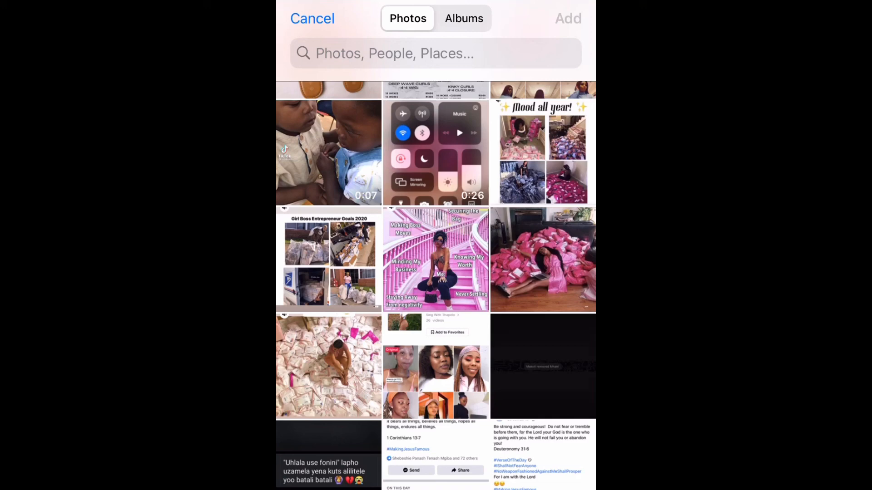
{"action": "left_click", "coordinate": [328, 366]}
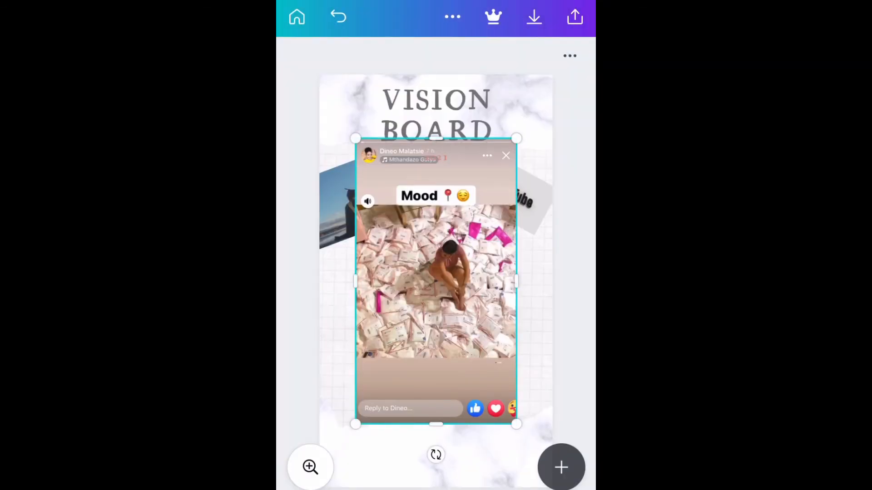
Step: Crop the screenshot down to the parcels photo, shrink it and centre it between the other two images
{"action": "left_click_drag", "start_coordinate": [436, 281], "coordinate": [446, 300]}
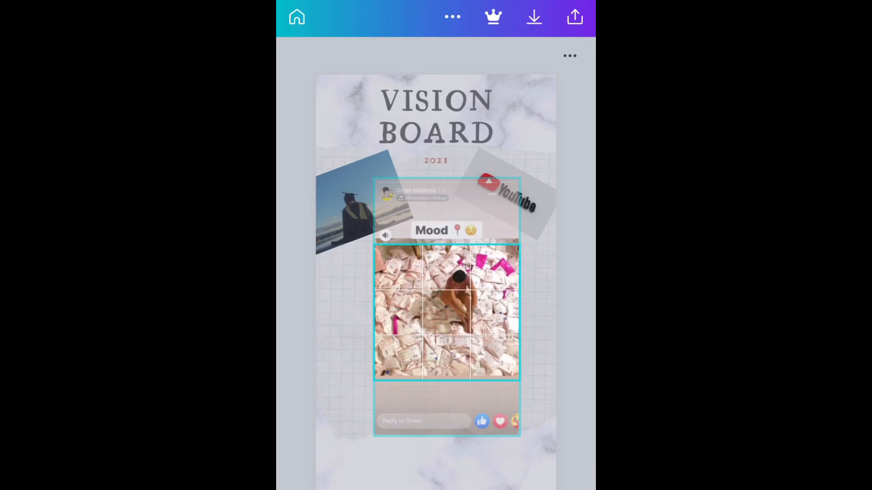
{"action": "left_click", "coordinate": [446, 311]}
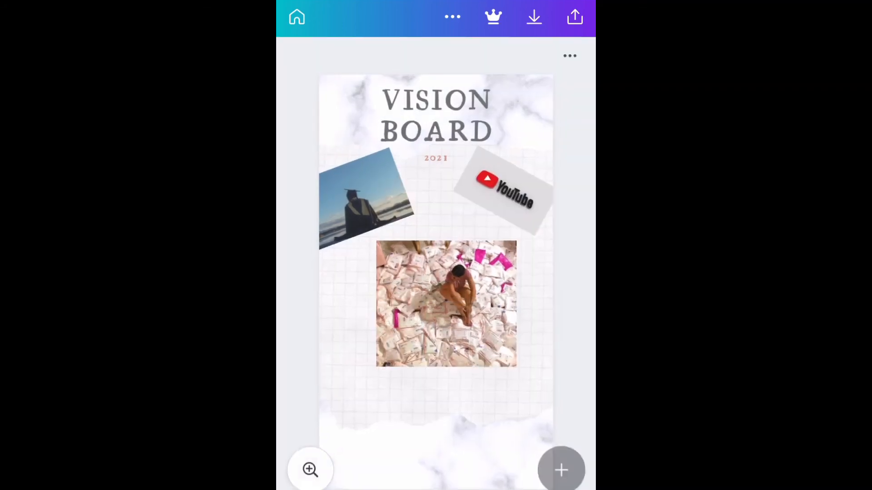
{"action": "left_click", "coordinate": [445, 303]}
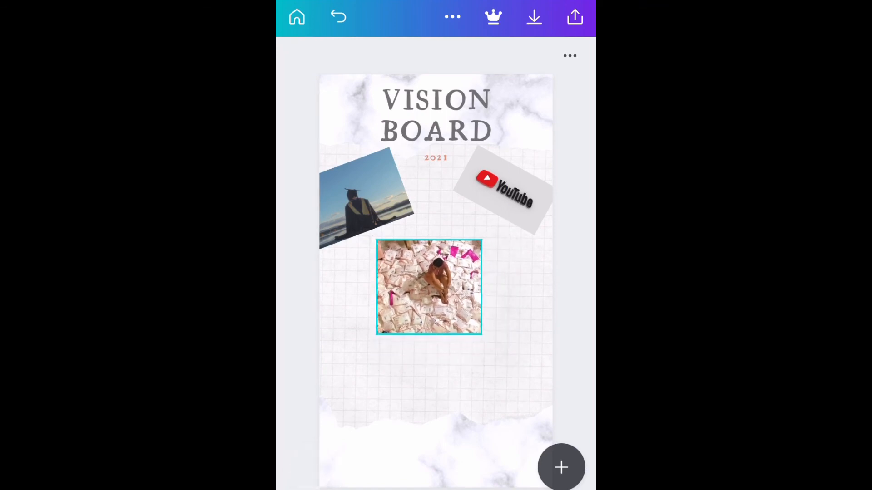
{"action": "left_click_drag", "start_coordinate": [427, 286], "coordinate": [395, 283]}
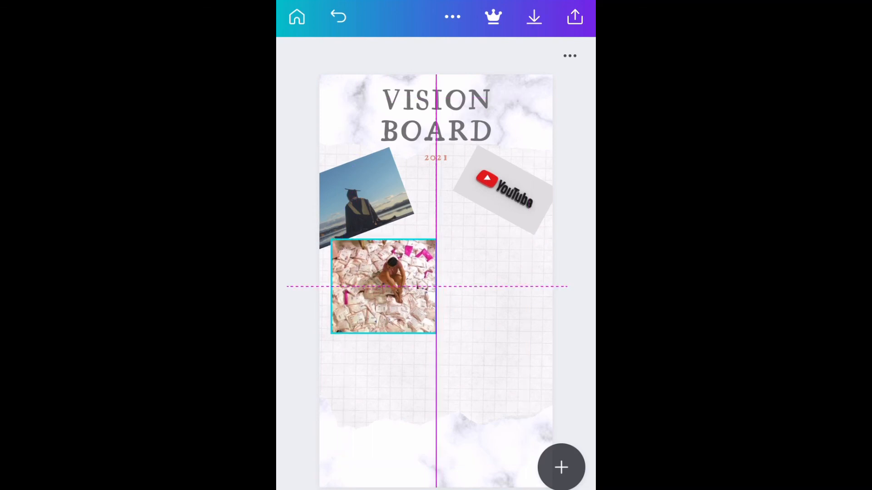
{"action": "left_click_drag", "start_coordinate": [383, 286], "coordinate": [378, 282]}
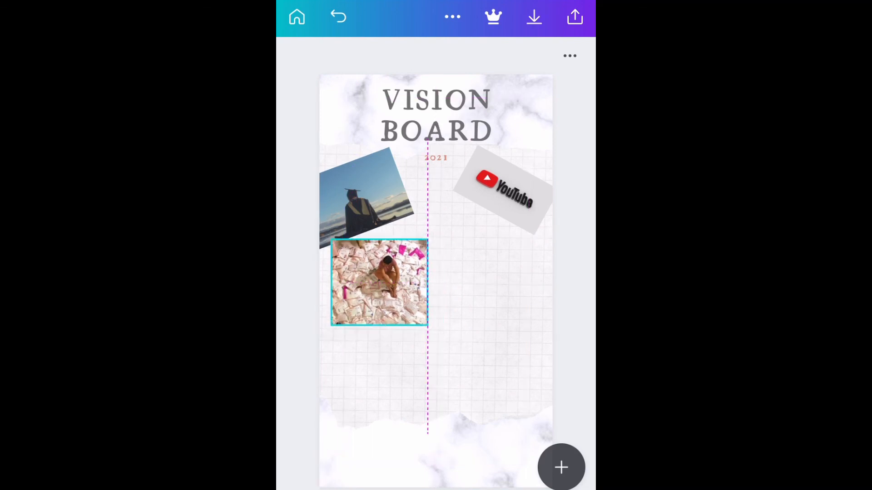
{"action": "left_click_drag", "start_coordinate": [378, 283], "coordinate": [435, 234]}
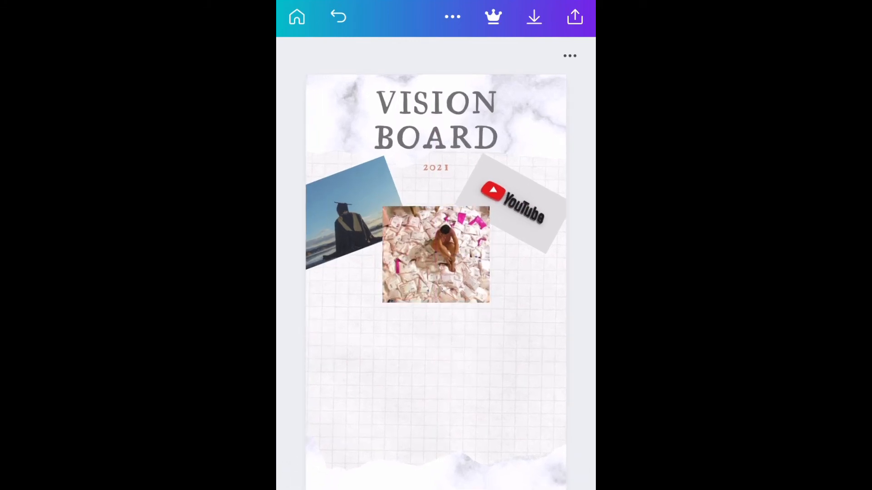
Step: Use the layering options to select the graduation photo and move it beside the parcels photo
{"action": "left_click", "coordinate": [435, 254]}
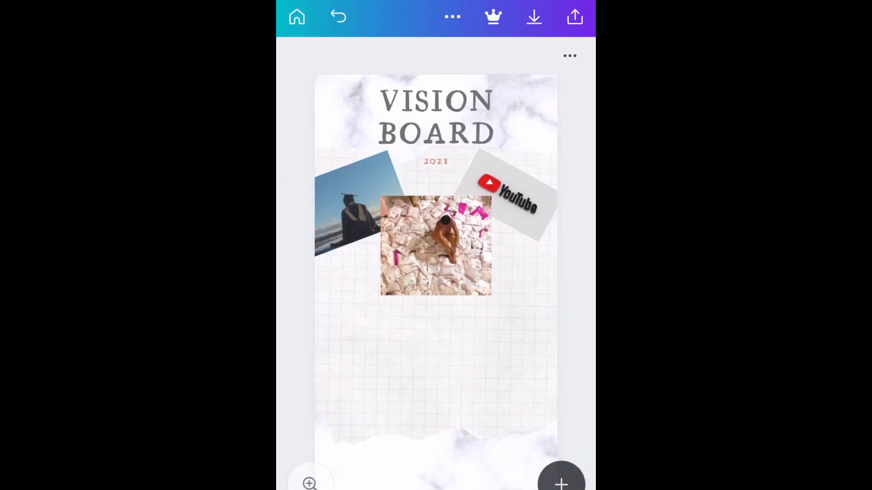
{"action": "left_click", "coordinate": [347, 206]}
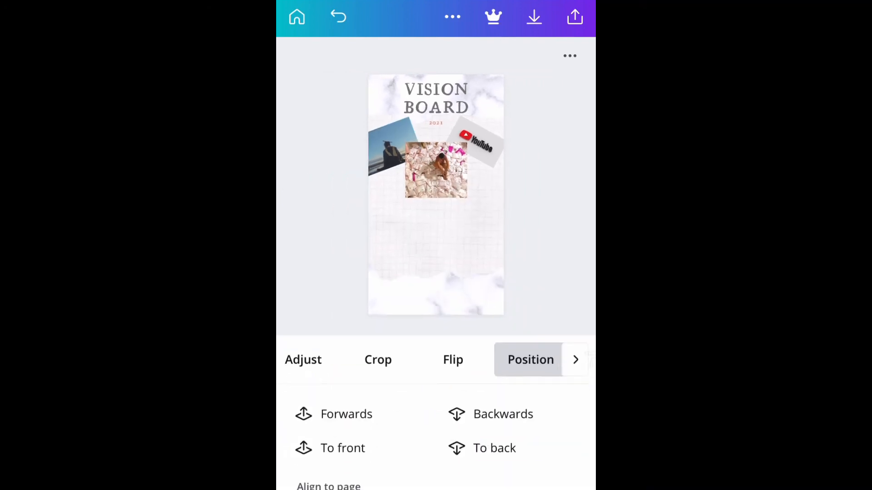
{"action": "left_click", "coordinate": [389, 150]}
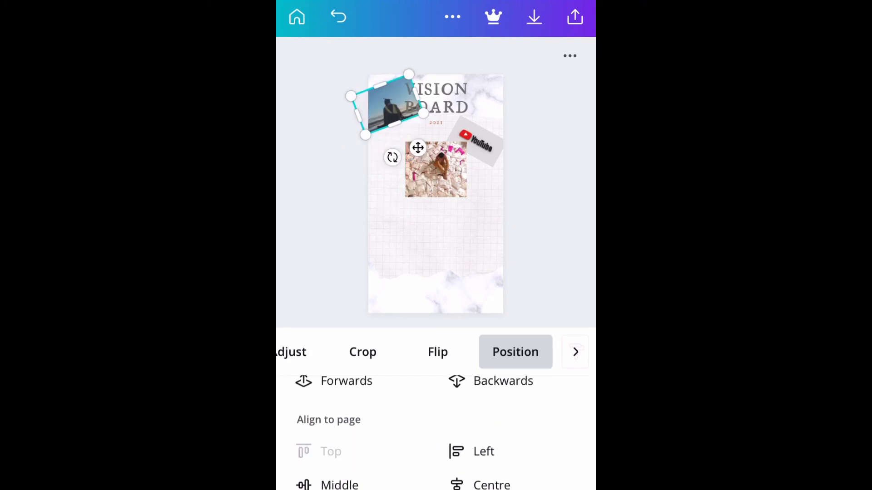
{"action": "left_click_drag", "start_coordinate": [393, 106], "coordinate": [392, 200]}
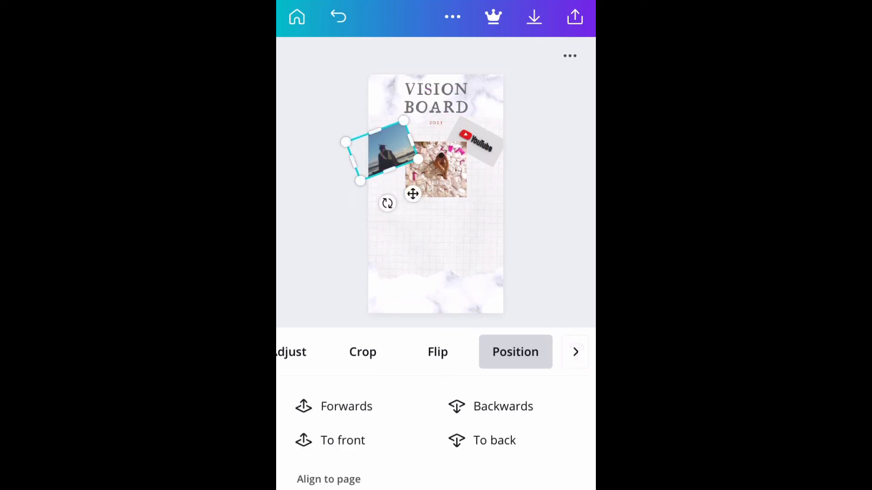
{"action": "scroll", "scroll_direction": "down", "scroll_amount": 3}
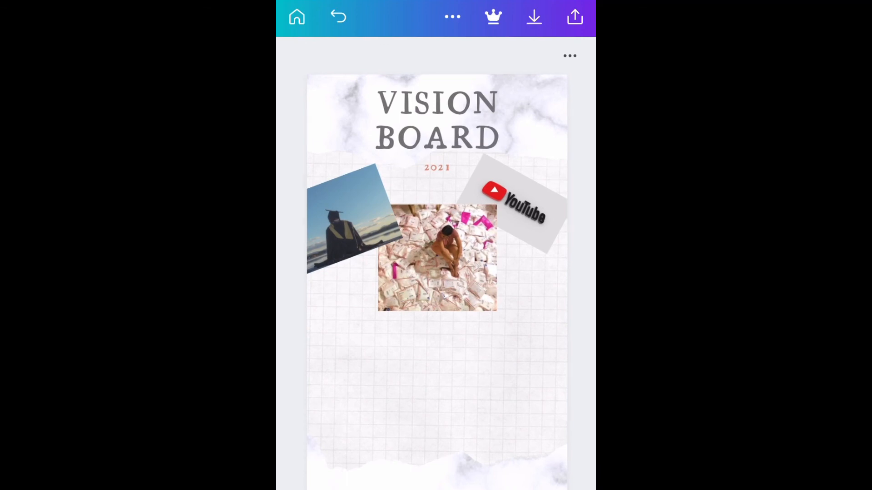
Step: Move the money photo up to settle between the graduation and YouTube pictures
{"action": "left_click", "coordinate": [437, 259]}
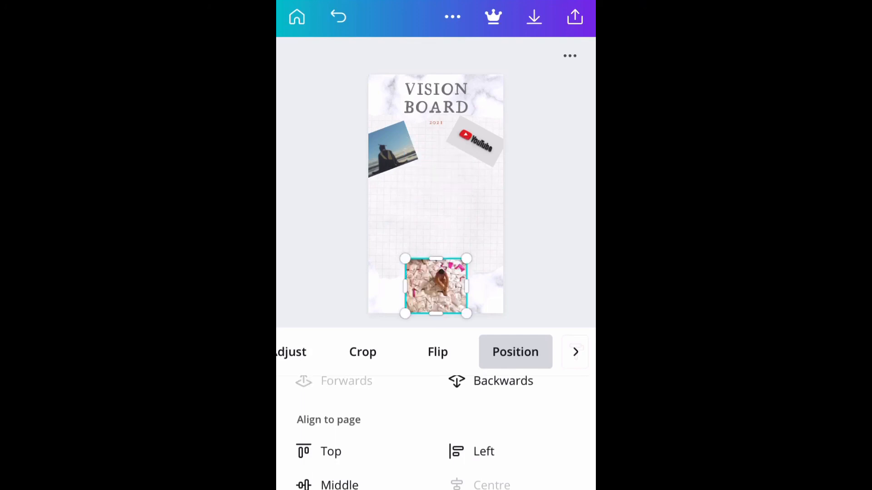
{"action": "left_click_drag", "start_coordinate": [437, 286], "coordinate": [445, 167]}
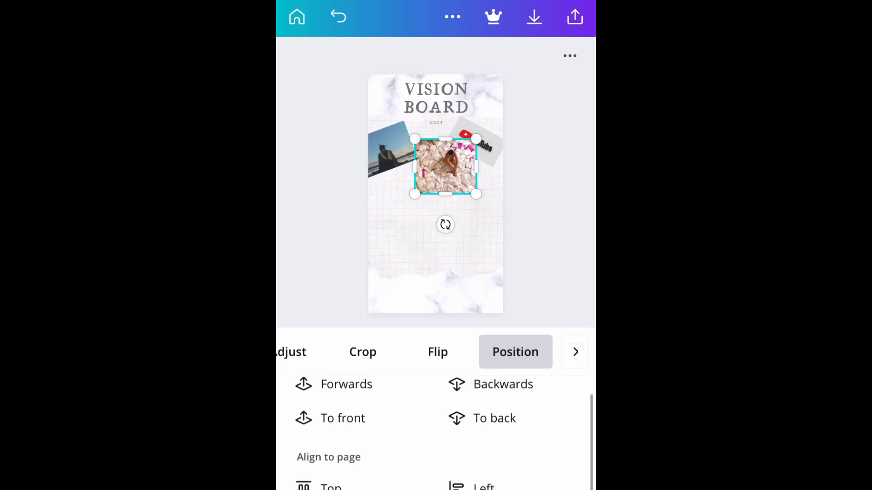
{"action": "left_click_drag", "start_coordinate": [444, 167], "coordinate": [437, 167]}
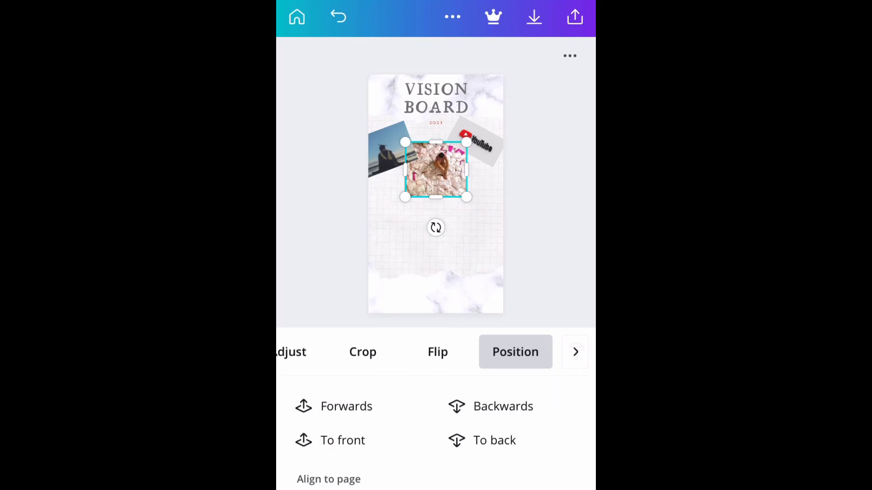
{"action": "left_click", "coordinate": [346, 406]}
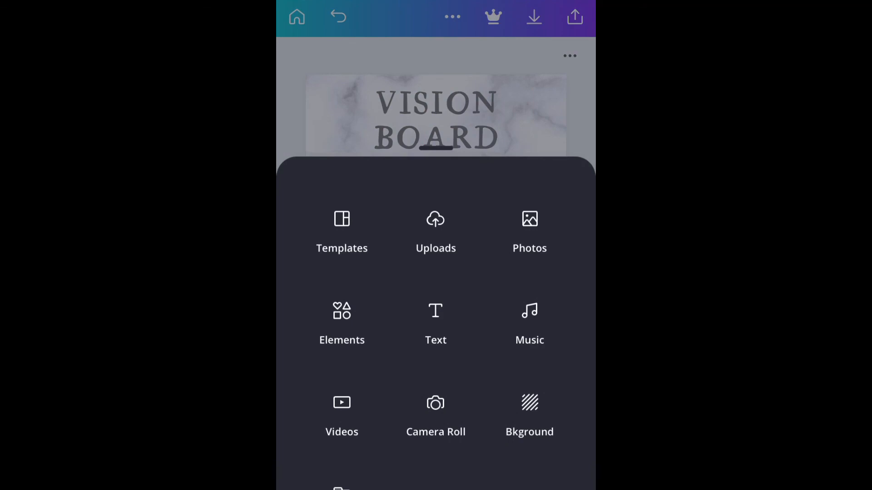
Step: Search Canva's stock photo library for 'fitness' after clearing the business search
{"action": "left_click", "coordinate": [529, 231]}
{"action": "type", "text": "busines"}
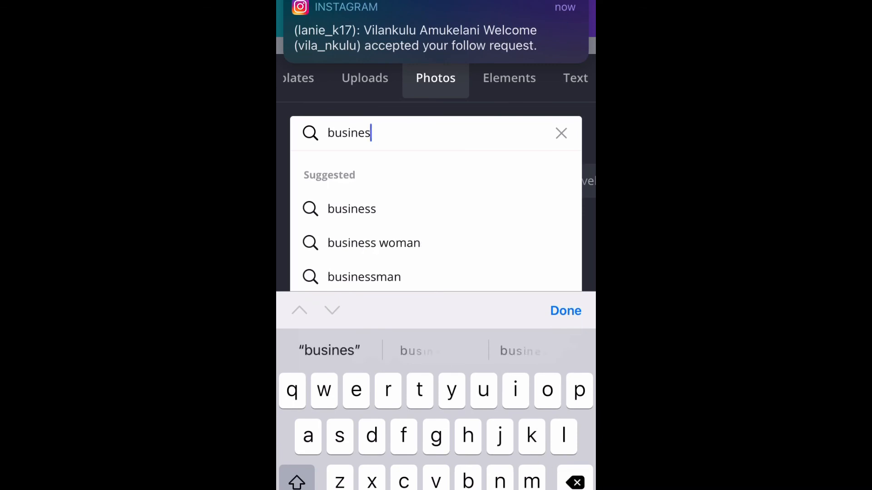
{"action": "left_click", "coordinate": [515, 391]}
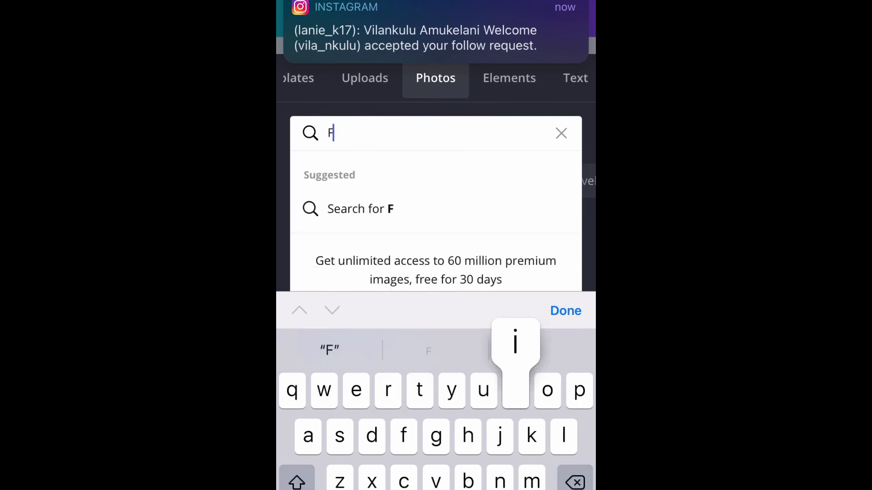
{"action": "type", "text": "itne"}
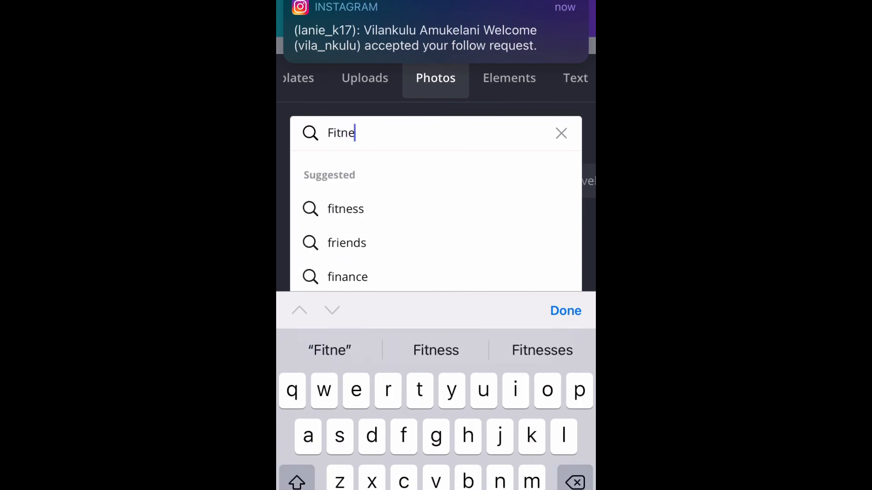
{"action": "left_click", "coordinate": [345, 209]}
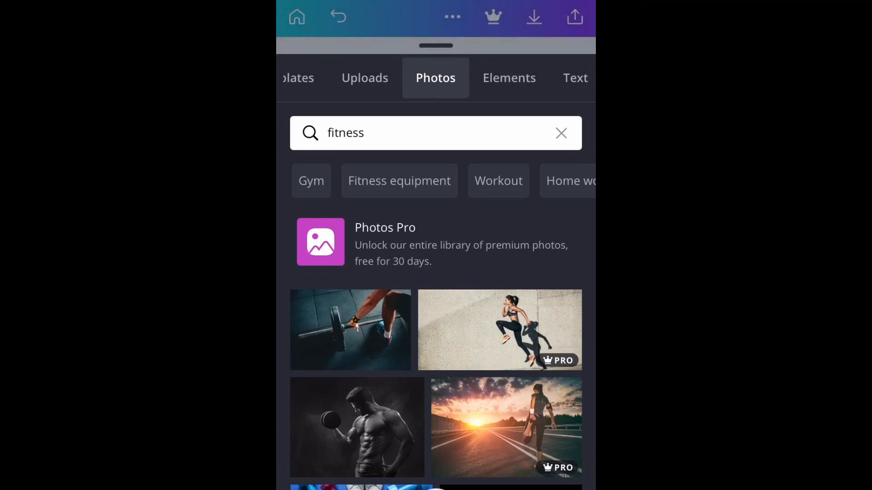
Step: Browse the fitness results and add the pink dumbbells, sneakers and headphones photo
{"action": "scroll", "scroll_direction": "down", "scroll_amount": 3}
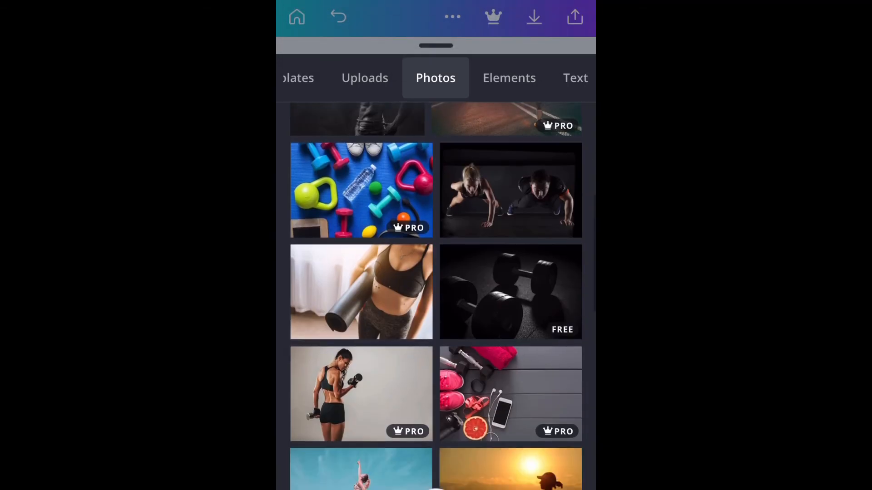
{"action": "scroll", "scroll_direction": "down", "scroll_amount": 3}
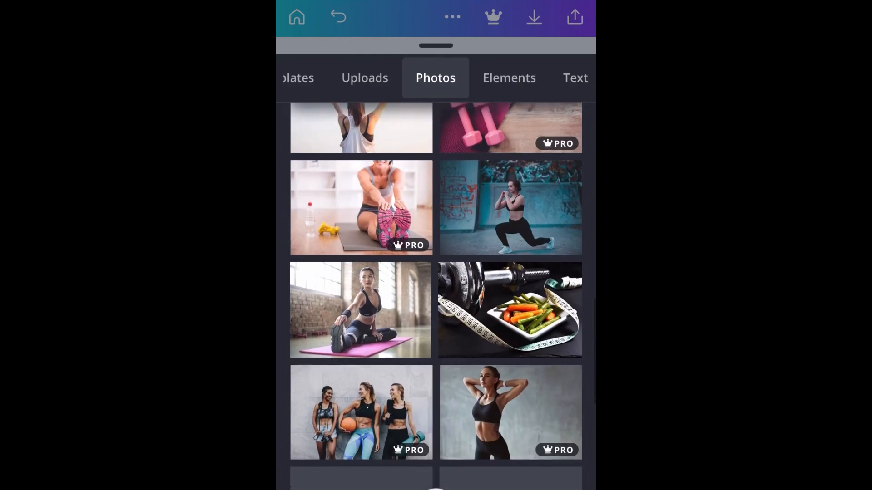
{"action": "scroll", "scroll_direction": "down", "scroll_amount": 3}
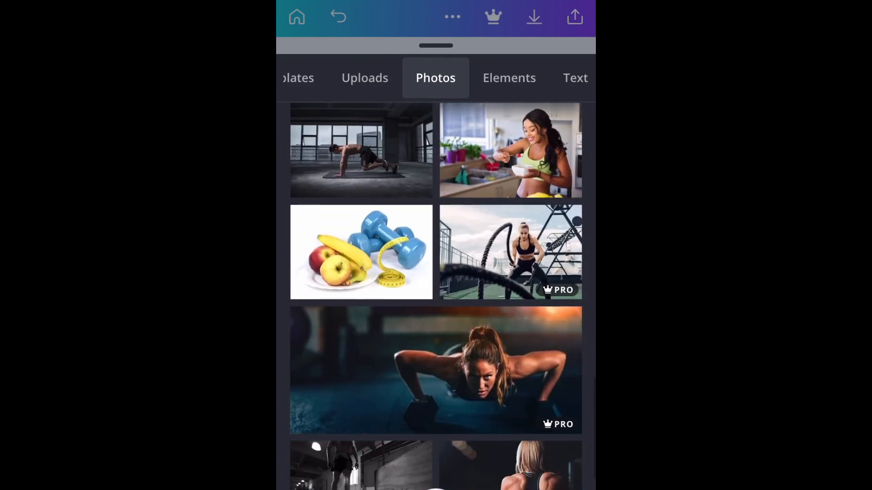
{"action": "scroll", "scroll_direction": "down", "scroll_amount": 3}
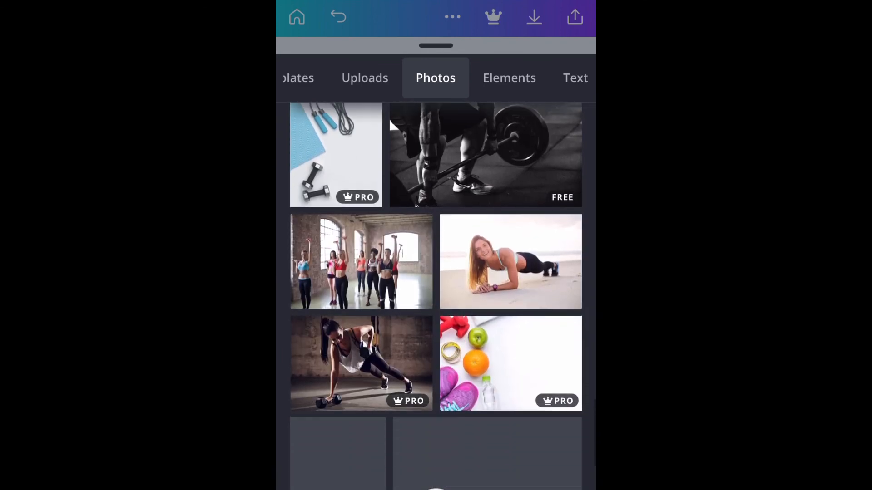
{"action": "scroll", "scroll_direction": "down", "scroll_amount": 3}
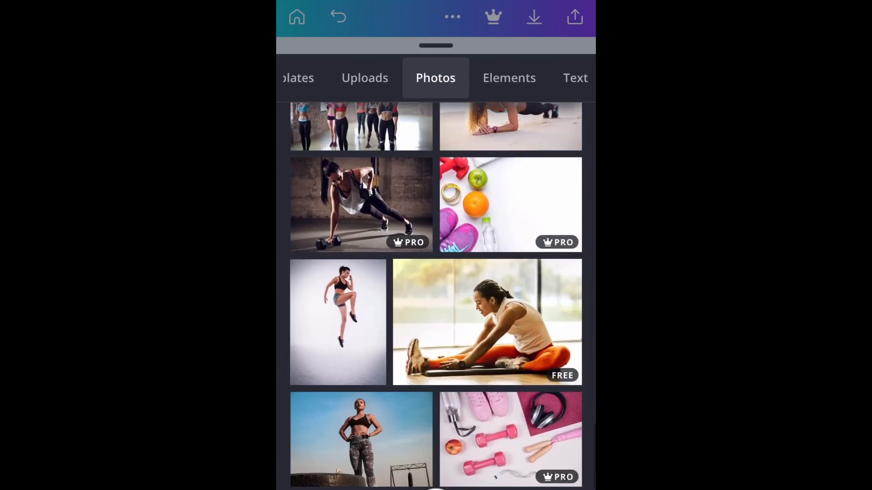
{"action": "scroll", "scroll_direction": "down", "scroll_amount": 3}
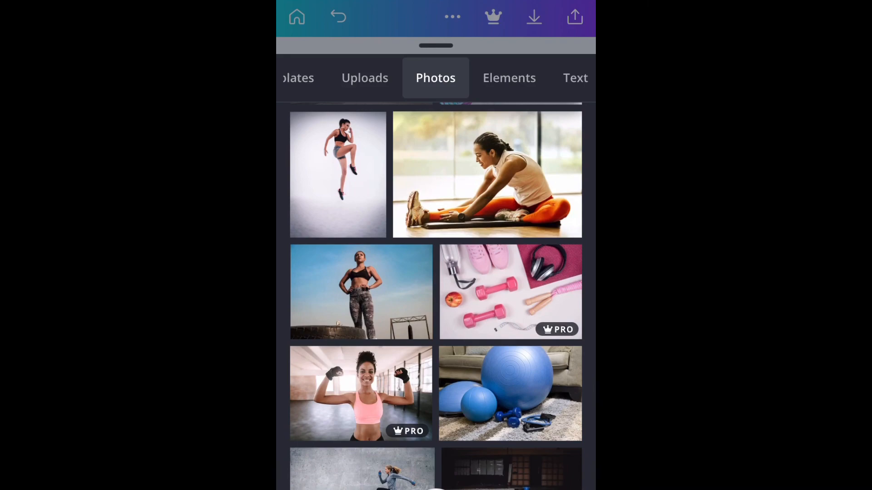
{"action": "scroll", "scroll_direction": "down", "scroll_amount": 3}
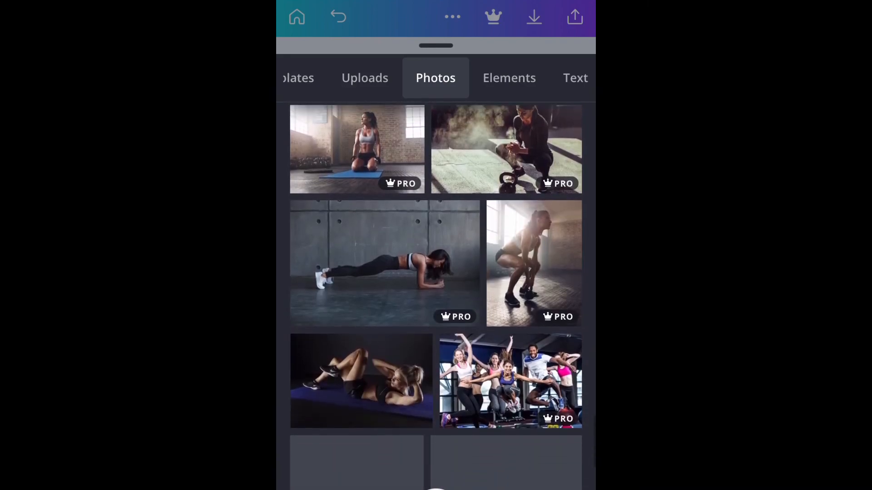
{"action": "scroll", "scroll_direction": "down", "scroll_amount": 3}
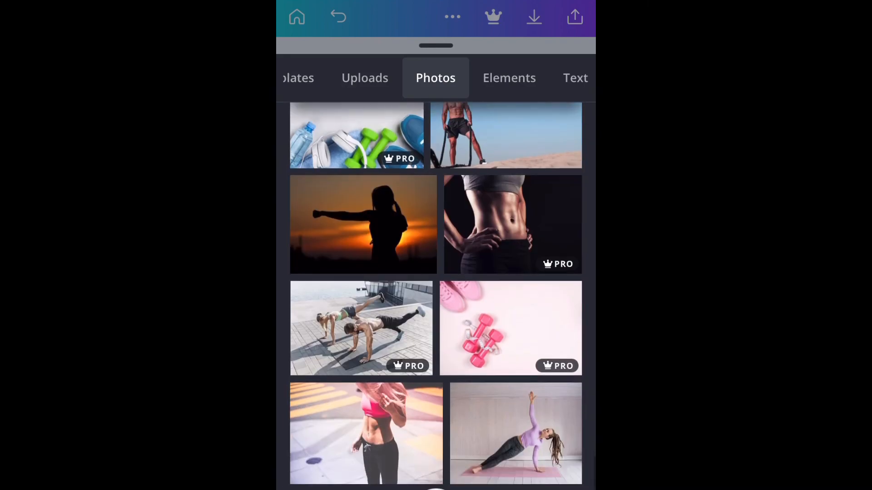
{"action": "scroll", "scroll_direction": "down", "scroll_amount": 3}
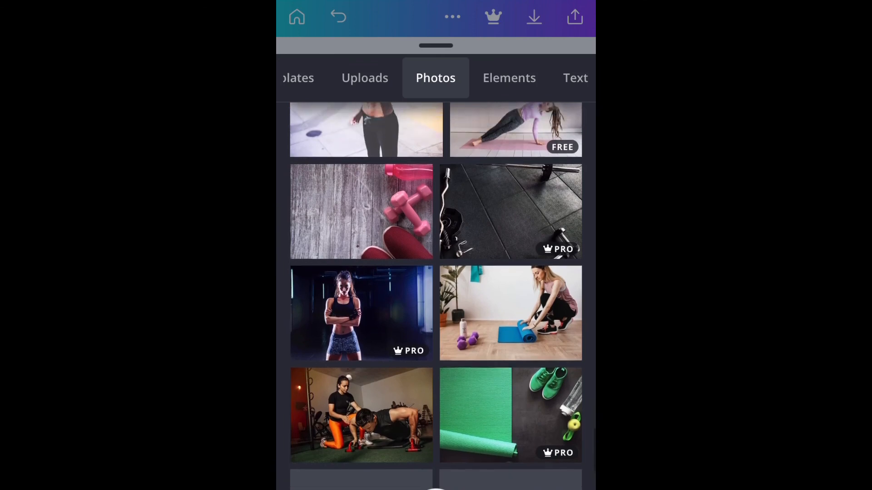
{"action": "scroll", "scroll_direction": "down", "scroll_amount": 3}
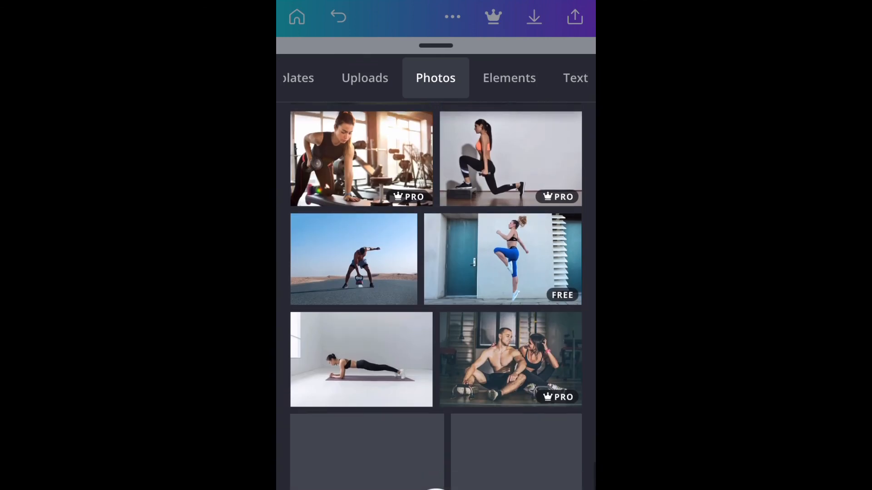
{"action": "scroll", "scroll_direction": "down", "scroll_amount": 3}
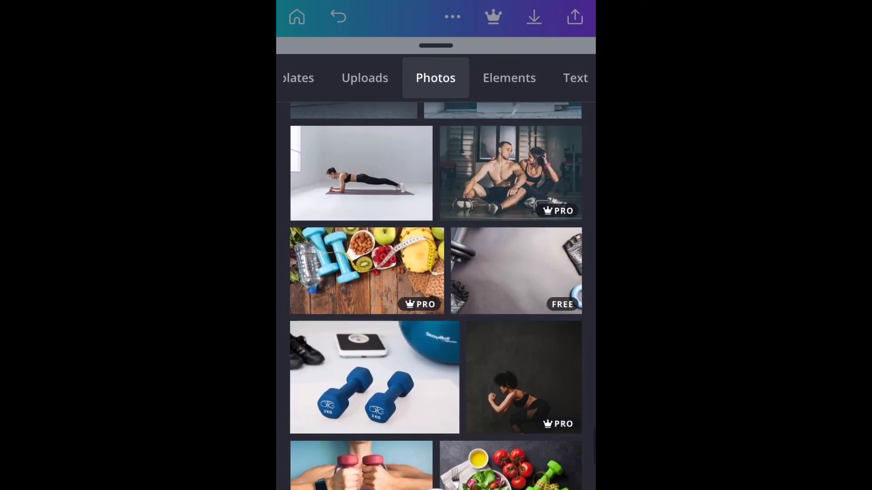
{"action": "scroll", "scroll_direction": "down", "scroll_amount": 3}
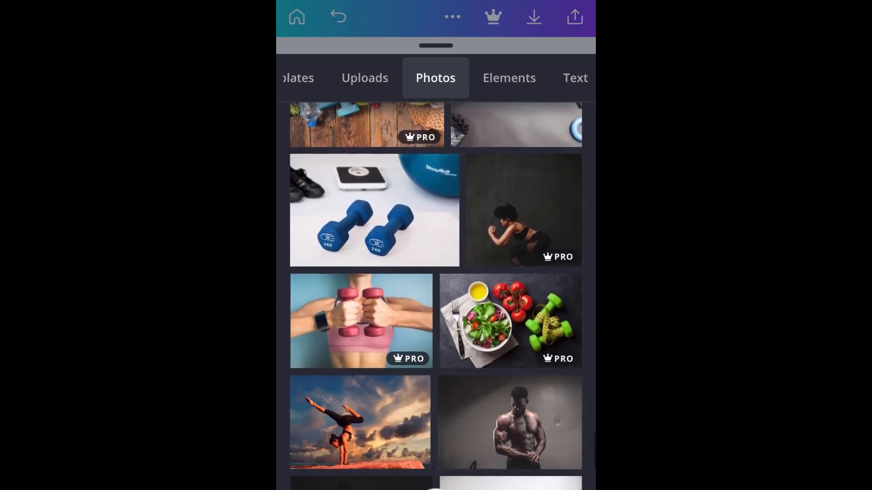
{"action": "scroll", "scroll_direction": "down", "scroll_amount": 3}
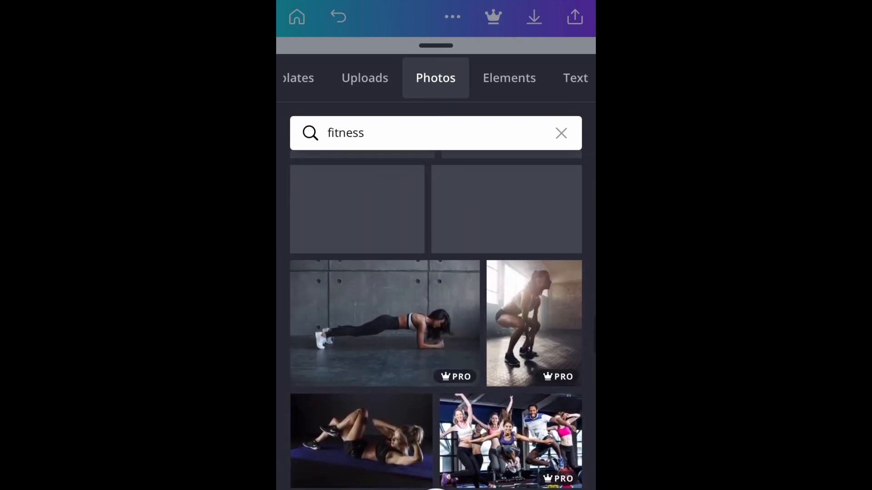
{"action": "scroll", "scroll_direction": "down", "scroll_amount": 3}
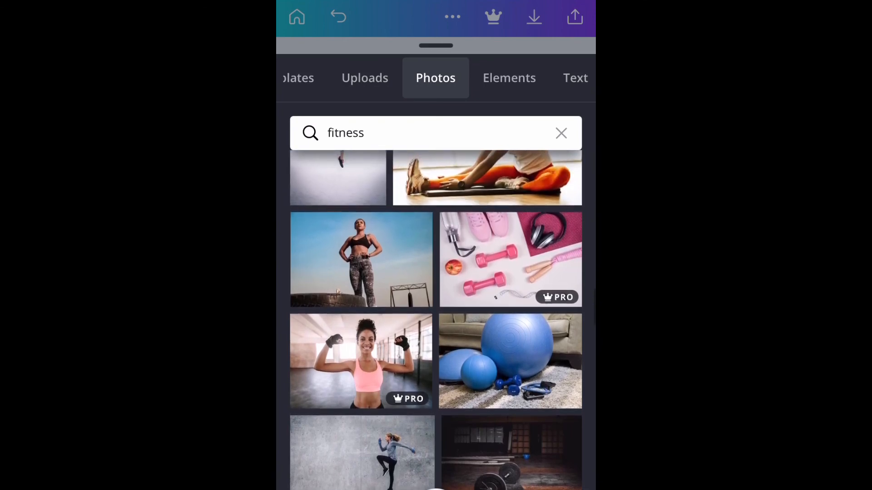
{"action": "scroll", "scroll_direction": "down", "scroll_amount": 3}
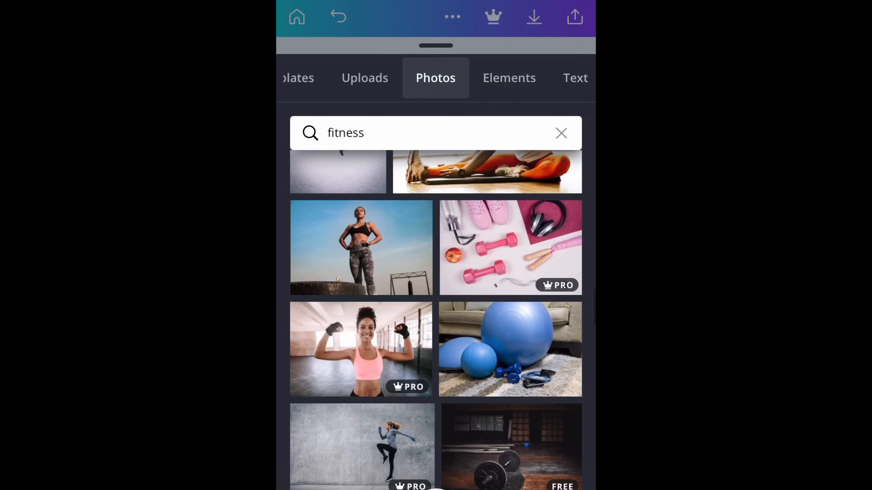
{"action": "left_click", "coordinate": [509, 247]}
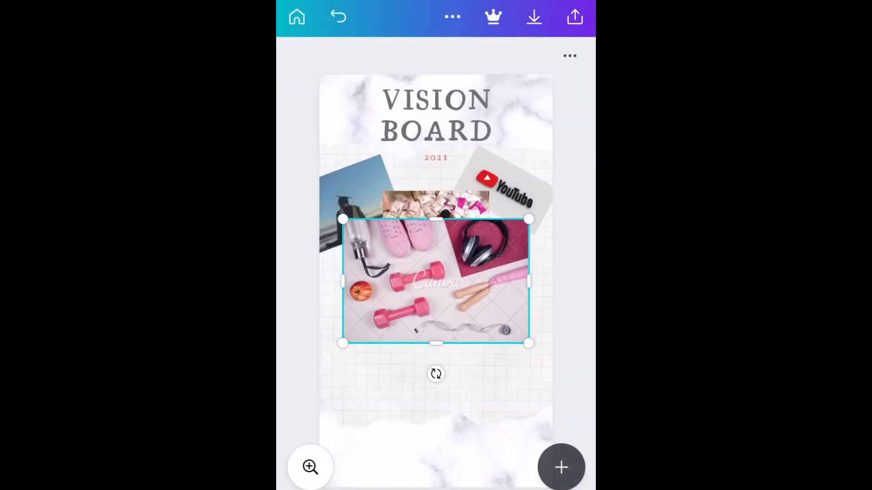
Step: Remove the pink dumbbells photo and add the fruit and blue dumbbells photo instead
{"action": "left_click_drag", "start_coordinate": [435, 281], "coordinate": [447, 298]}
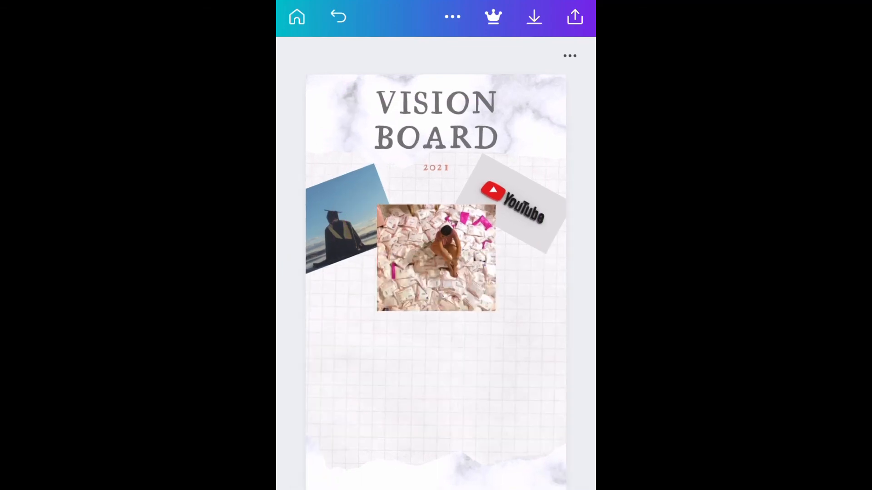
{"action": "left_click", "coordinate": [407, 186]}
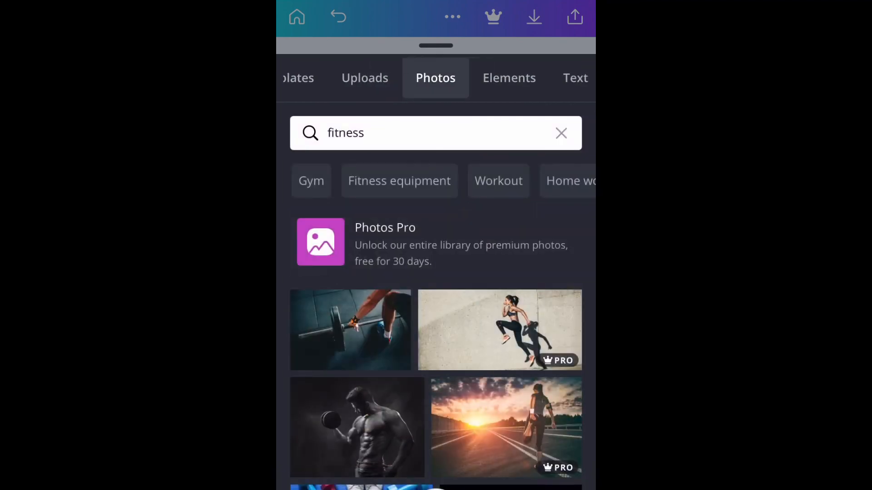
{"action": "scroll", "scroll_direction": "down", "scroll_amount": 3}
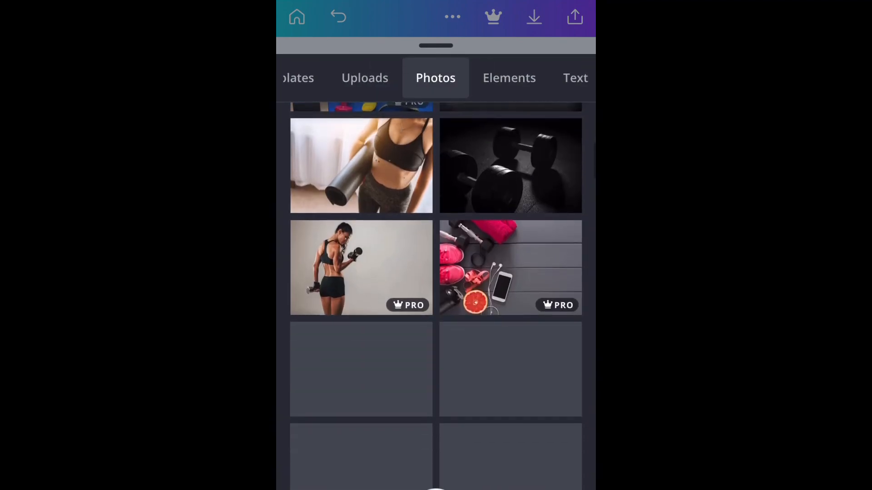
{"action": "scroll", "scroll_direction": "down", "scroll_amount": 3}
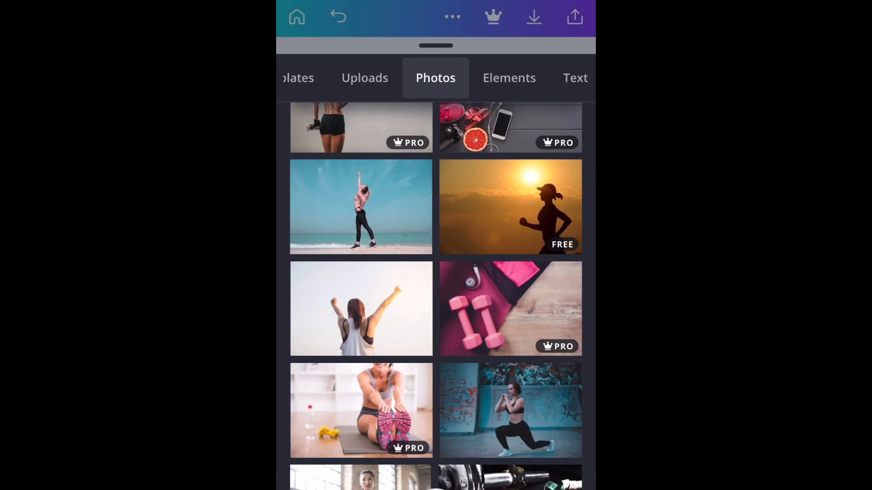
{"action": "scroll", "scroll_direction": "down", "scroll_amount": 3}
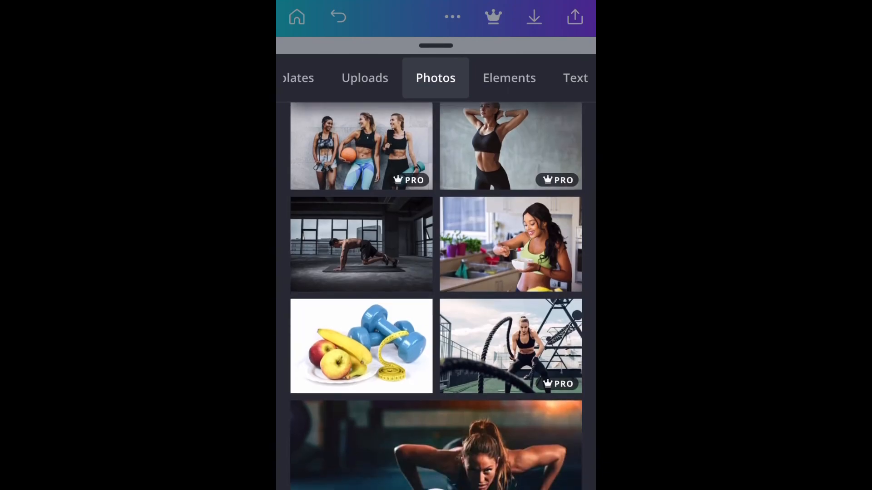
{"action": "left_click", "coordinate": [361, 346]}
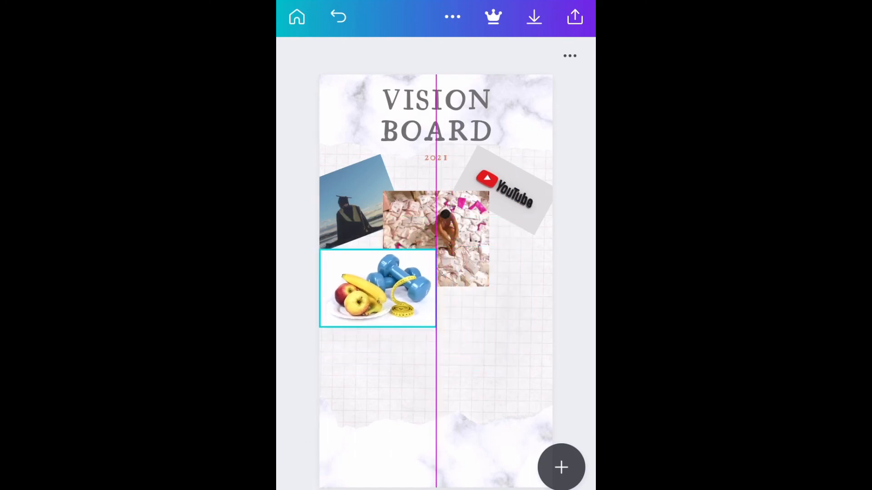
Step: Drag the fruit-and-dumbbells photo down and left under the graduation picture, then deselect it
{"action": "left_click_drag", "start_coordinate": [377, 288], "coordinate": [372, 322]}
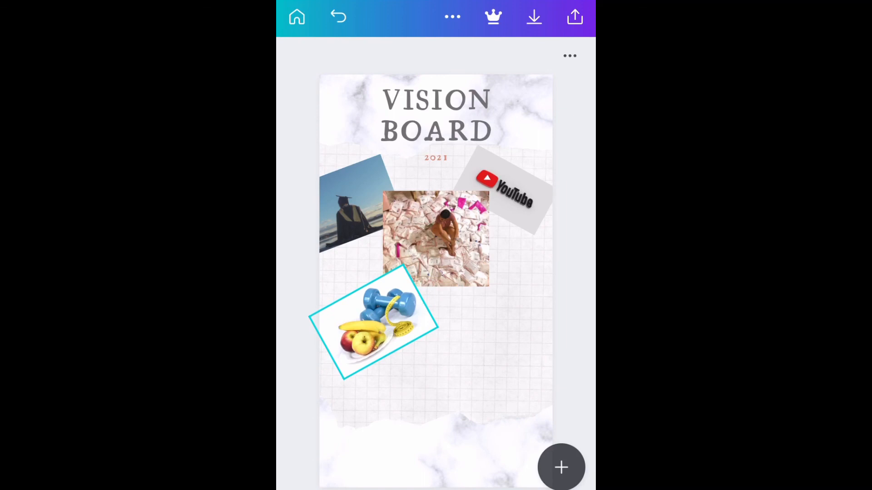
{"action": "left_click_drag", "start_coordinate": [373, 325], "coordinate": [372, 346]}
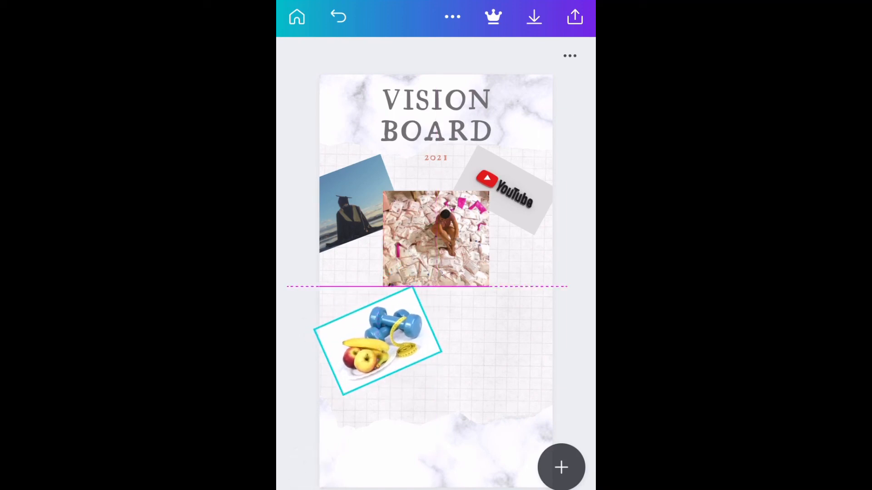
{"action": "left_click_drag", "start_coordinate": [375, 343], "coordinate": [367, 339]}
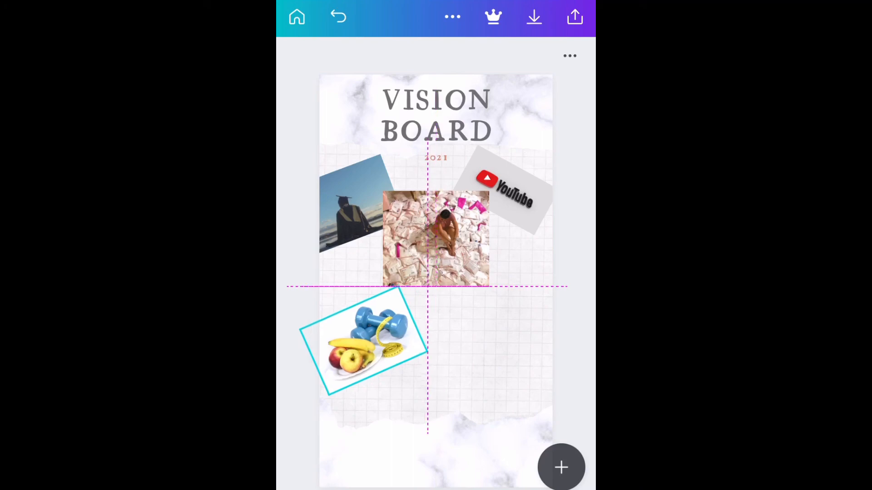
{"action": "left_click", "coordinate": [364, 342]}
{"action": "type", "text": "fi"}
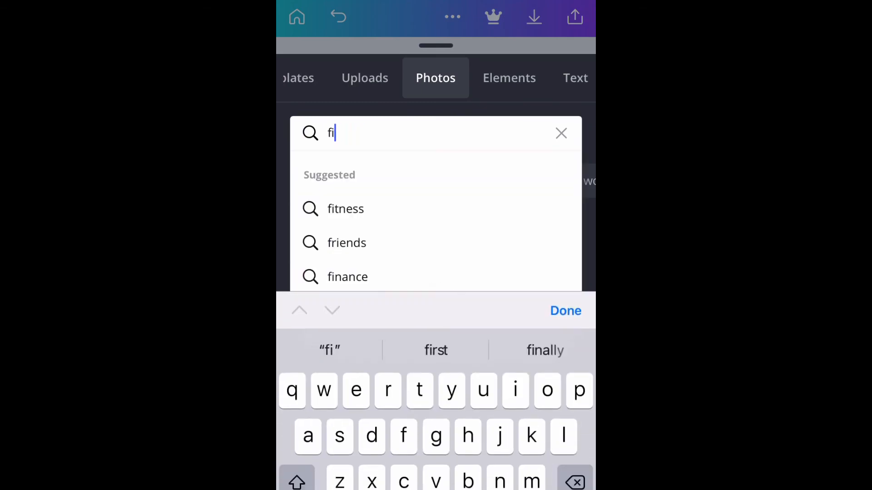
Step: Search the stock photos for 'Money'
{"action": "type", "text": "Money"}
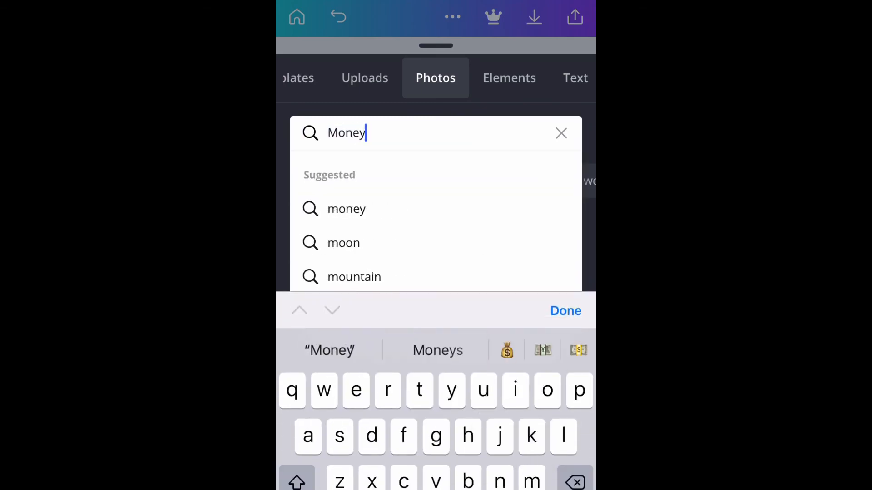
{"action": "left_click", "coordinate": [346, 209]}
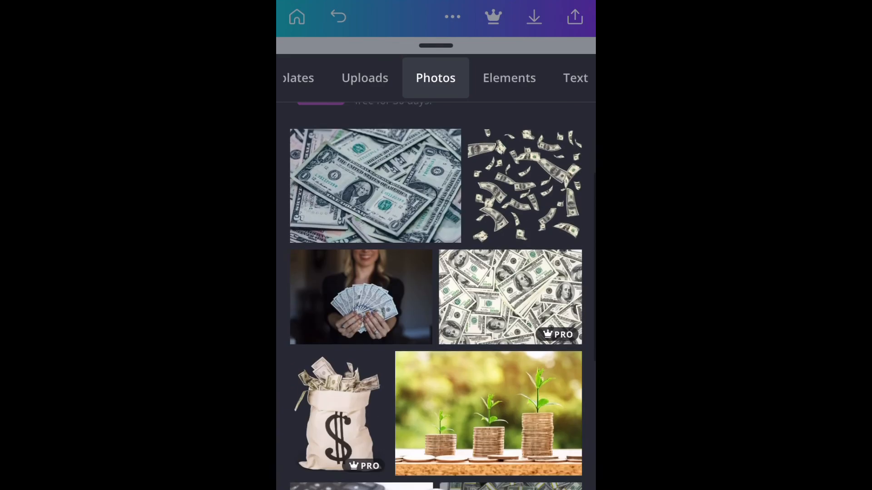
Step: Browse the money results and add the stacked dollar bundles photo to the board
{"action": "scroll", "scroll_direction": "down", "scroll_amount": 3}
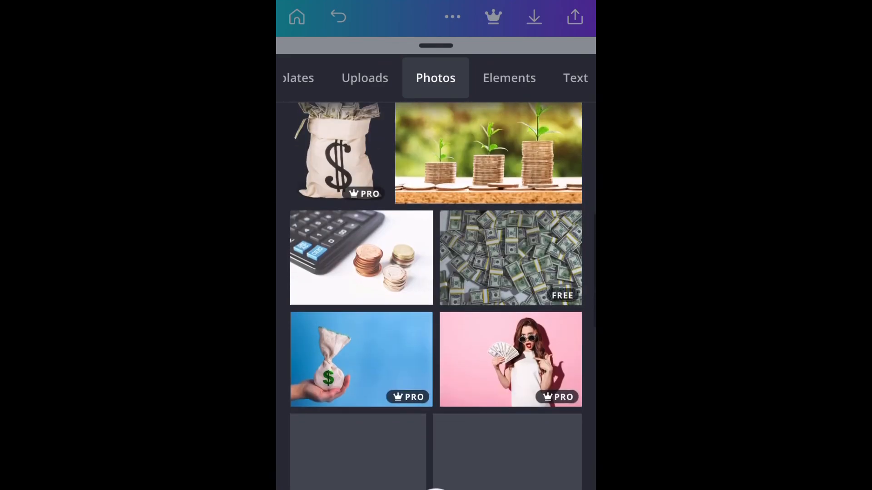
{"action": "scroll", "scroll_direction": "down", "scroll_amount": 3}
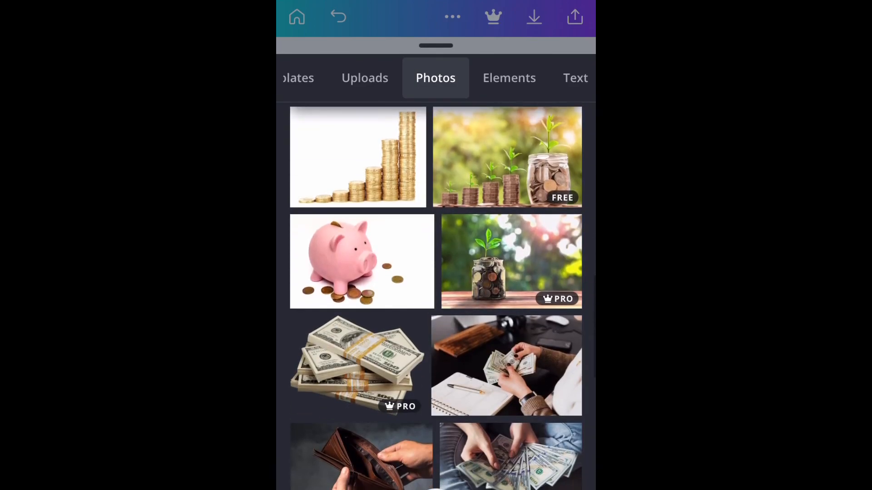
{"action": "scroll", "scroll_direction": "down", "scroll_amount": 3}
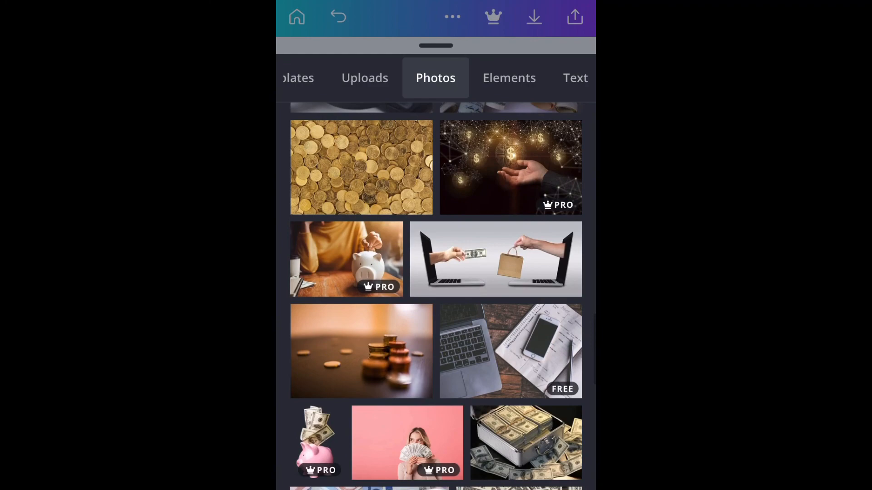
{"action": "scroll", "scroll_direction": "down", "scroll_amount": 3}
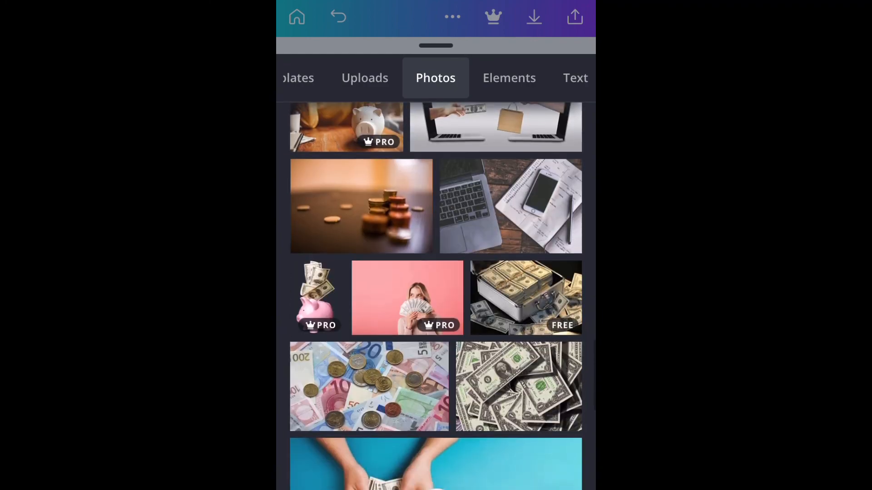
{"action": "scroll", "scroll_direction": "down", "scroll_amount": 3}
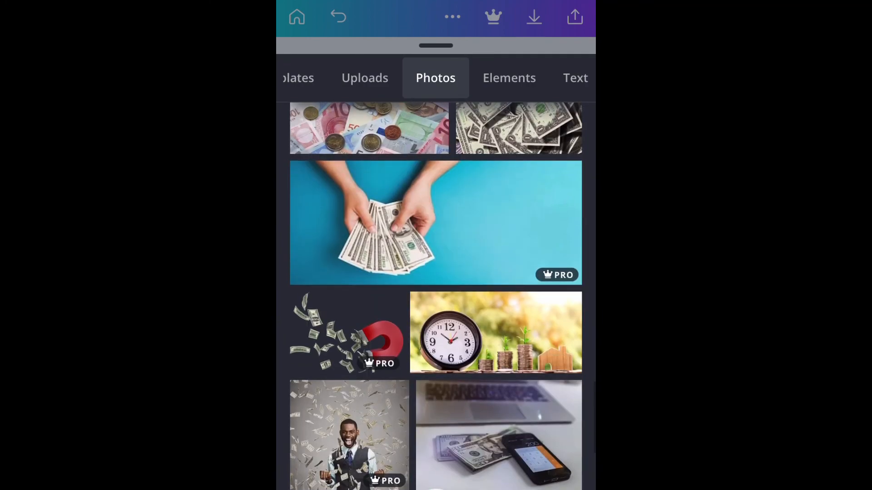
{"action": "scroll", "scroll_direction": "down", "scroll_amount": 3}
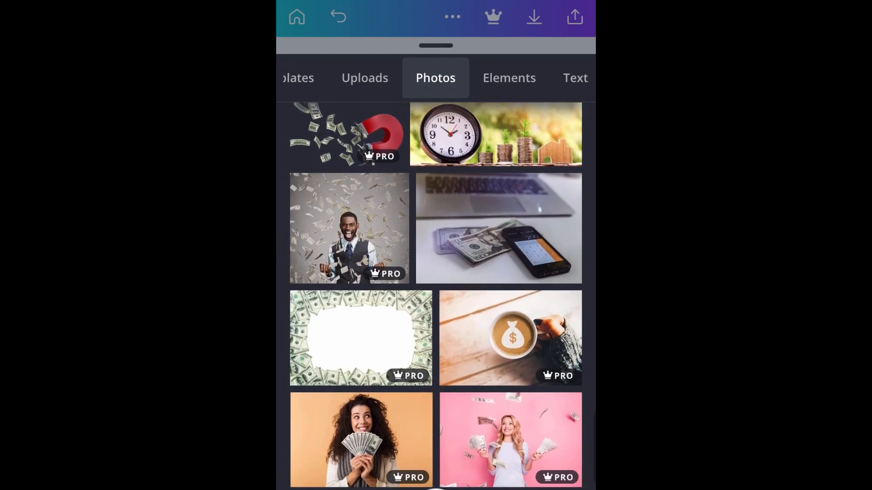
{"action": "scroll", "scroll_direction": "down", "scroll_amount": 3}
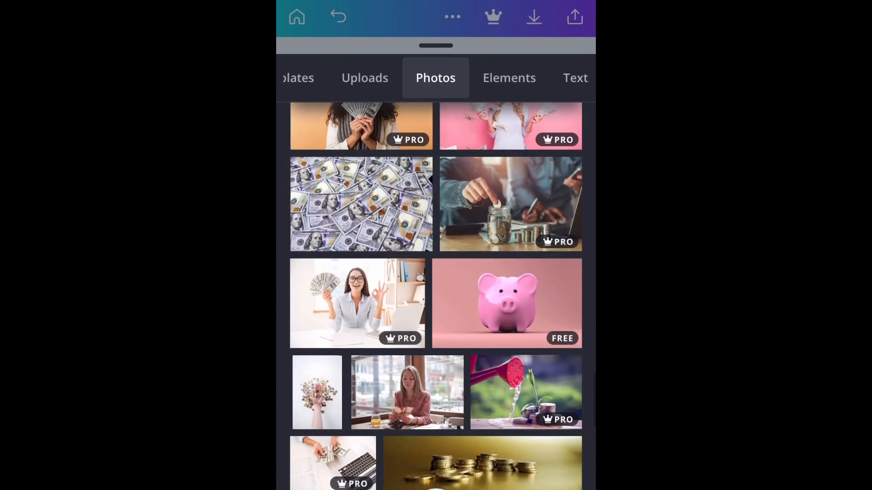
{"action": "scroll", "scroll_direction": "down", "scroll_amount": 3}
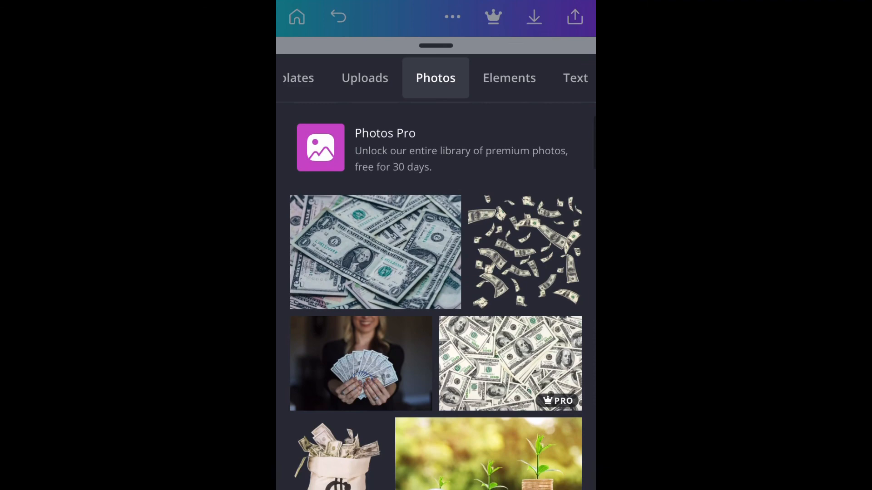
{"action": "scroll", "scroll_direction": "down", "scroll_amount": 3}
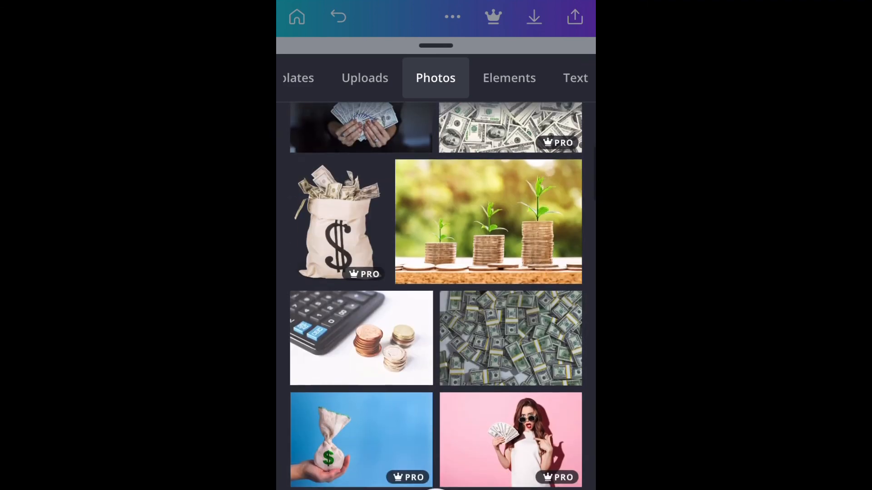
{"action": "left_click", "coordinate": [509, 338]}
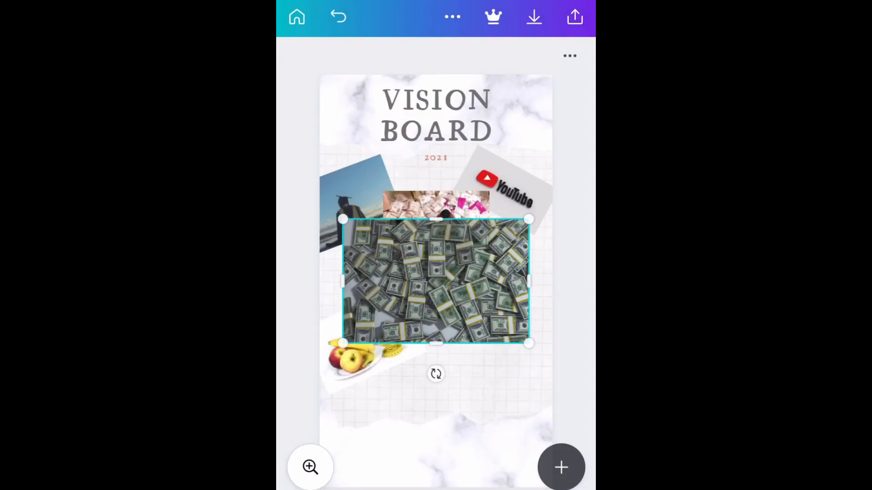
Step: Shrink the dollar-bundles photo into the lower right and return to the money results
{"action": "left_click_drag", "start_coordinate": [435, 280], "coordinate": [459, 348]}
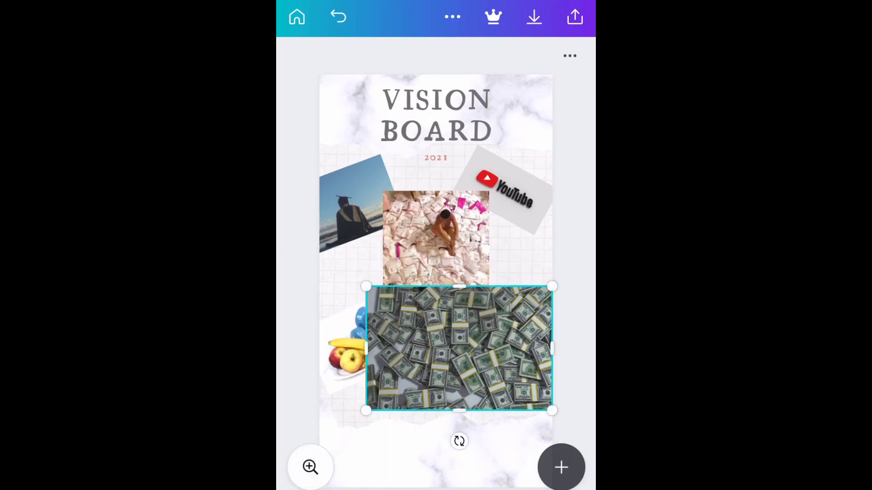
{"action": "left_click_drag", "start_coordinate": [553, 411], "coordinate": [473, 359]}
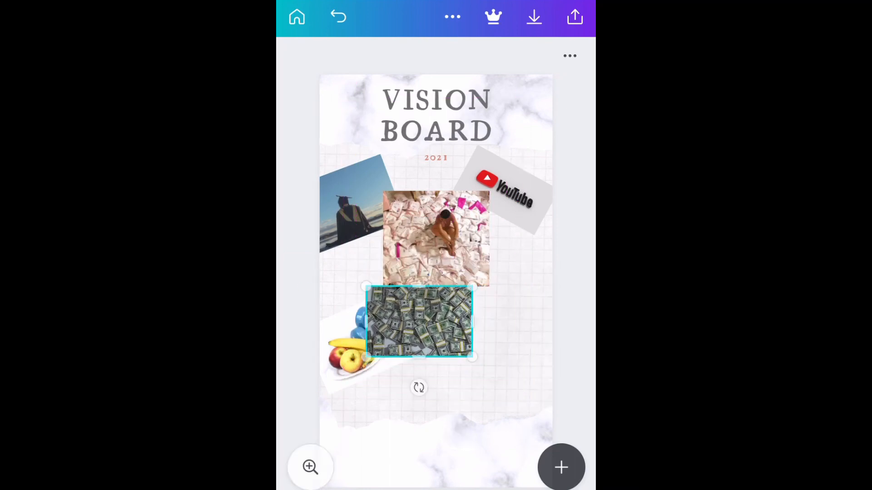
{"action": "left_click_drag", "start_coordinate": [420, 322], "coordinate": [499, 321]}
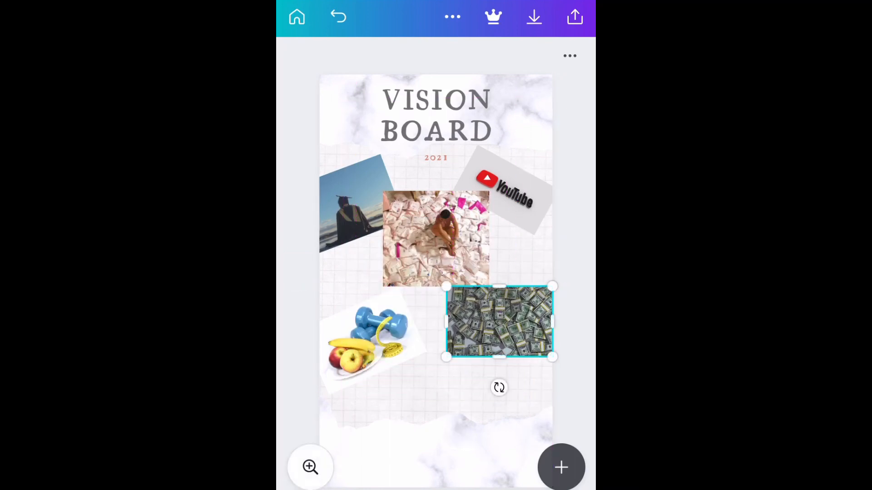
{"action": "left_click", "coordinate": [560, 467]}
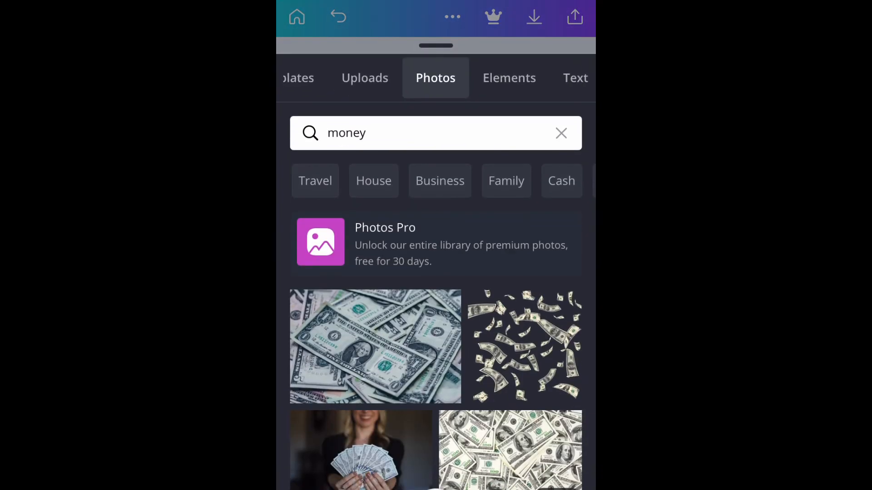
Step: Add the close-up dollar bills photo, shrink and tilt it against the lower right edge
{"action": "left_click", "coordinate": [375, 346]}
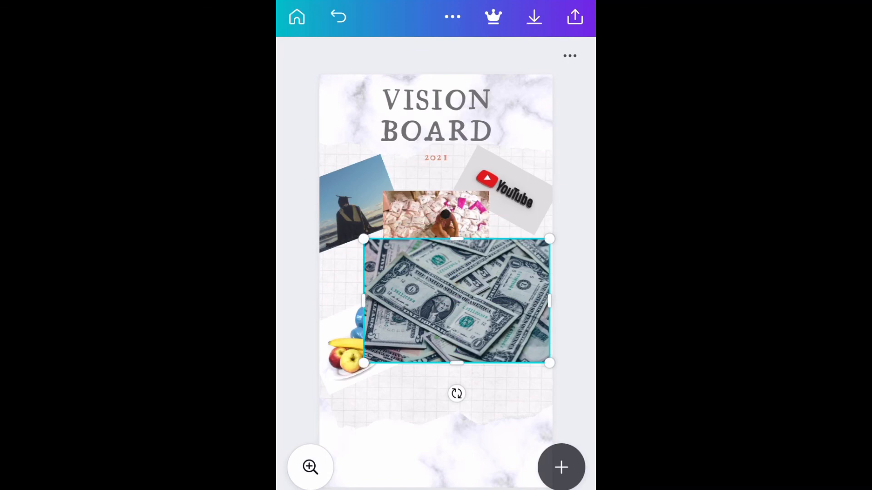
{"action": "left_click_drag", "start_coordinate": [549, 362], "coordinate": [469, 310]}
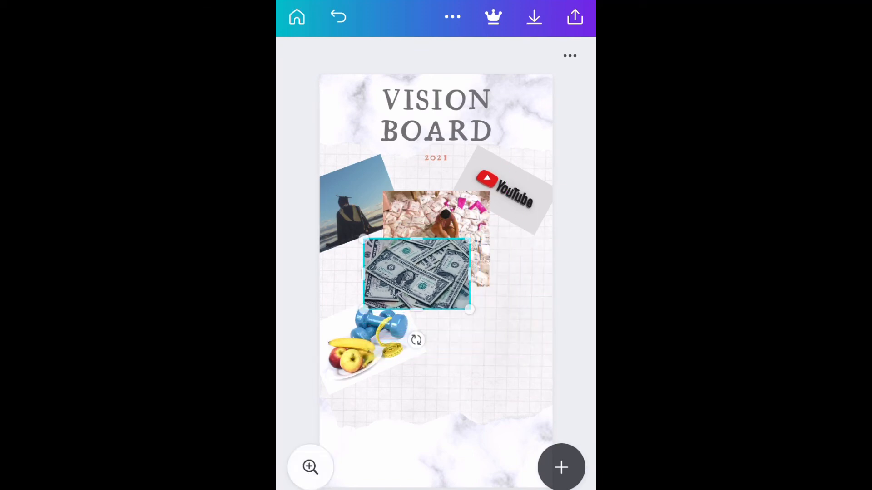
{"action": "left_click_drag", "start_coordinate": [417, 272], "coordinate": [488, 317]}
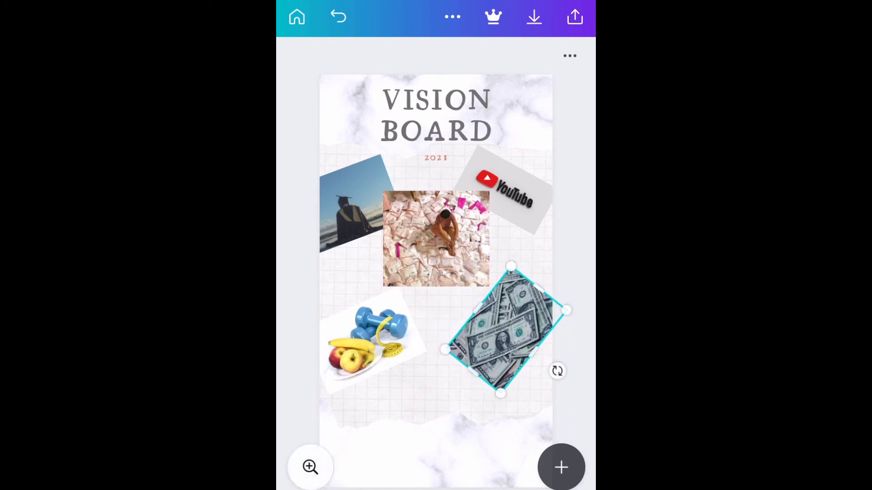
{"action": "left_click_drag", "start_coordinate": [504, 330], "coordinate": [495, 320]}
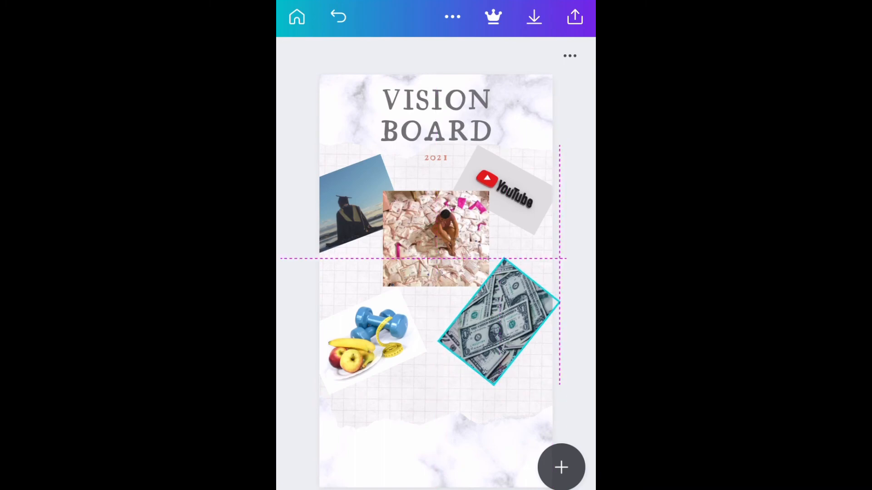
{"action": "left_click_drag", "start_coordinate": [497, 325], "coordinate": [490, 334]}
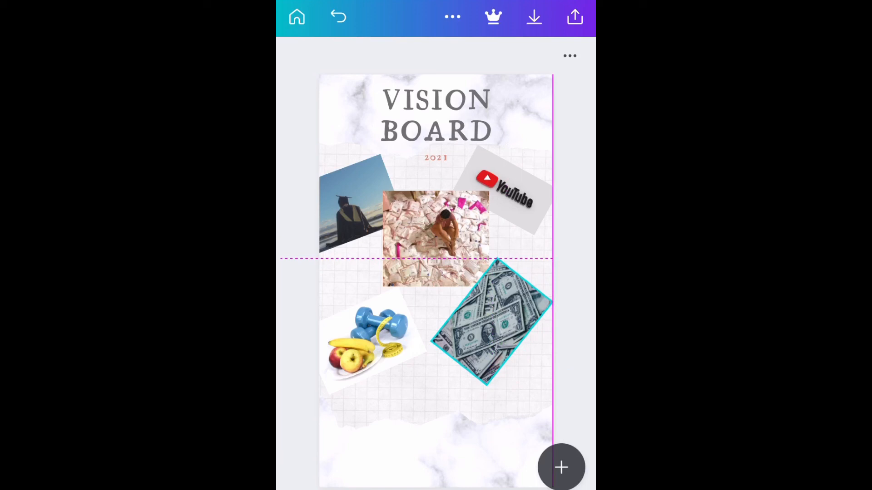
{"action": "left_click", "coordinate": [492, 333]}
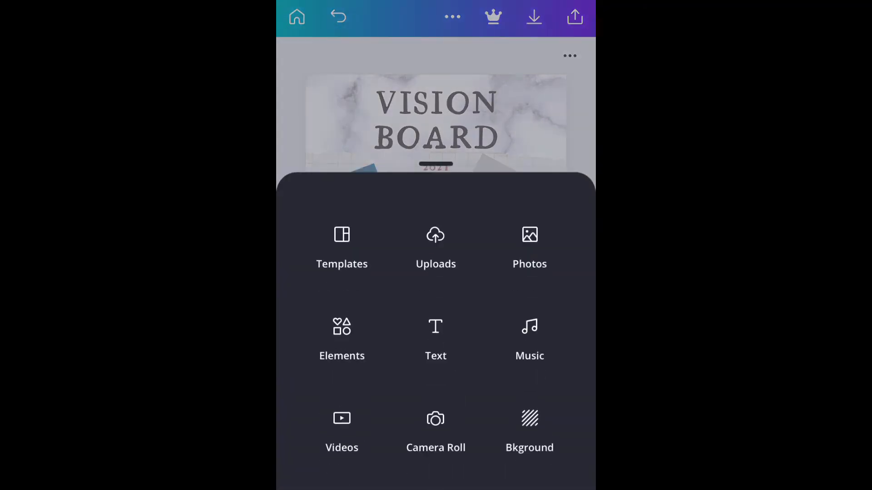
Step: Search the photo library for 'Peace' and browse to the PEACE-in-beach-sand photo
{"action": "left_click", "coordinate": [528, 242]}
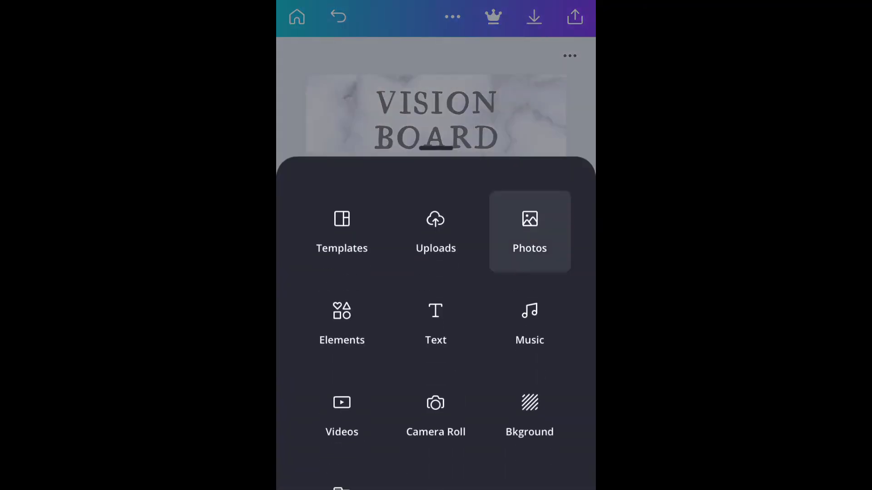
{"action": "left_click", "coordinate": [528, 230]}
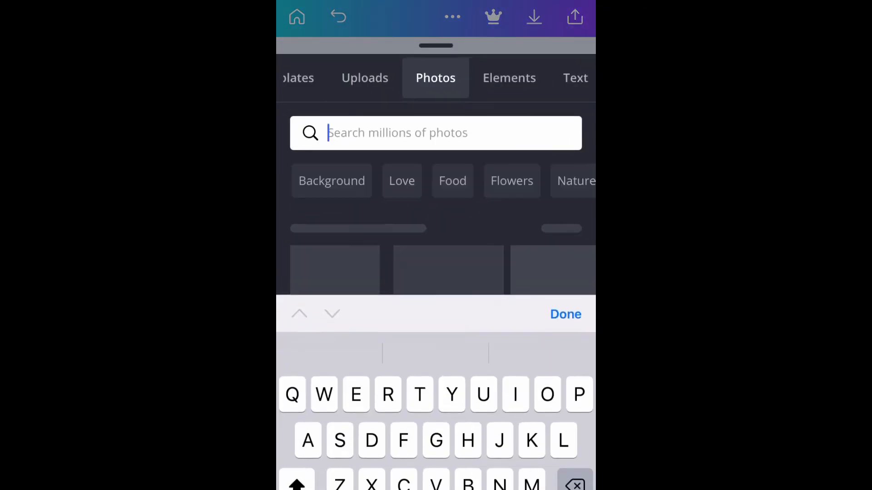
{"action": "type", "text": "Pe"}
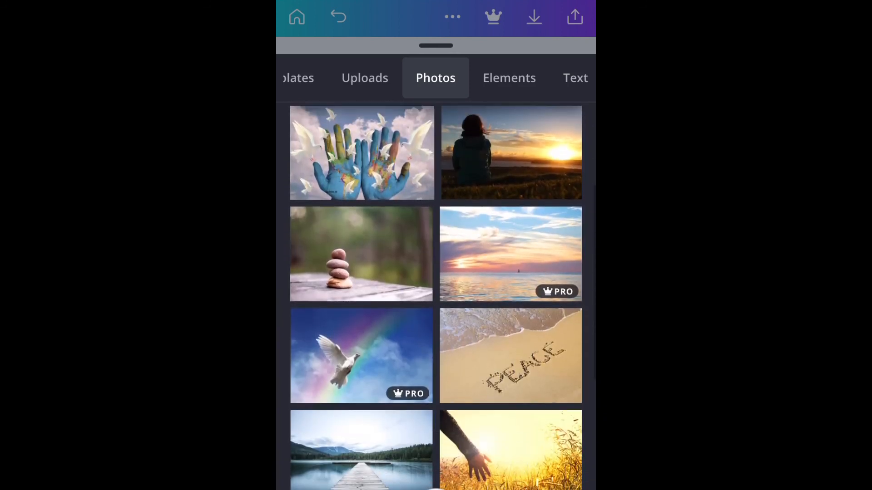
{"action": "scroll", "scroll_direction": "down", "scroll_amount": 3}
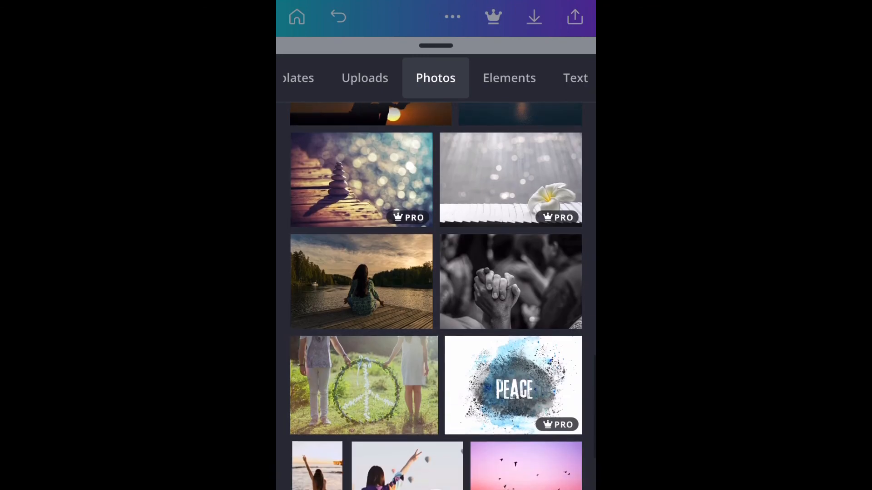
{"action": "scroll", "scroll_direction": "down", "scroll_amount": 3}
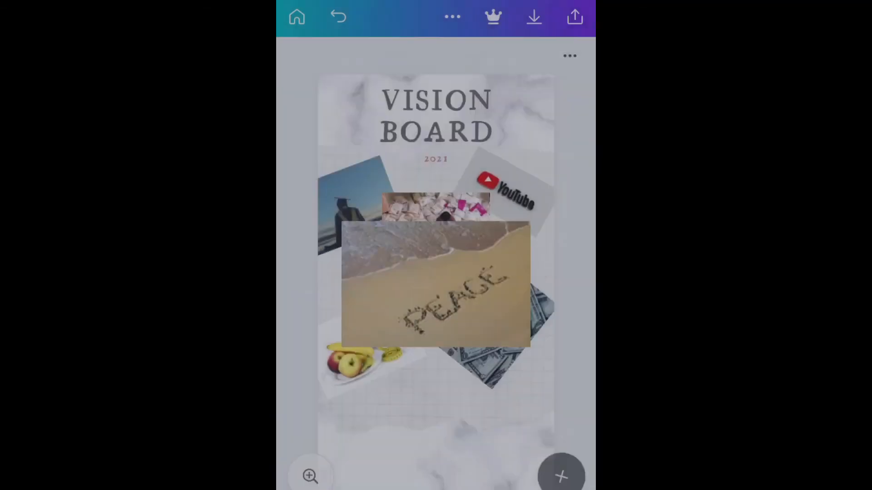
Step: Shrink the PEACE sand photo into the bottom of the collage and nudge the dollar bills photo
{"action": "left_click_drag", "start_coordinate": [435, 280], "coordinate": [435, 364]}
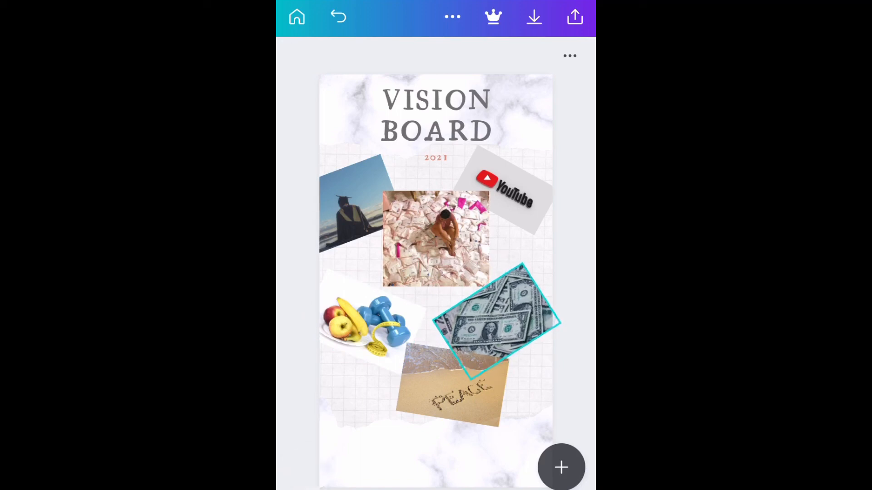
{"action": "left_click_drag", "start_coordinate": [498, 320], "coordinate": [497, 314]}
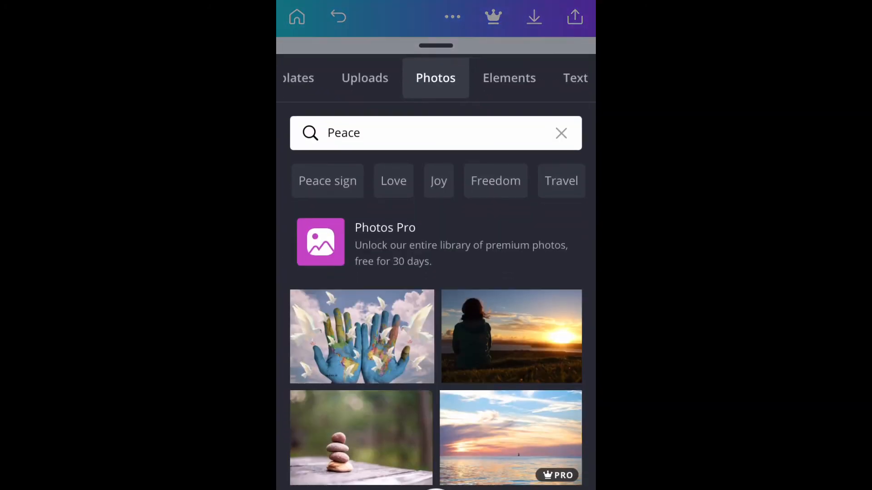
Step: Search for 'Love' photos and add the white LOVE marquee-letters photo to the board
{"action": "type", "text": "Lo"}
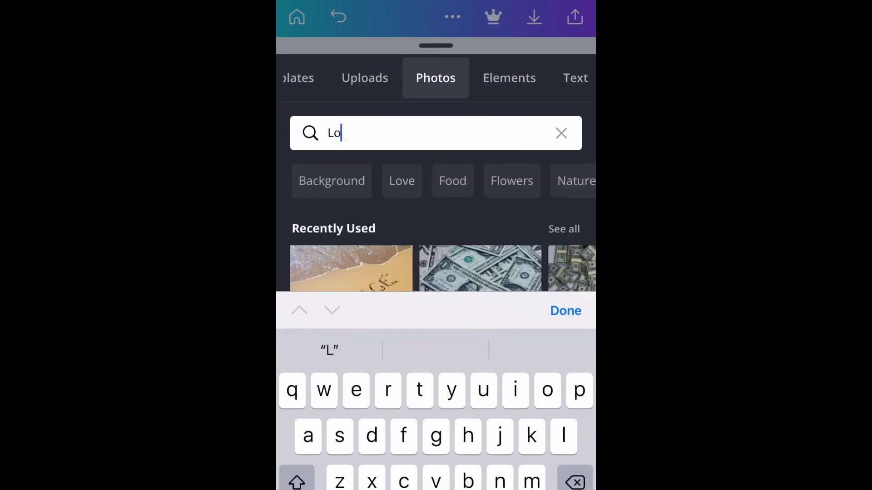
{"action": "left_click", "coordinate": [402, 181]}
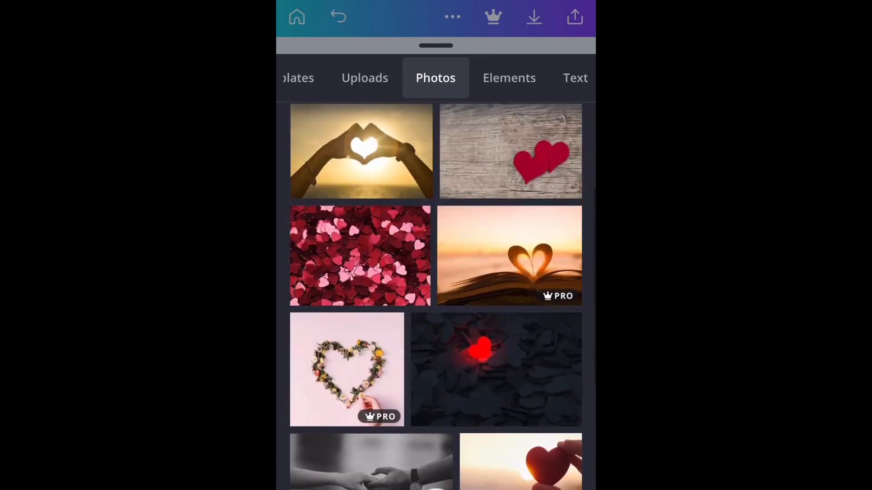
{"action": "scroll", "scroll_direction": "down", "scroll_amount": 3}
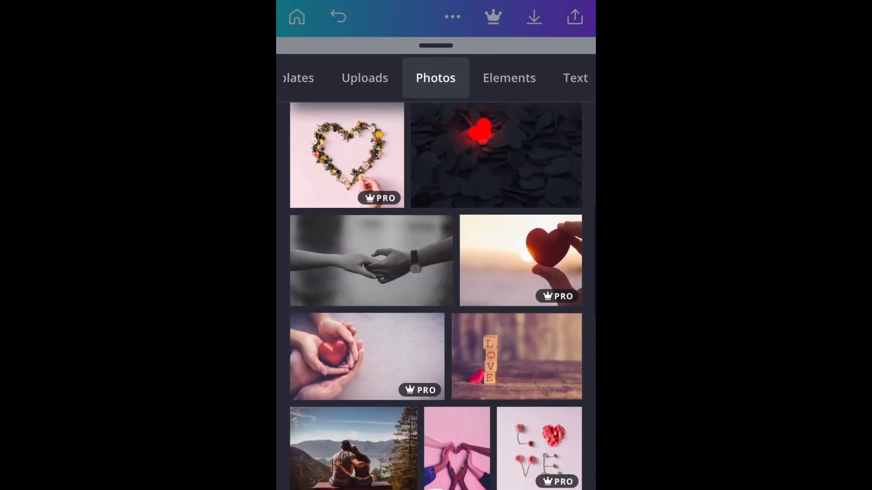
{"action": "scroll", "scroll_direction": "down", "scroll_amount": 3}
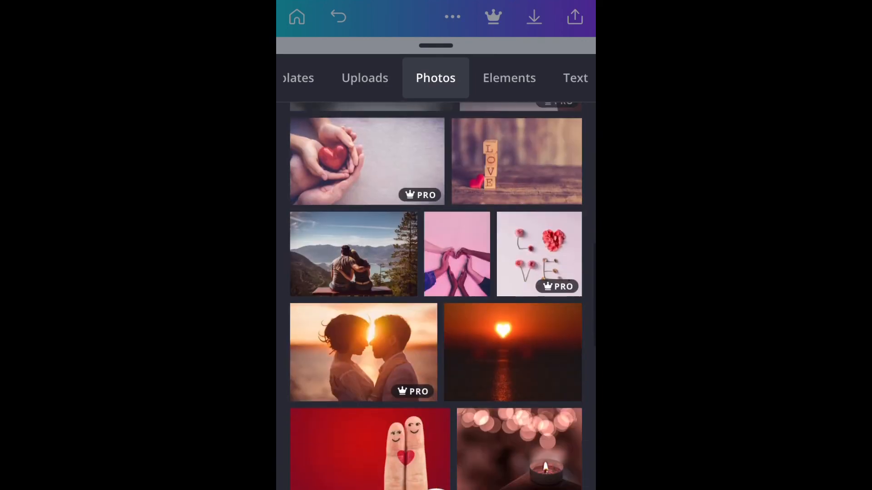
{"action": "scroll", "scroll_direction": "down", "scroll_amount": 3}
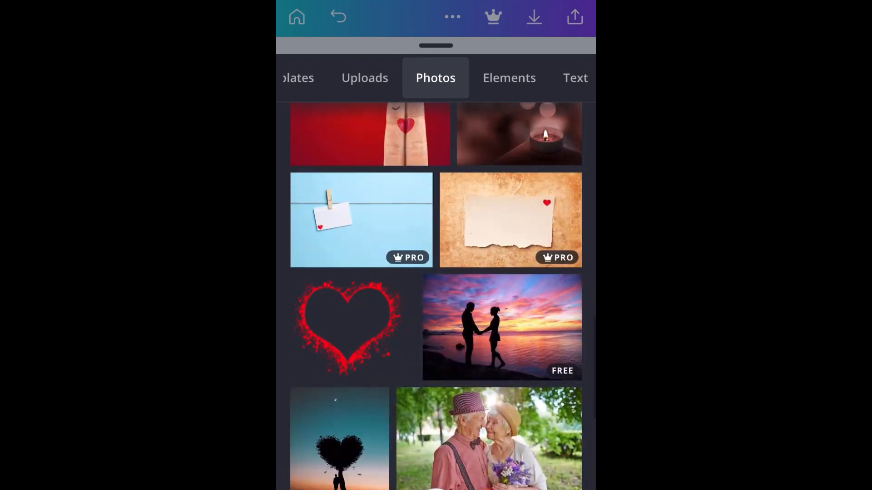
{"action": "scroll", "scroll_direction": "down", "scroll_amount": 3}
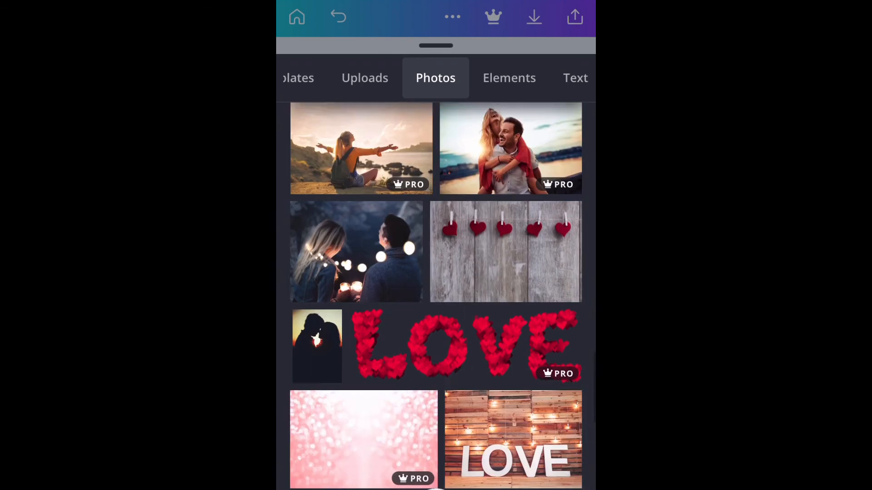
{"action": "scroll", "scroll_direction": "down", "scroll_amount": 3}
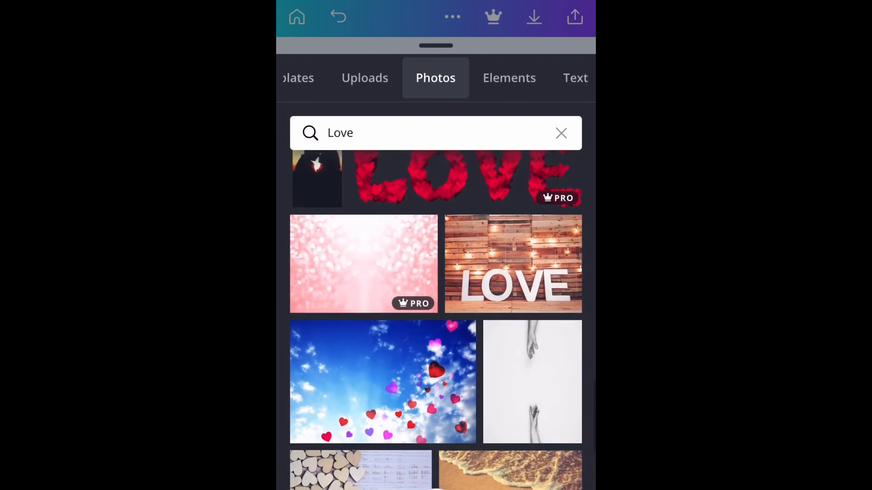
{"action": "left_click", "coordinate": [512, 264]}
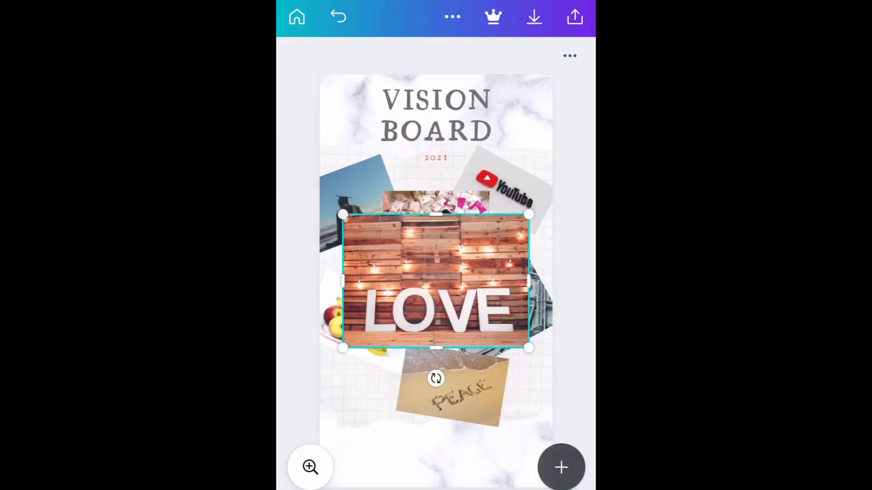
Step: Shrink the LOVE photo and try it near the collage middle while checking the PEACE photo
{"action": "left_click_drag", "start_coordinate": [435, 280], "coordinate": [416, 343]}
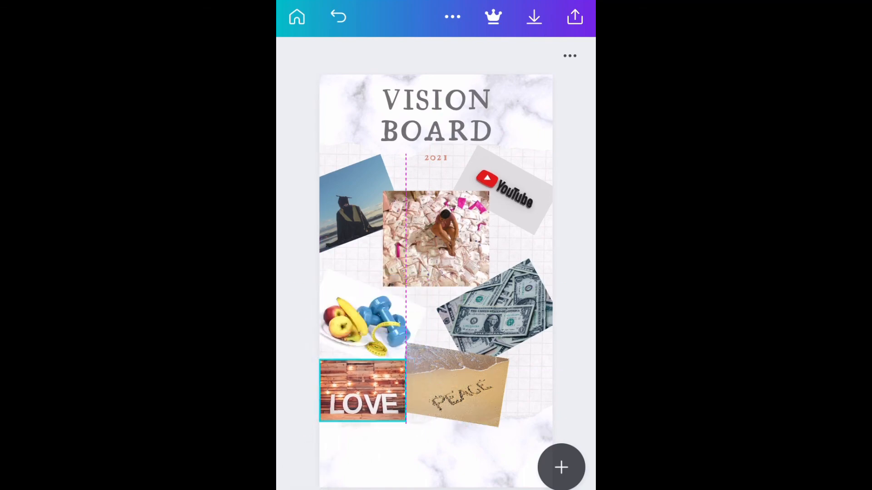
{"action": "left_click", "coordinate": [362, 393]}
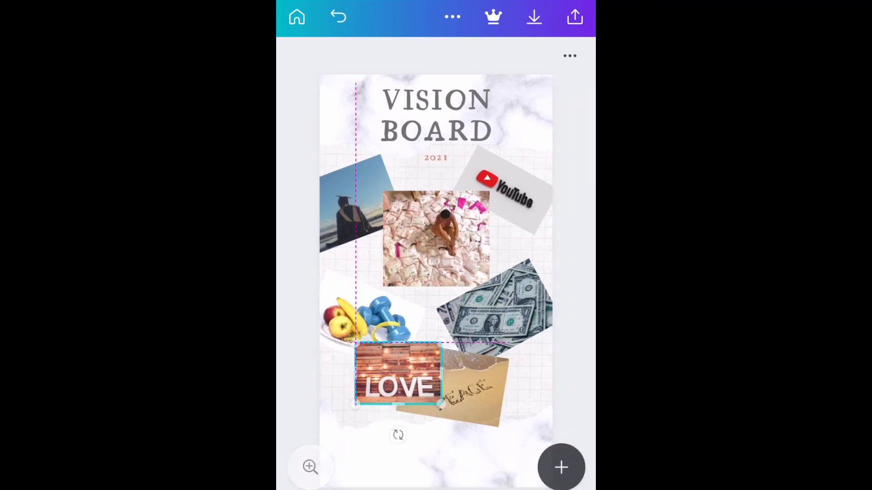
{"action": "left_click_drag", "start_coordinate": [398, 378], "coordinate": [437, 322]}
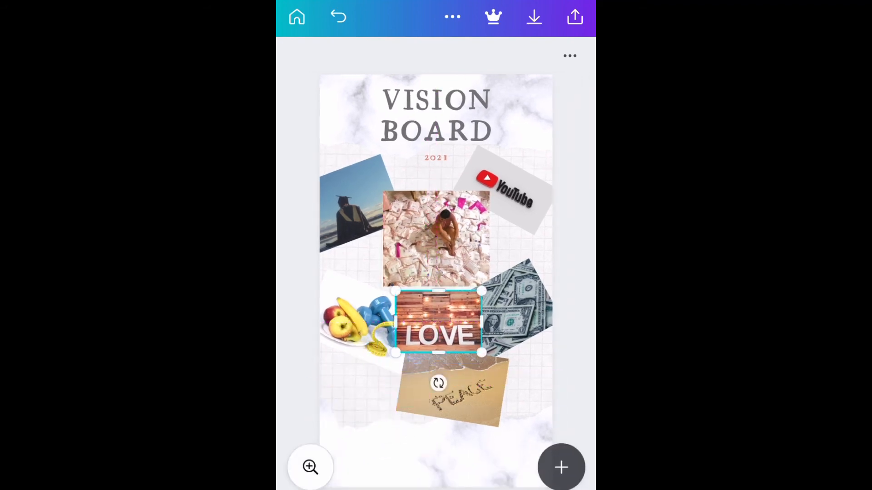
{"action": "left_click", "coordinate": [445, 395]}
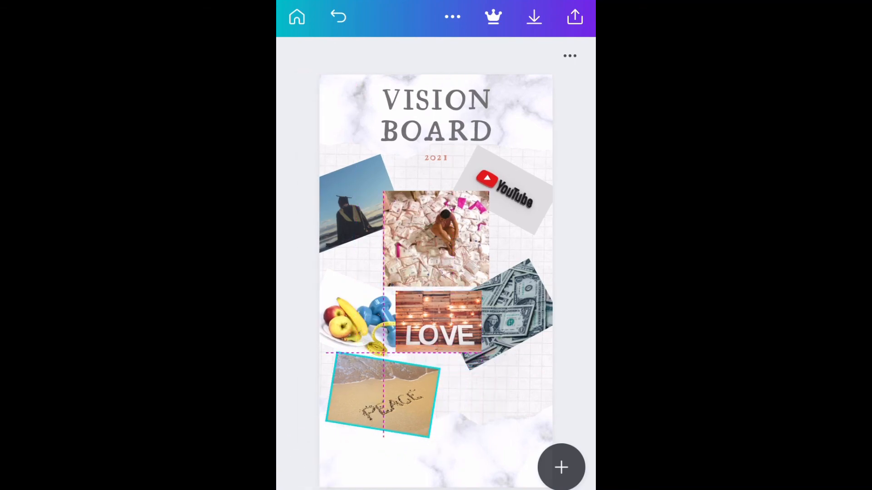
{"action": "left_click", "coordinate": [381, 397]}
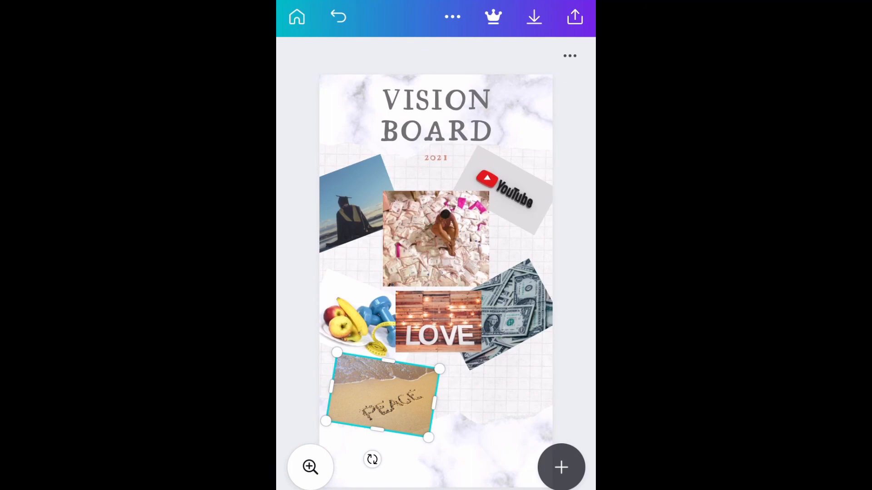
{"action": "left_click", "coordinate": [506, 300]}
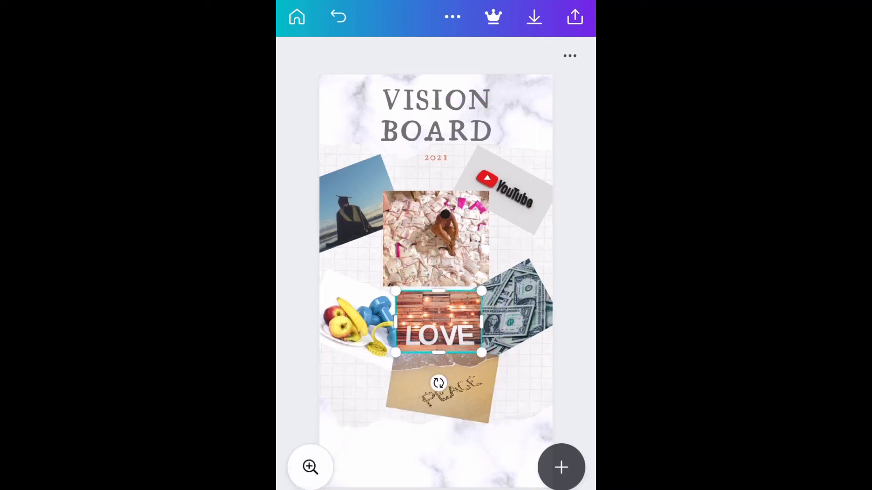
Step: Settle the LOVE photo in the bottom left corner beside PEACE and leave to find a prayer photo
{"action": "left_click_drag", "start_coordinate": [437, 322], "coordinate": [364, 392]}
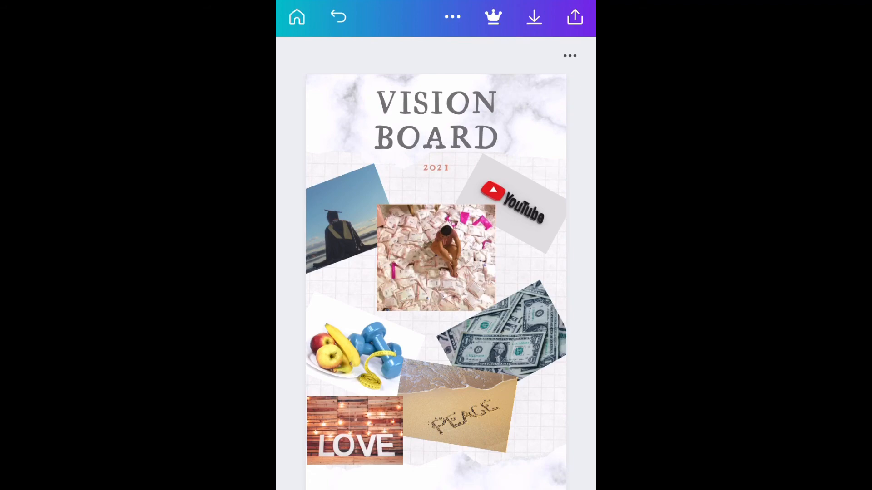
{"action": "left_click", "coordinate": [356, 356]}
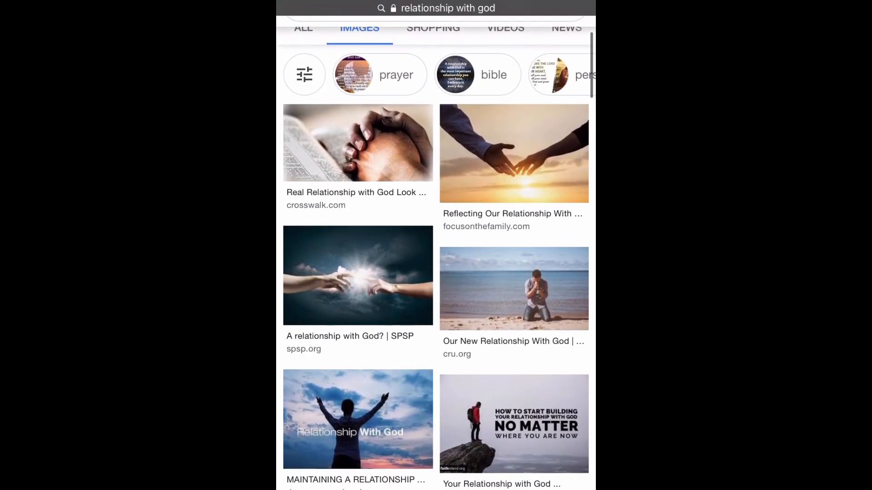
Step: Choose the praying-hands-on-a-Bible photo from the 'relationship with god' results and browse related images
{"action": "left_click", "coordinate": [358, 143]}
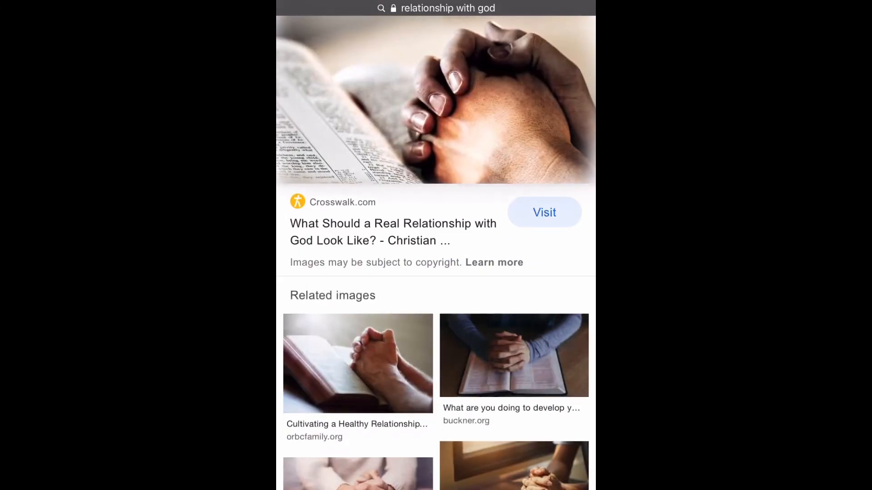
{"action": "scroll", "scroll_direction": "down", "scroll_amount": 3}
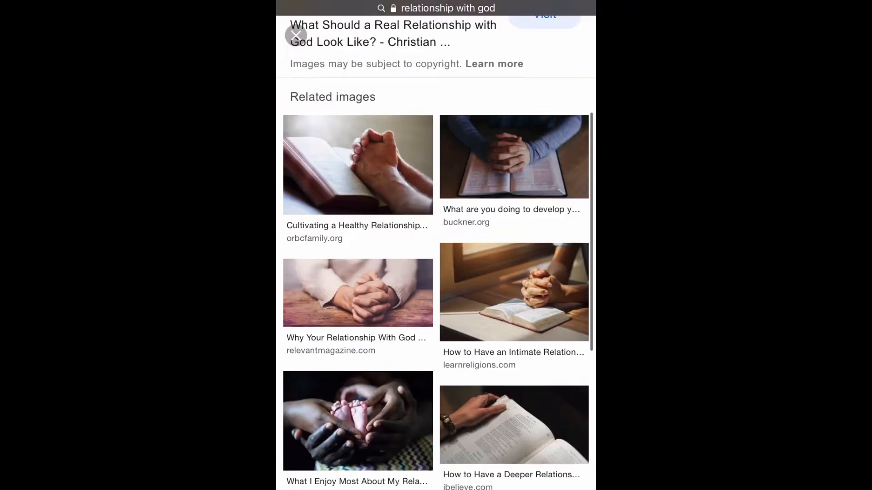
{"action": "scroll", "scroll_direction": "down", "scroll_amount": 3}
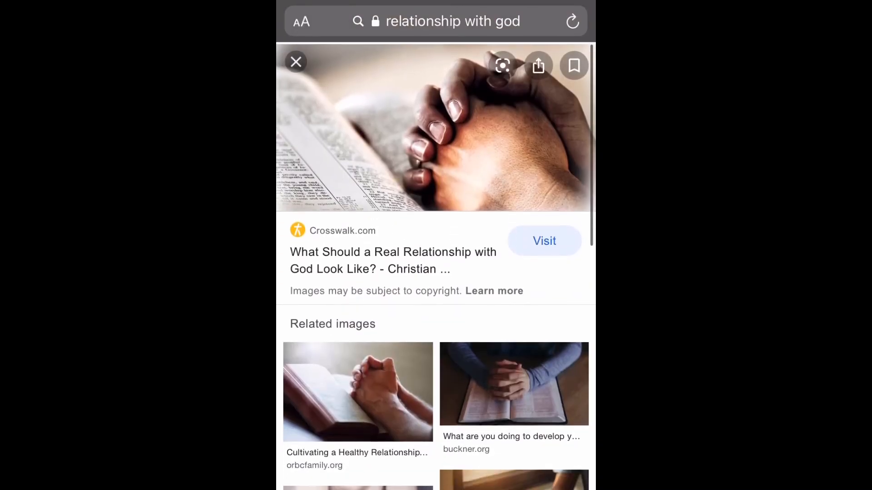
{"action": "scroll", "scroll_direction": "down", "scroll_amount": 3}
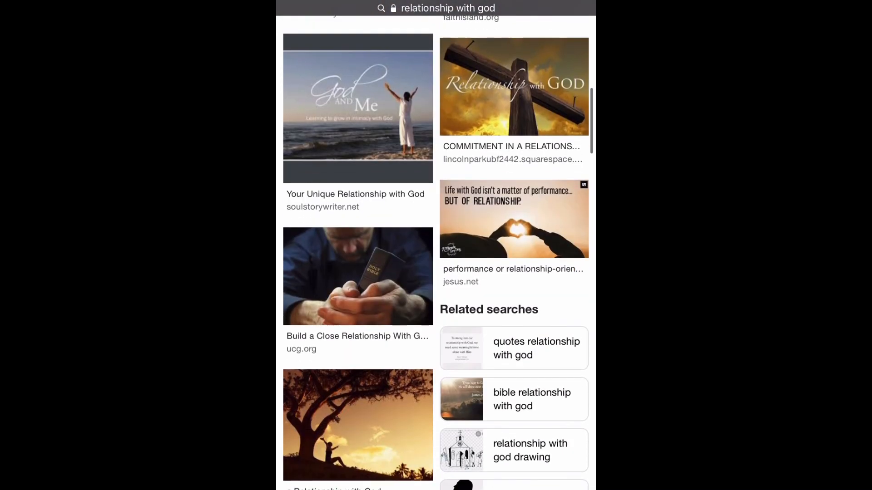
{"action": "scroll", "scroll_direction": "down", "scroll_amount": 3}
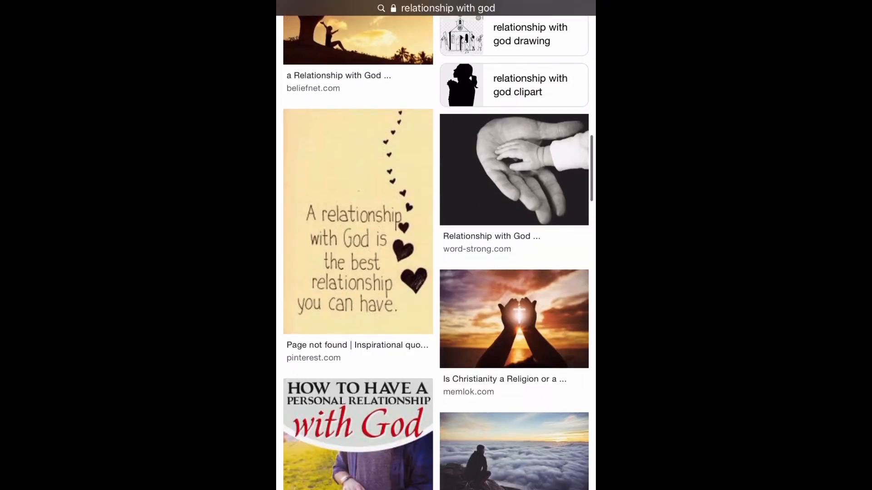
{"action": "scroll", "scroll_direction": "down", "scroll_amount": 3}
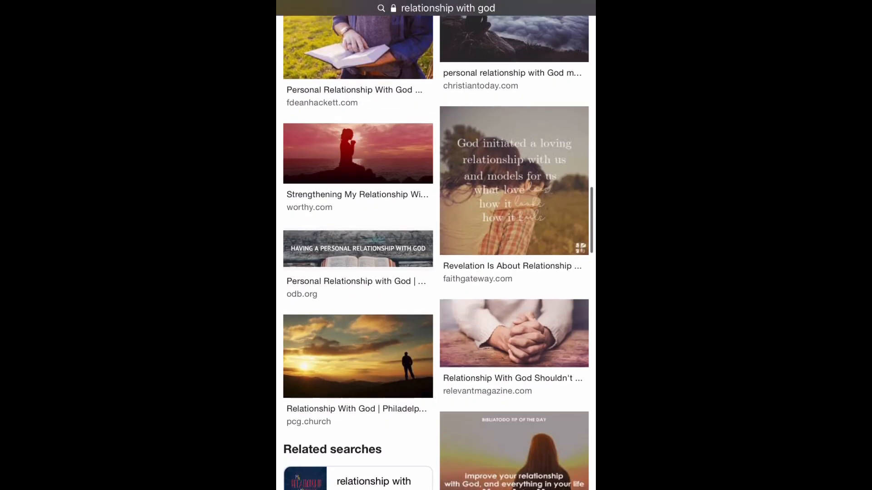
{"action": "scroll", "scroll_direction": "down", "scroll_amount": 3}
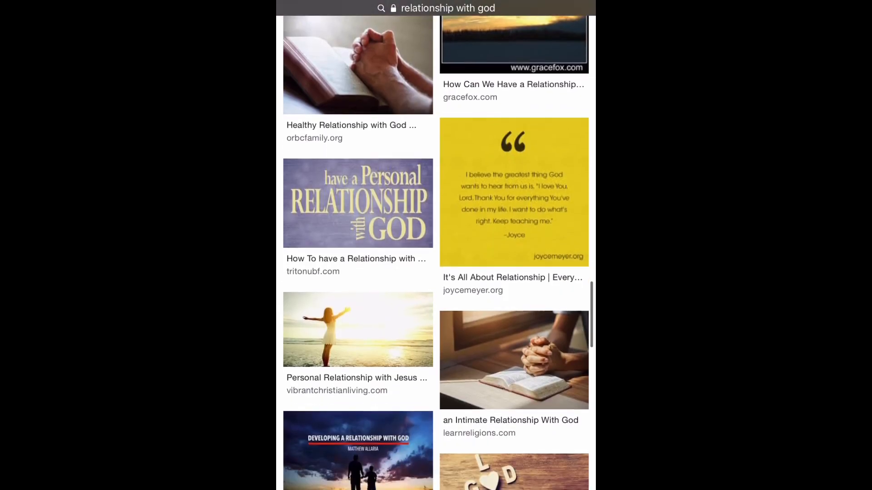
{"action": "scroll", "scroll_direction": "down", "scroll_amount": 3}
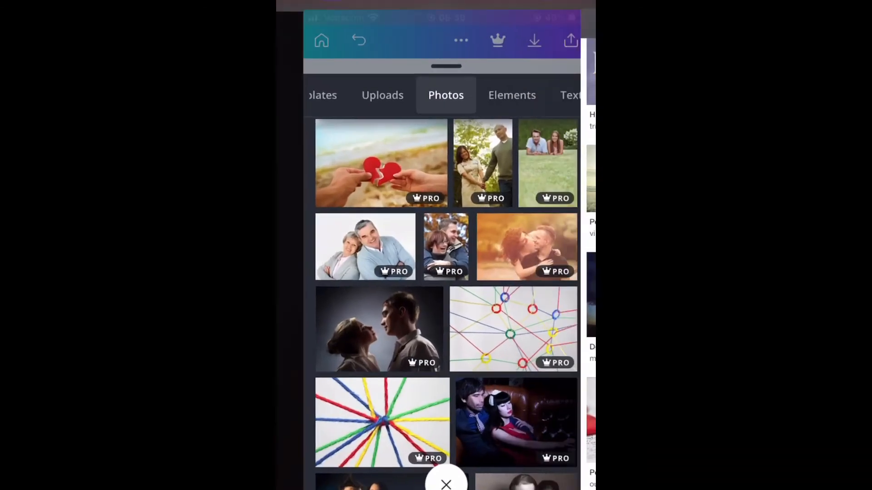
Step: Upload the praying hands photo from the phone's library and place it at the bottom right of the board
{"action": "left_click", "coordinate": [383, 94]}
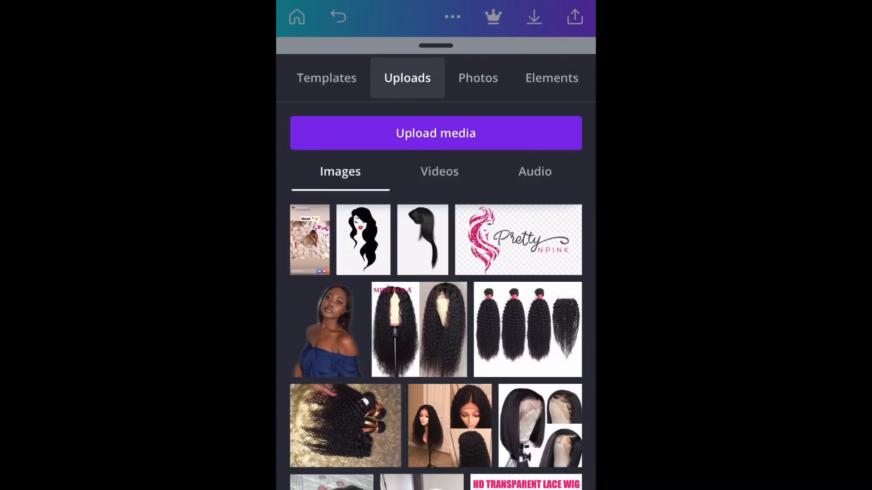
{"action": "left_click", "coordinate": [435, 133]}
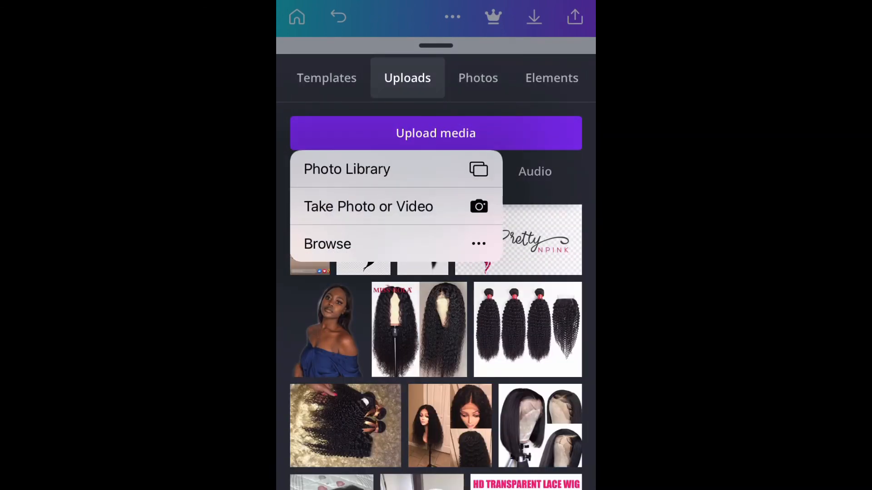
{"action": "left_click", "coordinate": [347, 169]}
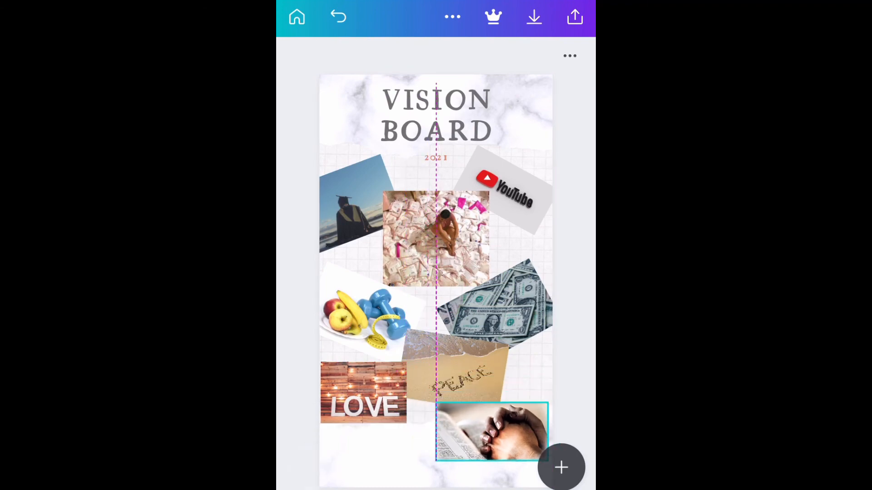
{"action": "left_click_drag", "start_coordinate": [490, 430], "coordinate": [508, 420]}
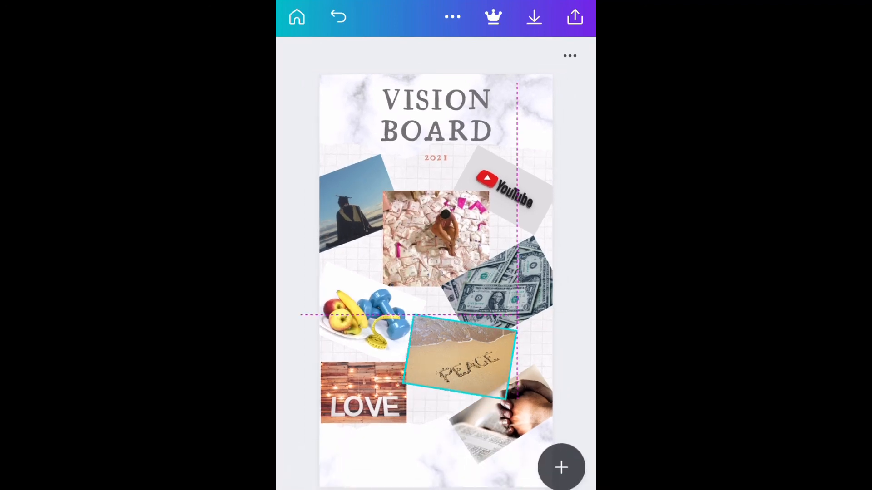
Step: Move the PEACE photo lower, send the praying hands photo backwards, undo it, then select the VISION BOARD title
{"action": "left_click", "coordinate": [456, 359]}
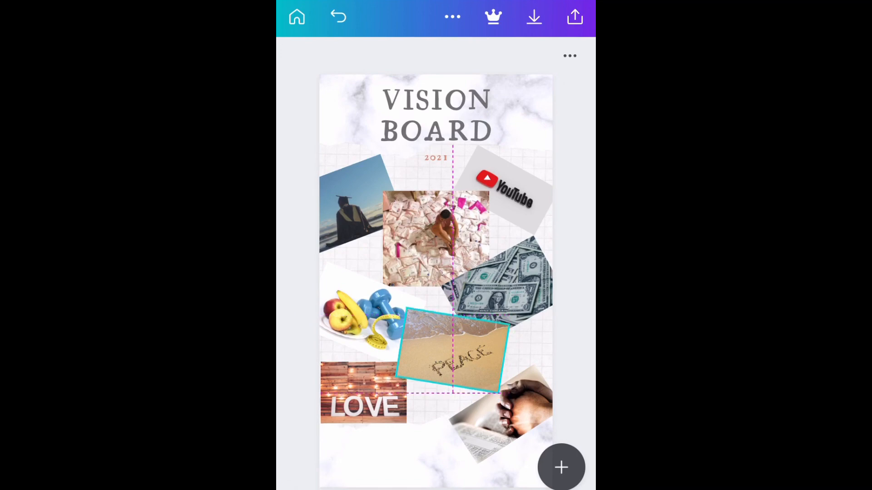
{"action": "left_click_drag", "start_coordinate": [450, 359], "coordinate": [457, 361]}
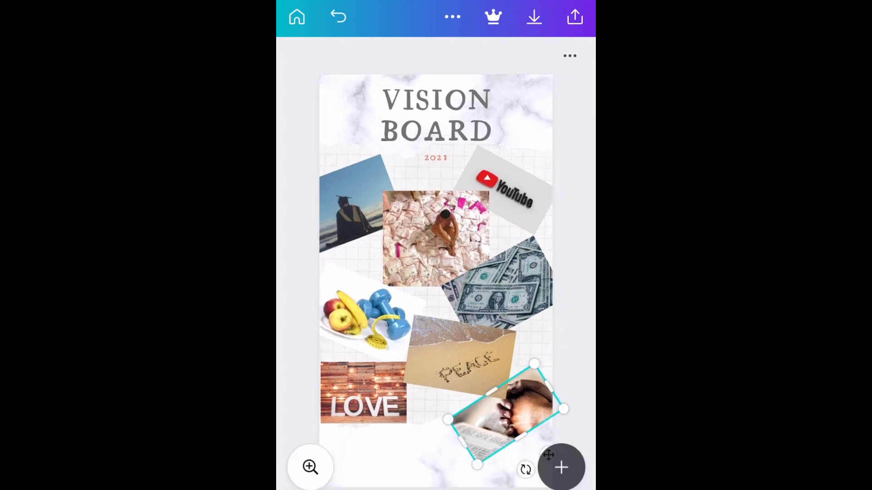
{"action": "left_click", "coordinate": [514, 352]}
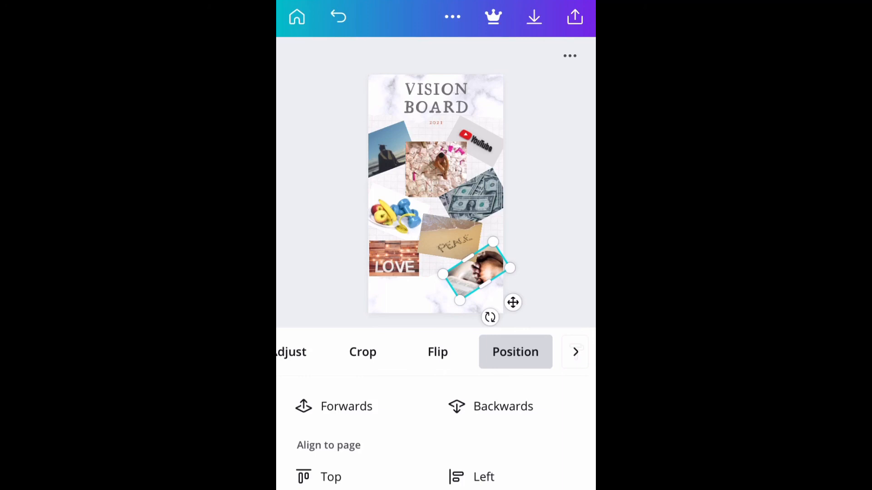
{"action": "left_click", "coordinate": [334, 406]}
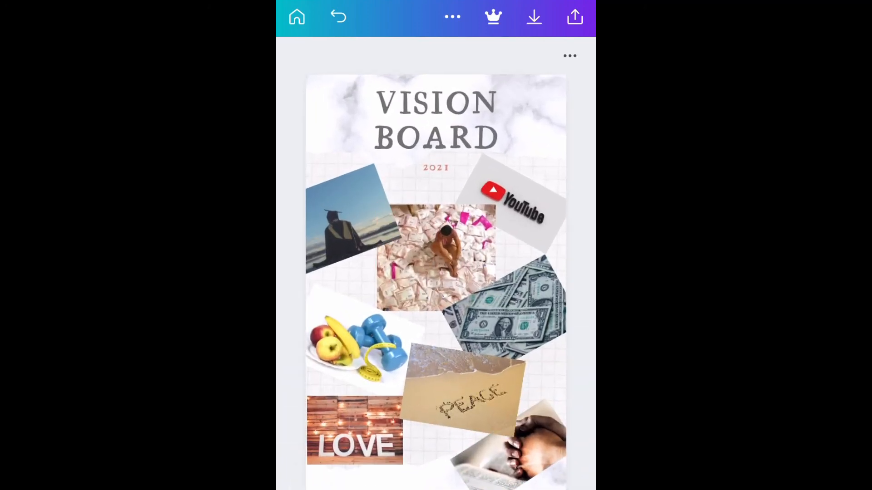
{"action": "left_click", "coordinate": [345, 223]}
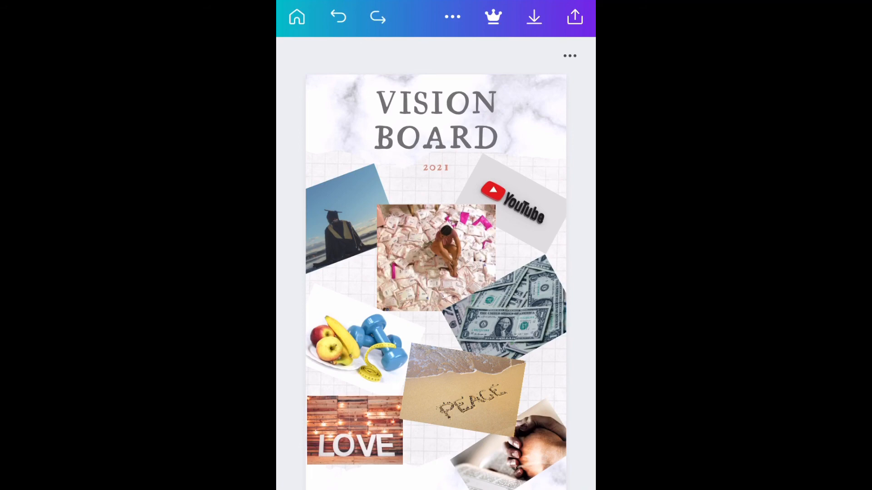
{"action": "left_click", "coordinate": [435, 117]}
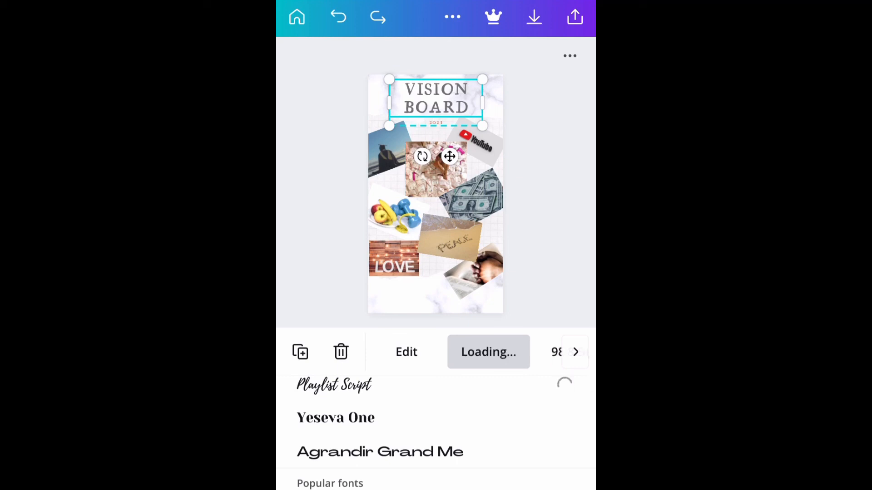
Step: Try a script font, a bold sans-serif (Norwester) and Yeseva One on the VISION BOARD title
{"action": "left_click", "coordinate": [333, 385]}
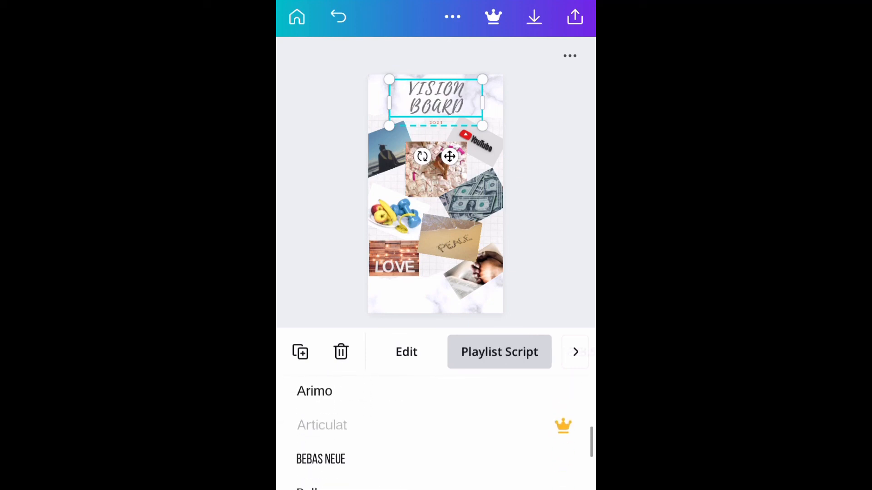
{"action": "left_click", "coordinate": [343, 432]}
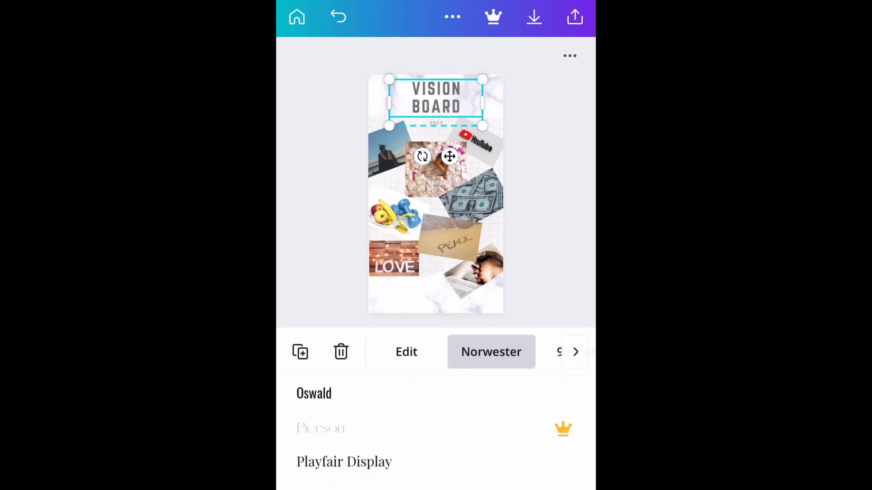
{"action": "scroll", "scroll_direction": "down", "scroll_amount": 3}
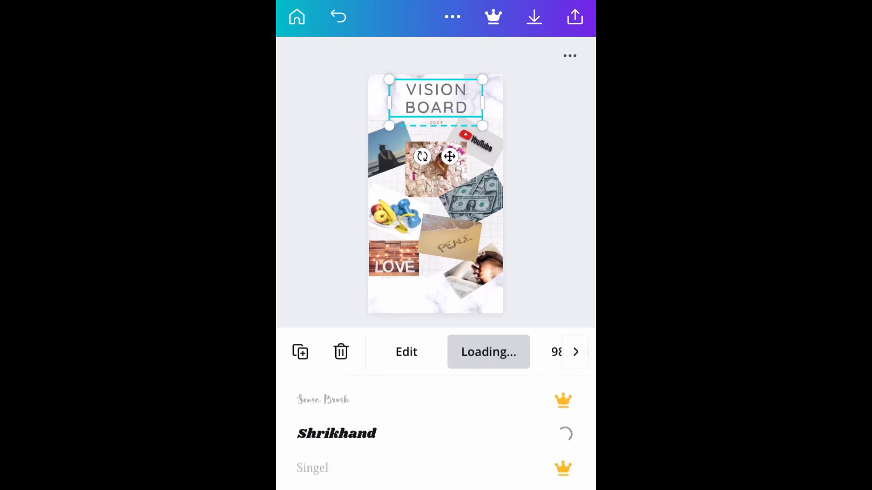
{"action": "left_click", "coordinate": [335, 412]}
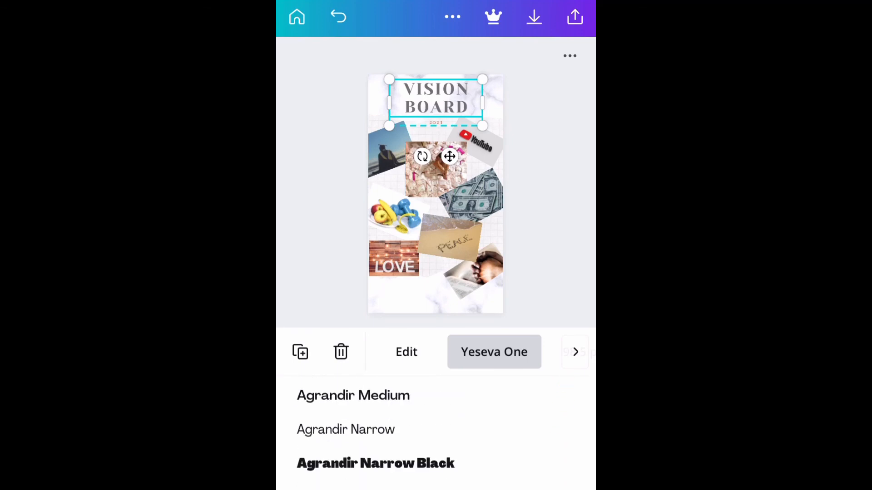
Step: Try Aprila Bold, then settle on Berkshire Swash for the VISION BOARD title
{"action": "scroll", "scroll_direction": "down", "scroll_amount": 3}
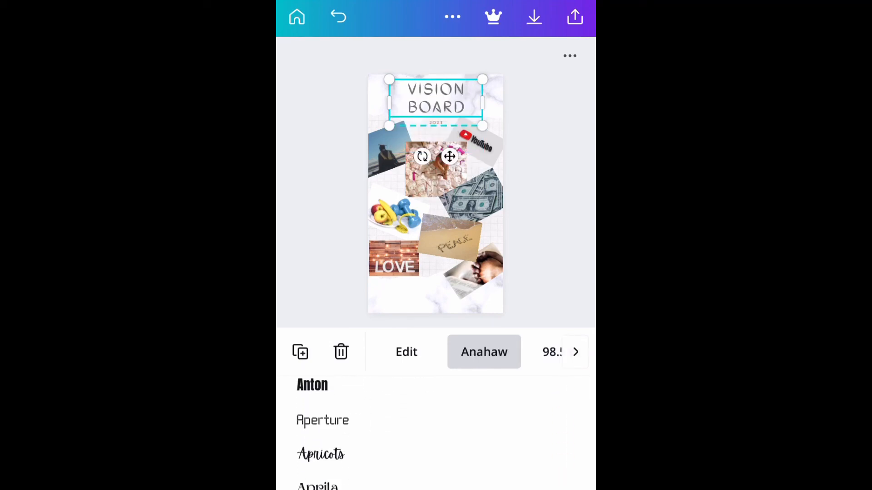
{"action": "left_click", "coordinate": [336, 455]}
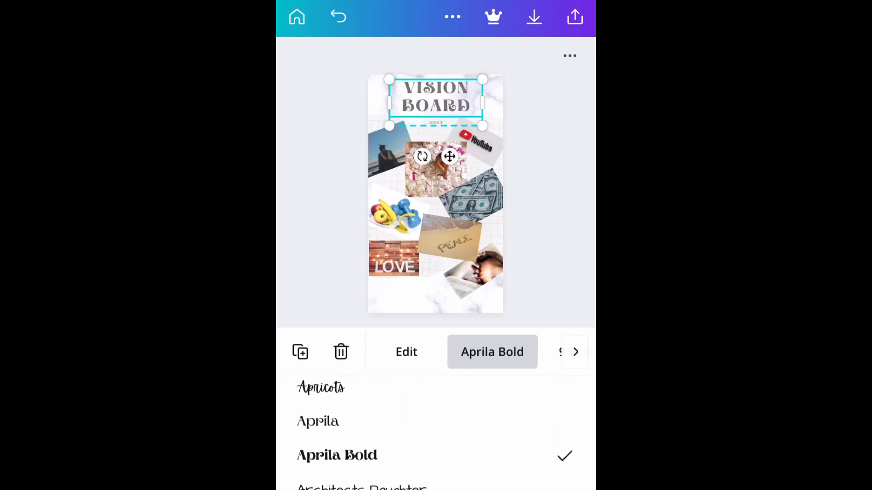
{"action": "left_click", "coordinate": [361, 389]}
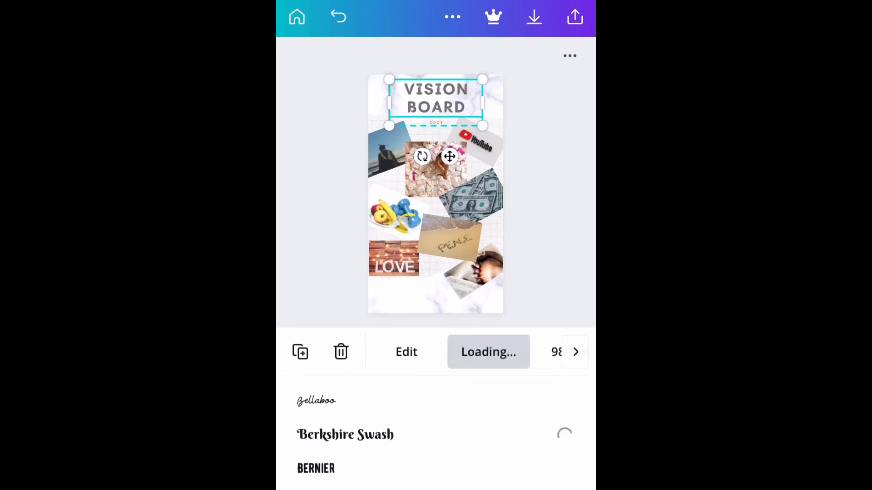
{"action": "left_click", "coordinate": [345, 434]}
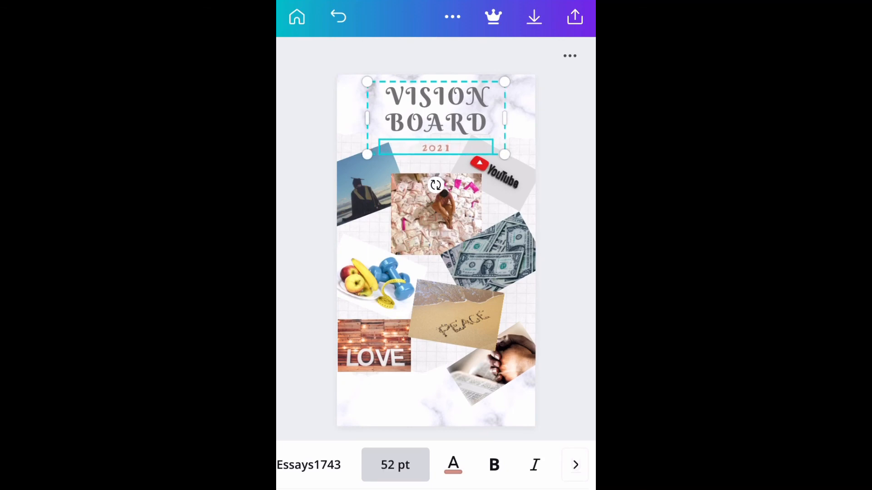
Step: Try coral red and pink on the title text, then return it to grey
{"action": "left_click", "coordinate": [395, 465]}
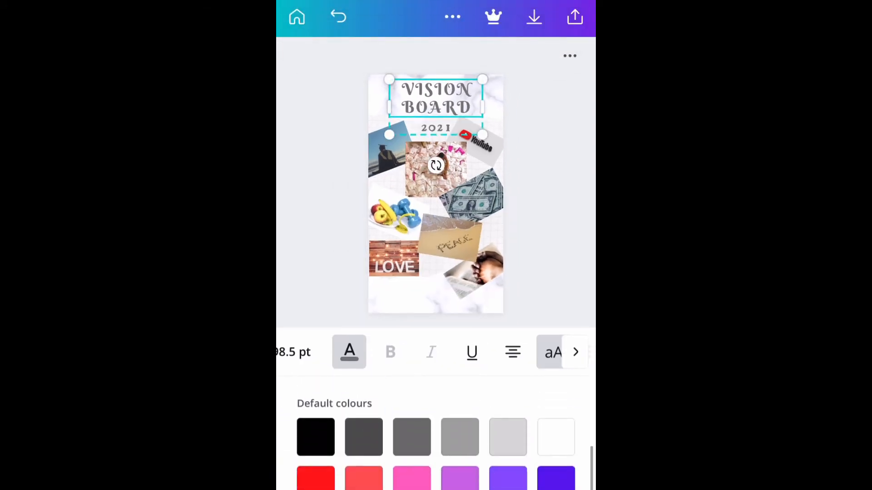
{"action": "left_click", "coordinate": [363, 479]}
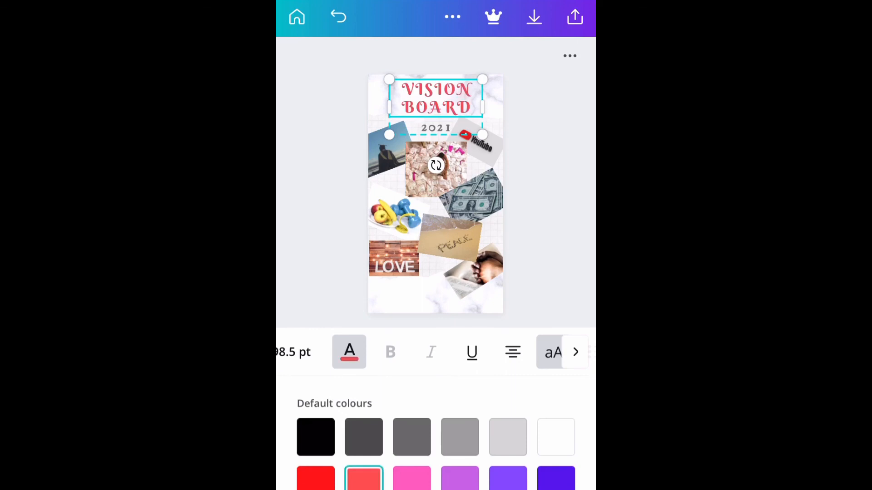
{"action": "left_click", "coordinate": [411, 479]}
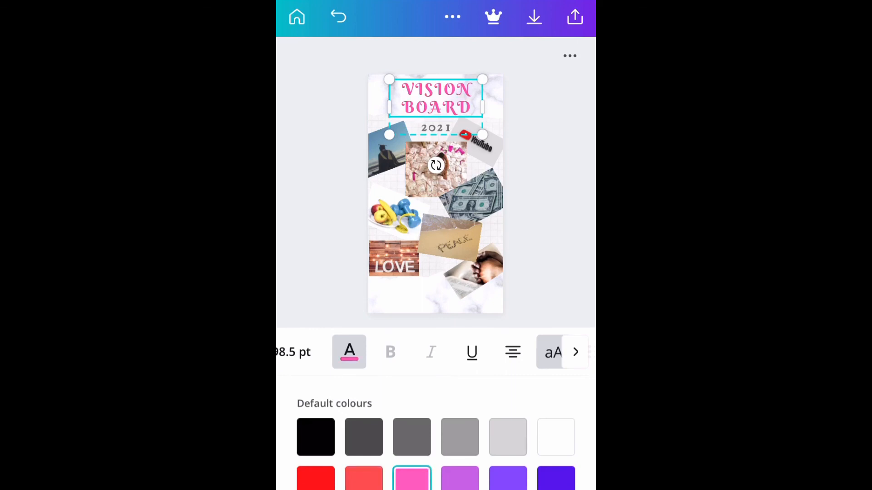
{"action": "left_click", "coordinate": [364, 436]}
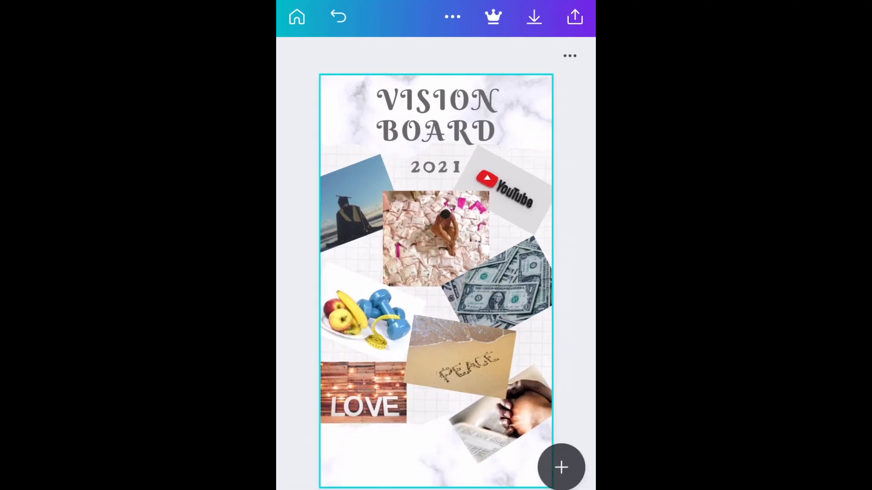
Step: Search Canva's stock photos for 'rose gold' marble and browse the results
{"action": "left_click", "coordinate": [560, 467]}
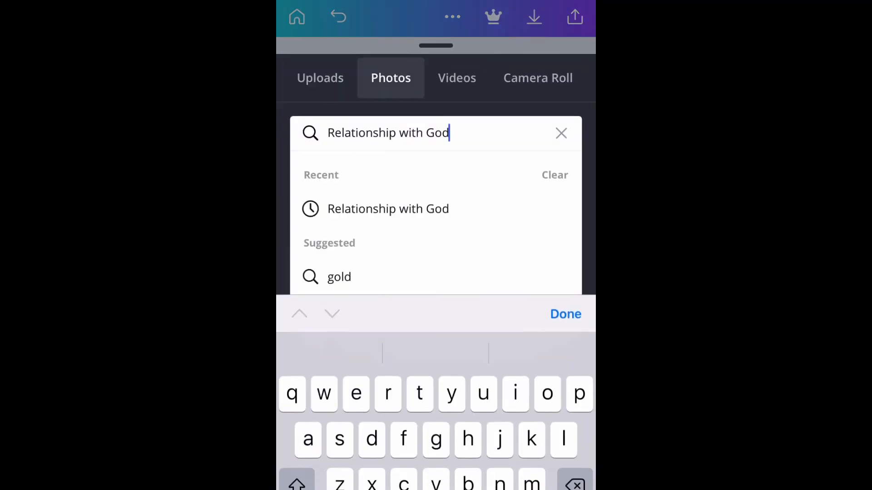
{"action": "left_click", "coordinate": [561, 133]}
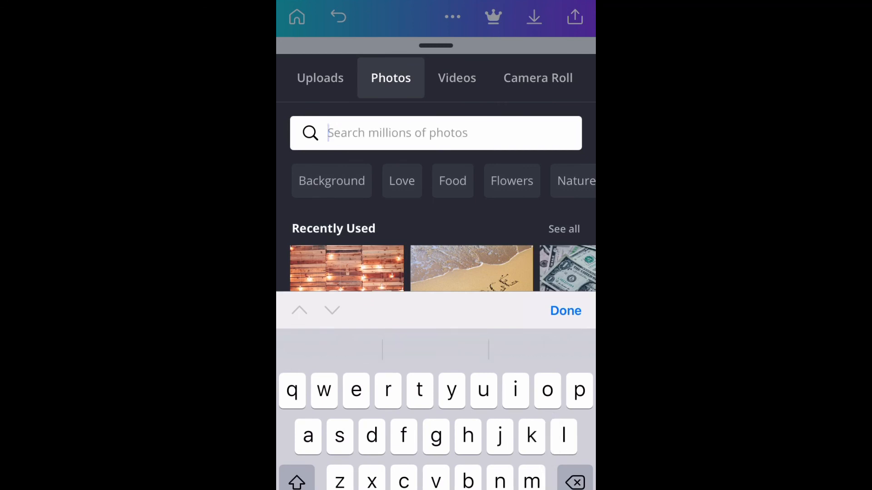
{"action": "type", "text": "rose gold marble"}
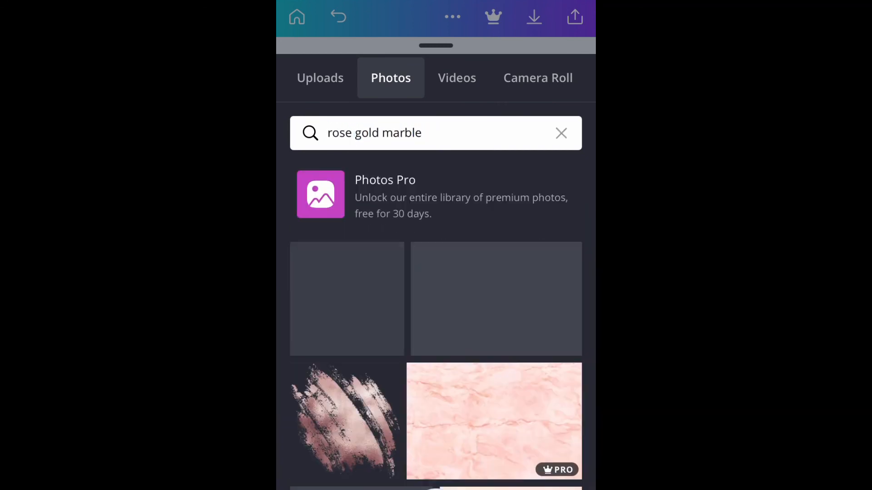
{"action": "scroll", "scroll_direction": "down", "scroll_amount": 3}
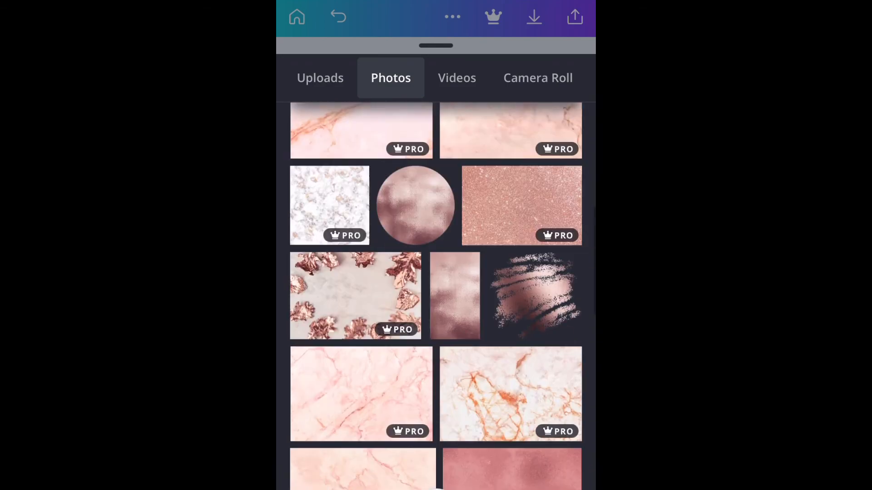
{"action": "scroll", "scroll_direction": "down", "scroll_amount": 3}
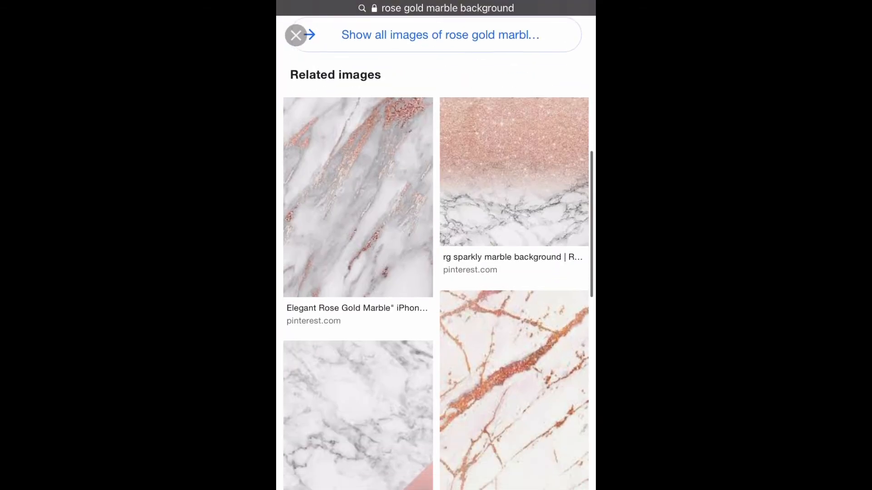
Step: Browse the Google Images results for rose gold marble backgrounds
{"action": "scroll", "scroll_direction": "down", "scroll_amount": 3}
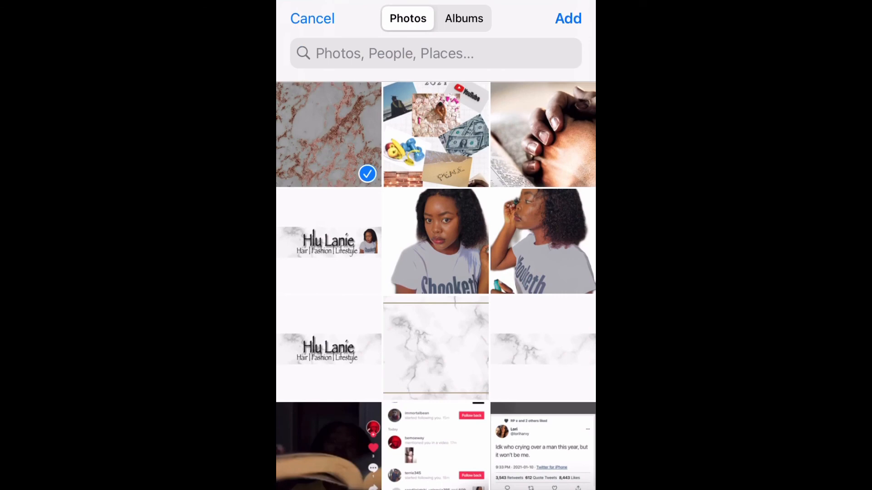
Step: Add the rose gold marble photo as the background and download the finished vision board to the phone
{"action": "left_click", "coordinate": [568, 18]}
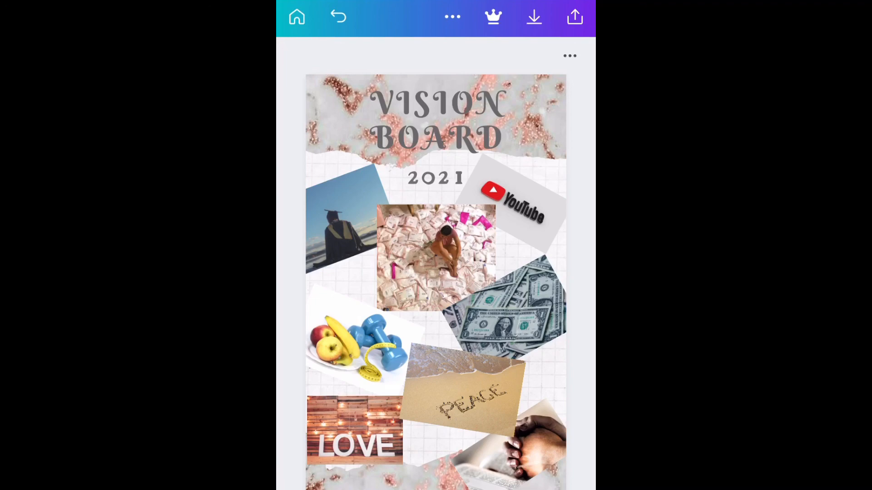
{"action": "left_click", "coordinate": [533, 17]}
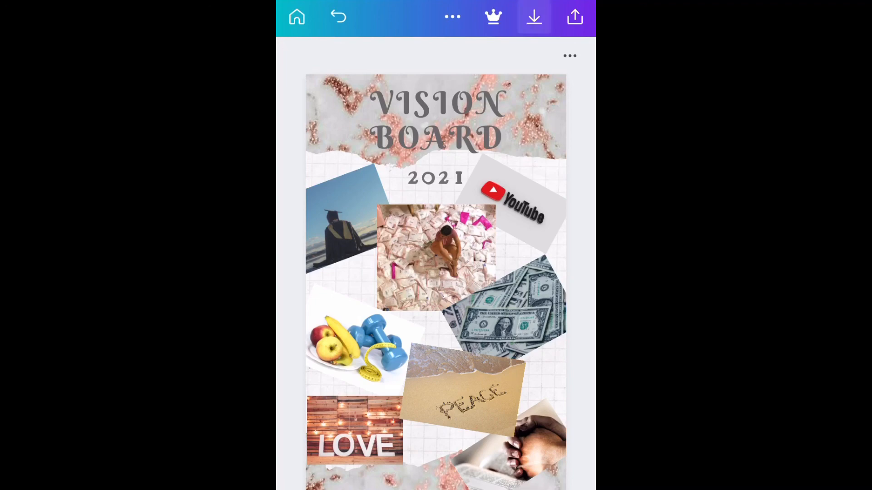
{"action": "left_click", "coordinate": [533, 17]}
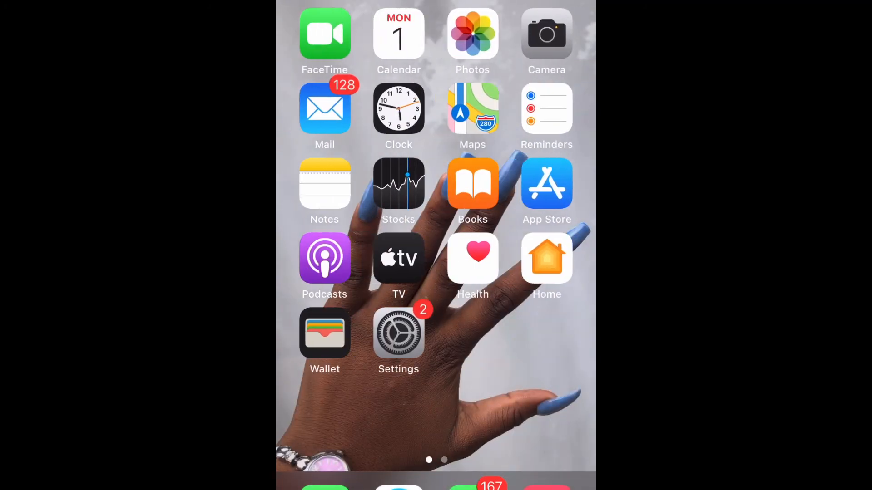
Step: Open the Photos app's Recents album to find the saved vision board
{"action": "left_click", "coordinate": [472, 35]}
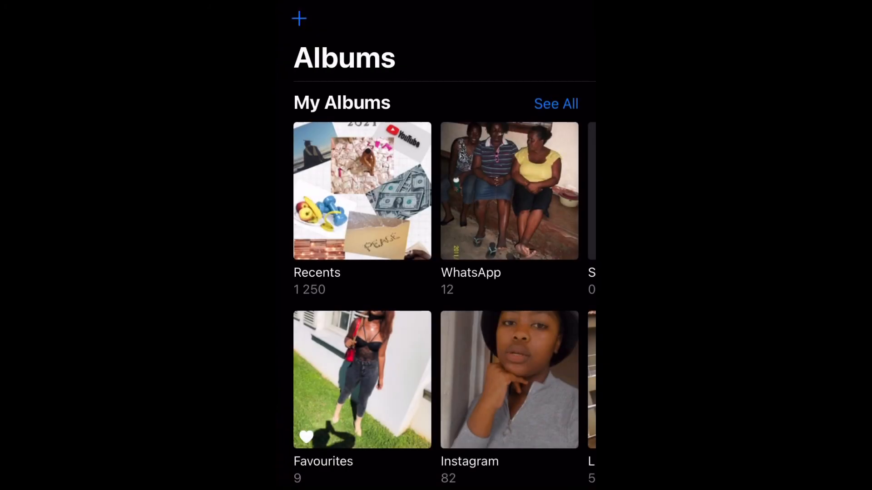
{"action": "left_click", "coordinate": [363, 190]}
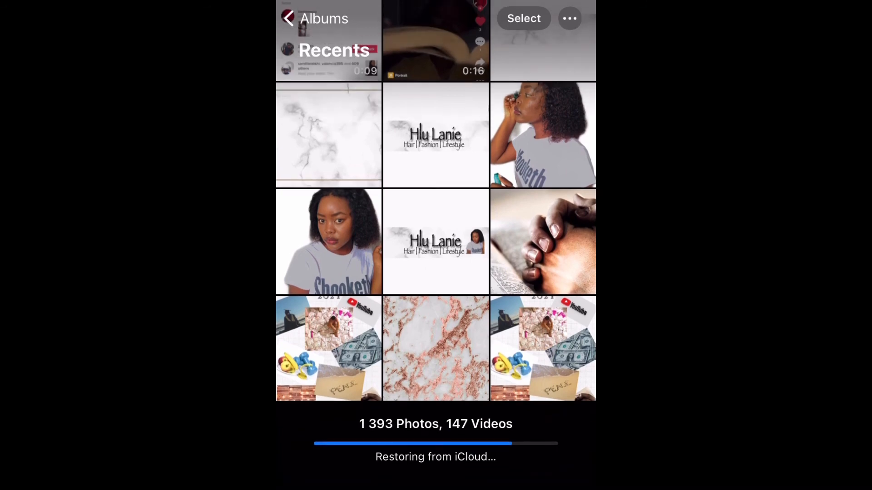